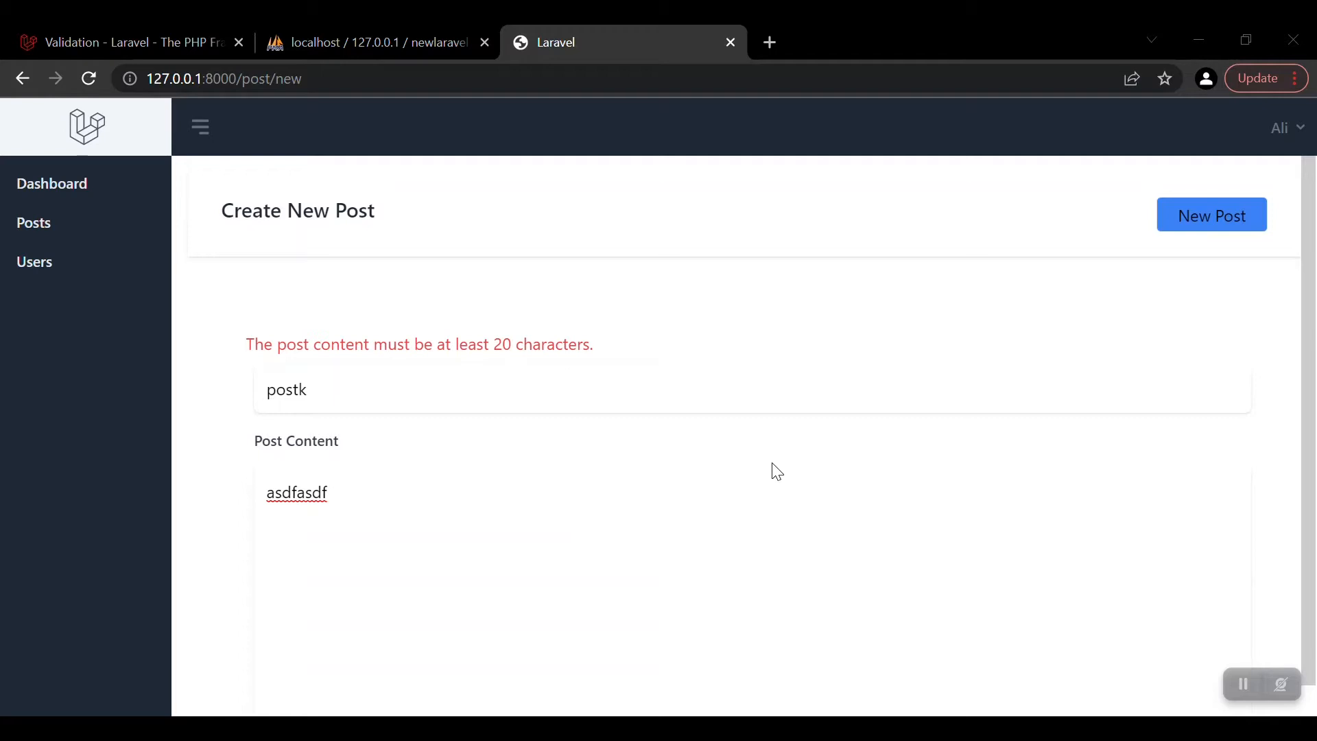
- Visit the Users list showing Ali, then switch to the Posts page with its welcome message
left_click(35, 261)
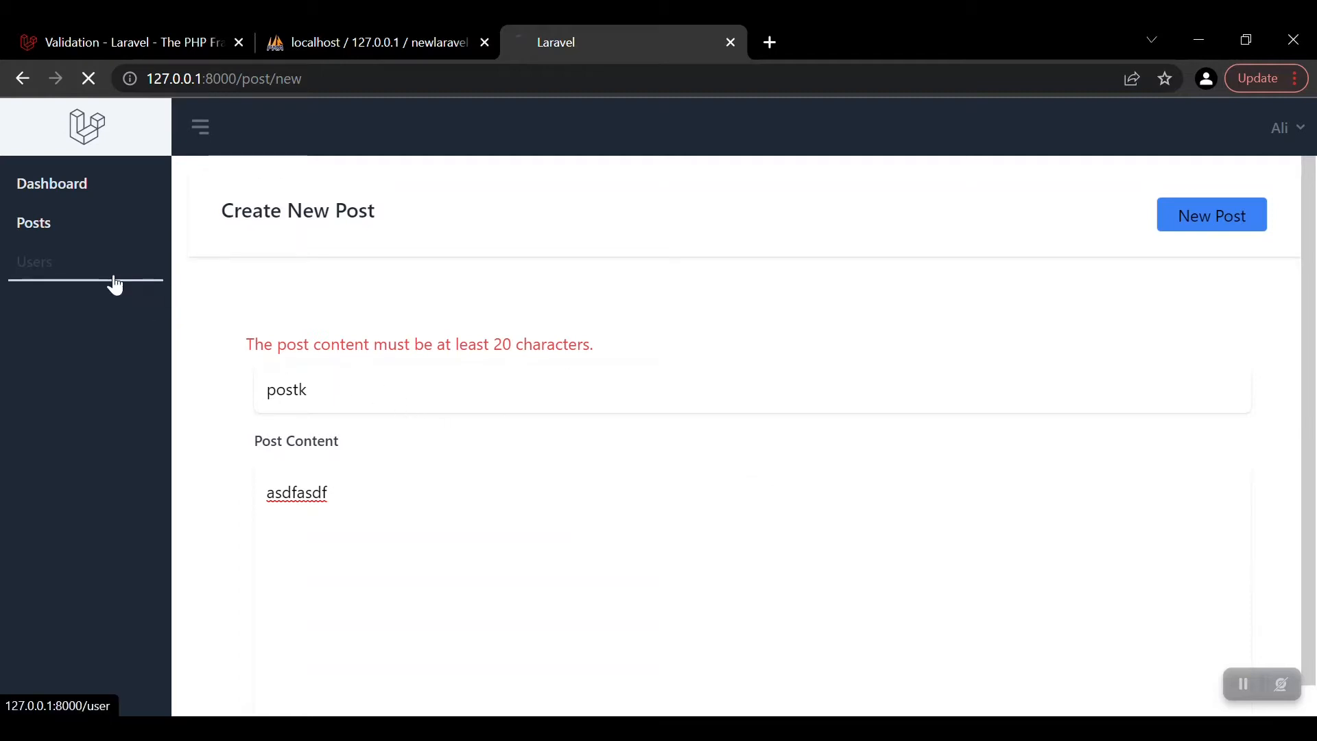
left_click(33, 262)
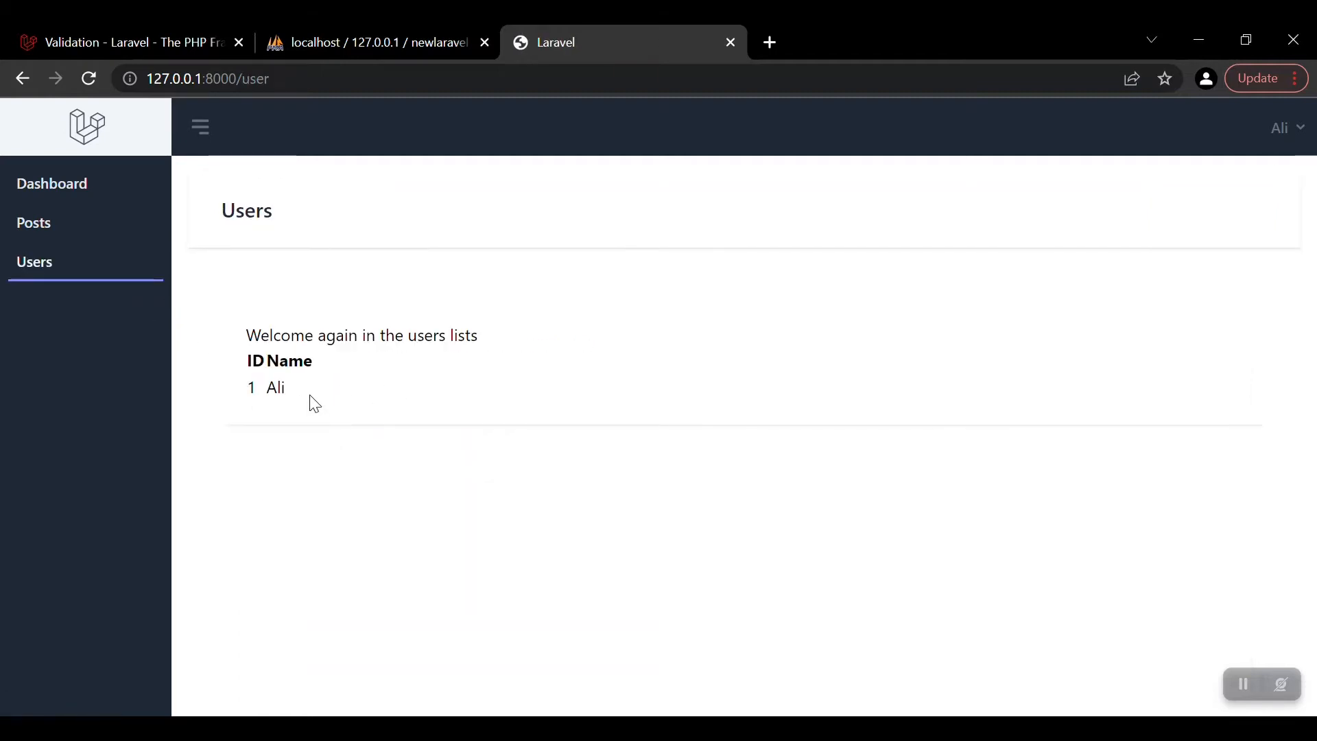
left_click_drag(246, 335, 286, 387)
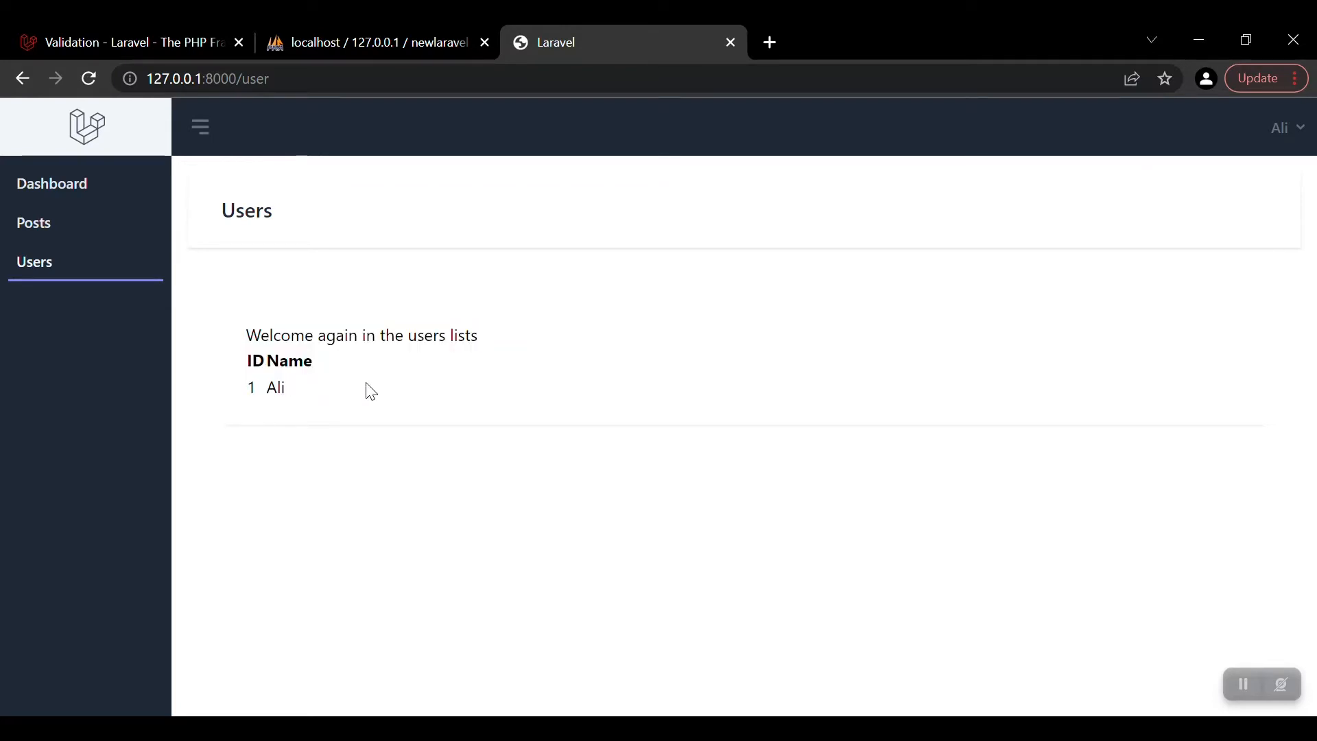
left_click(33, 222)
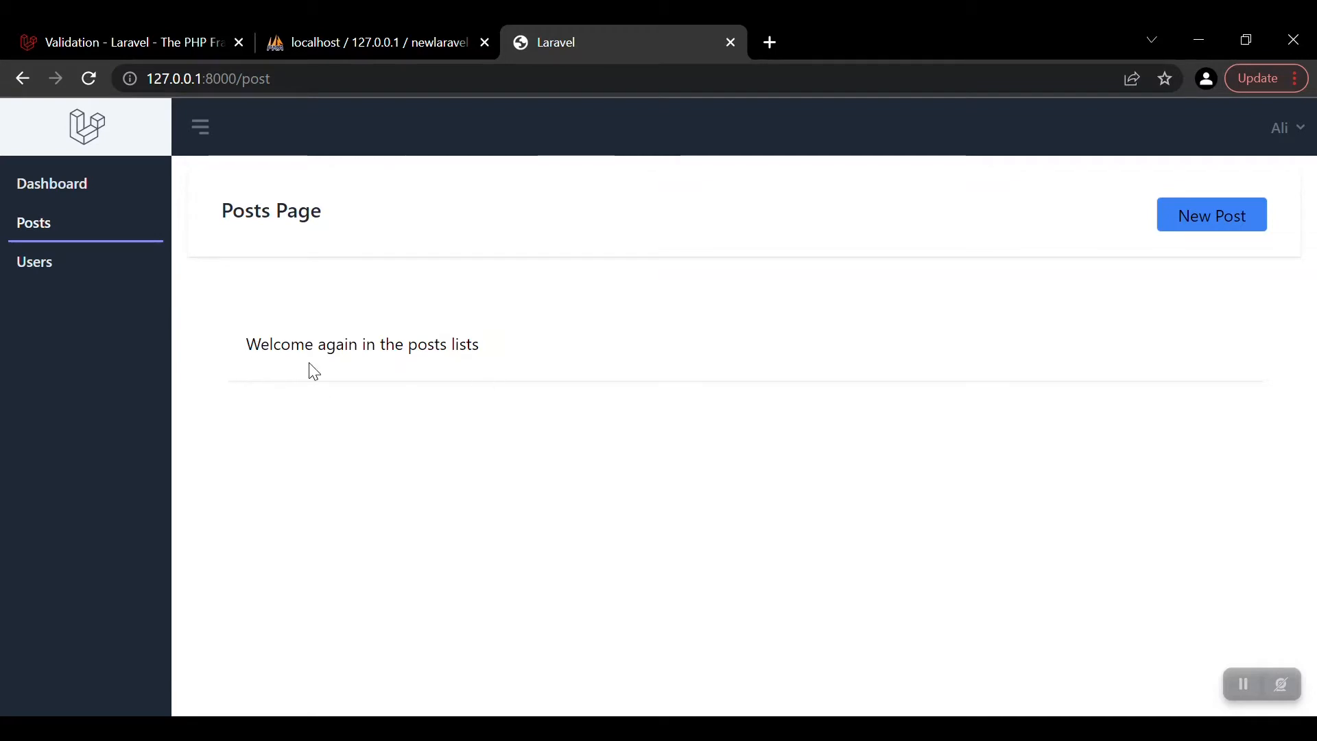
mouse_move(623, 440)
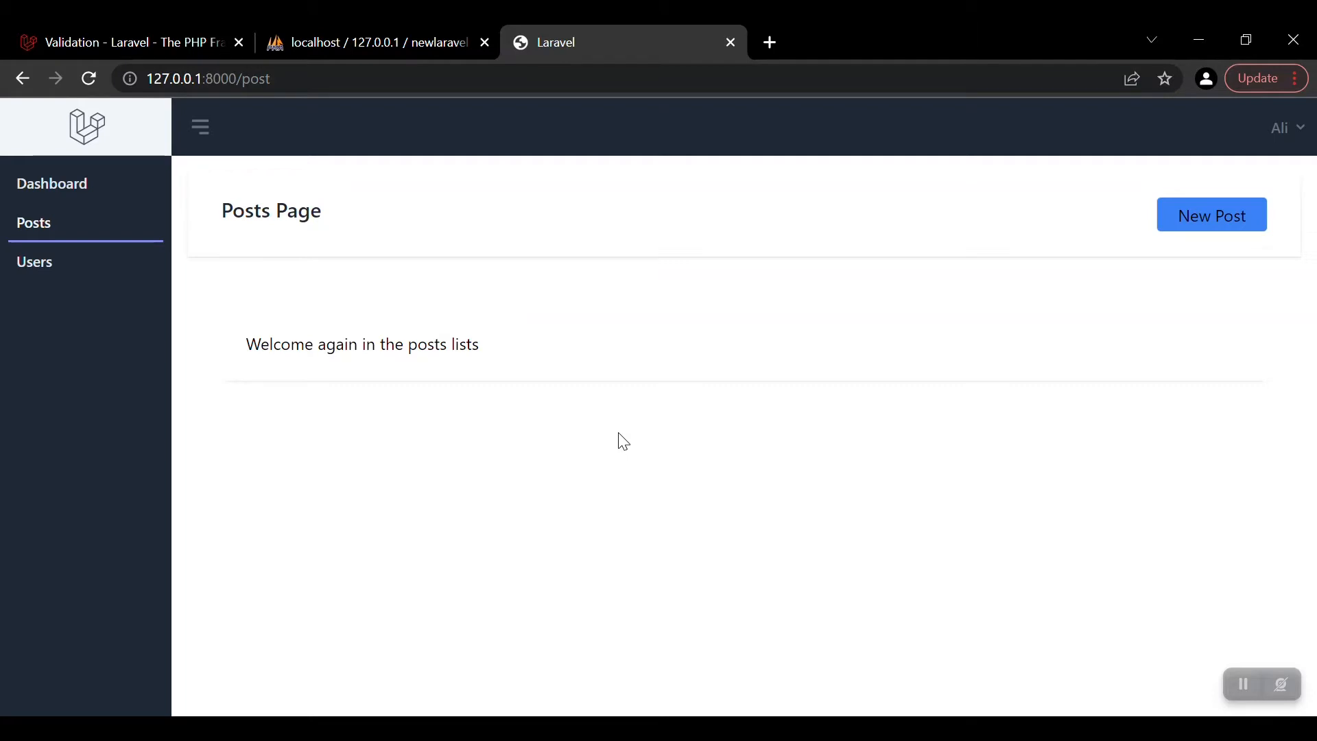
mouse_move(1121, 607)
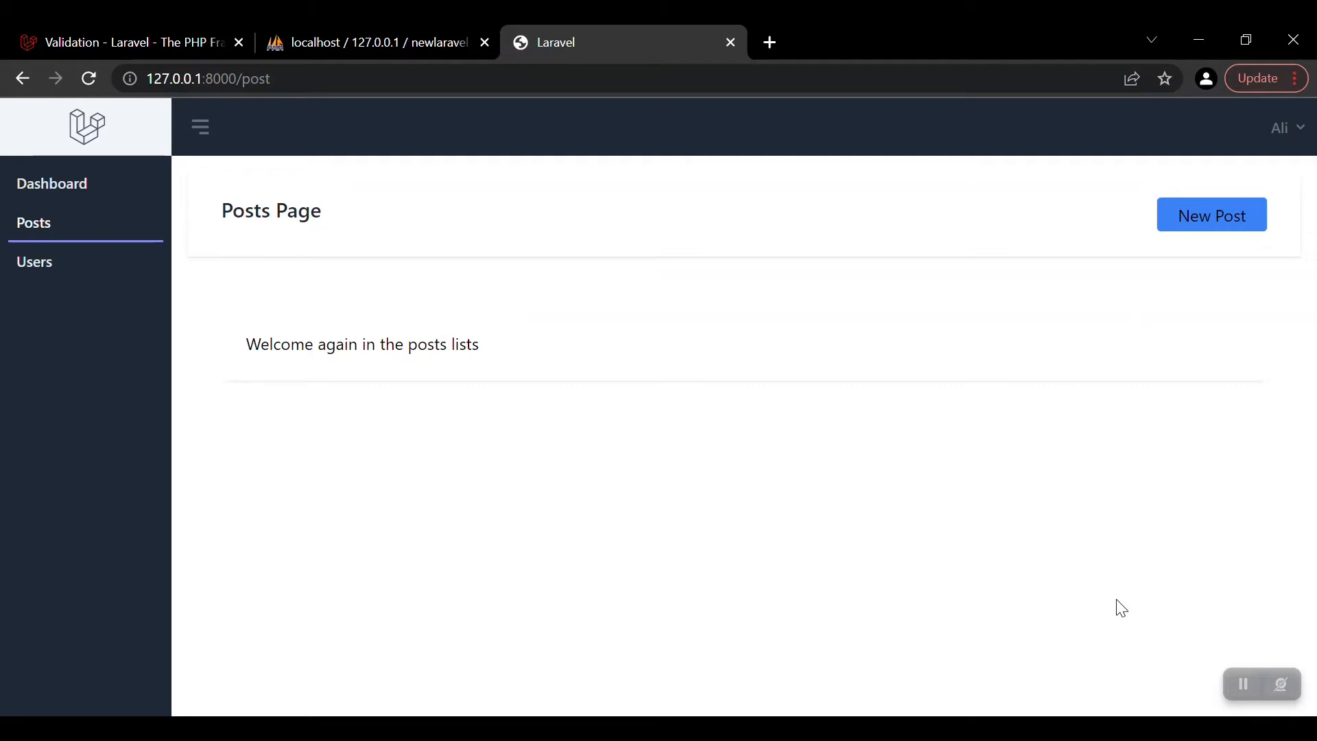
mouse_move(1064, 590)
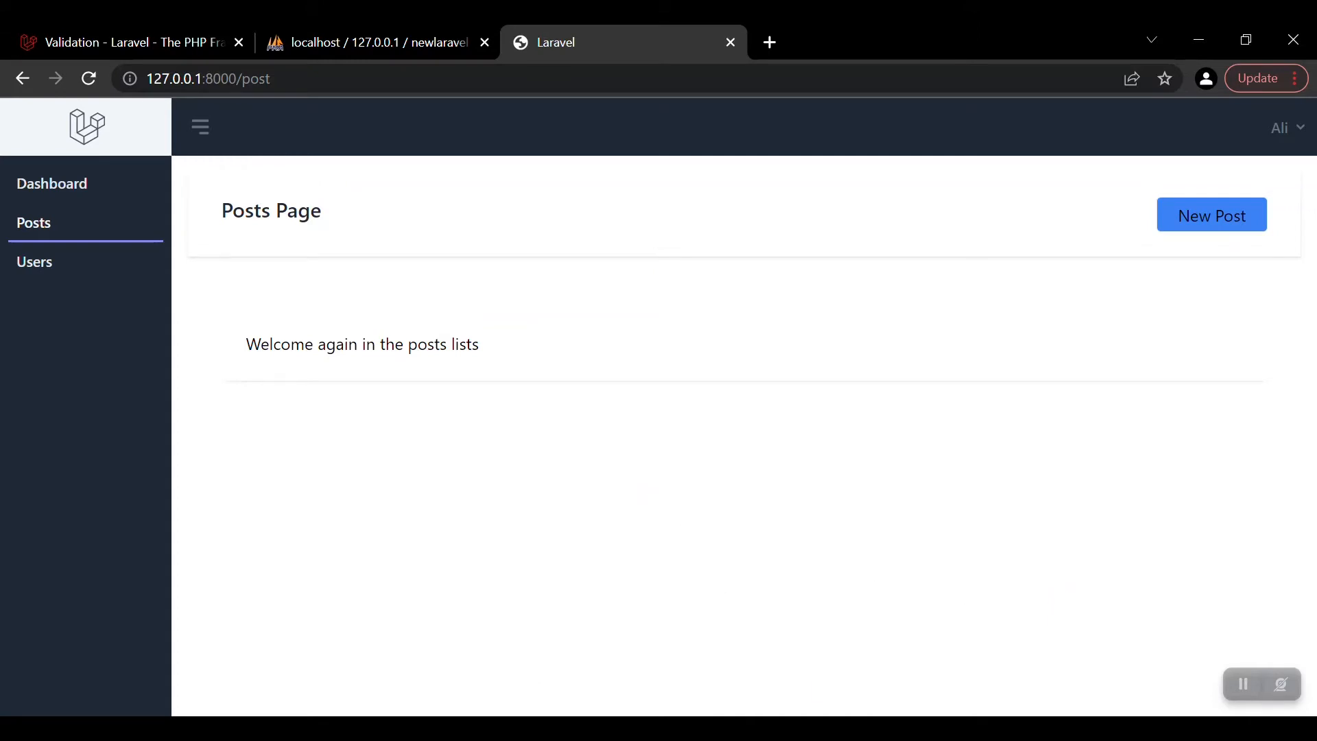
mouse_move(570, 395)
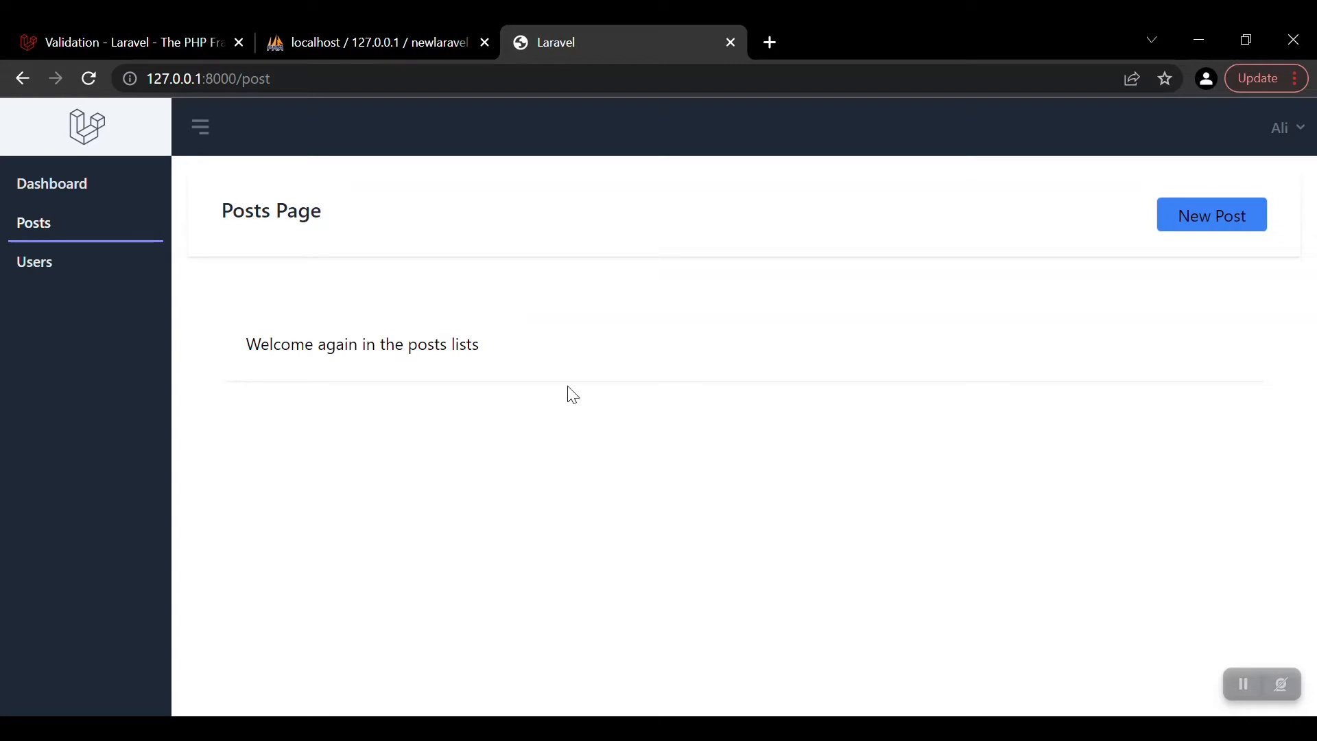
- Start a new post and begin entering the title Test Post 2
left_click(1211, 214)
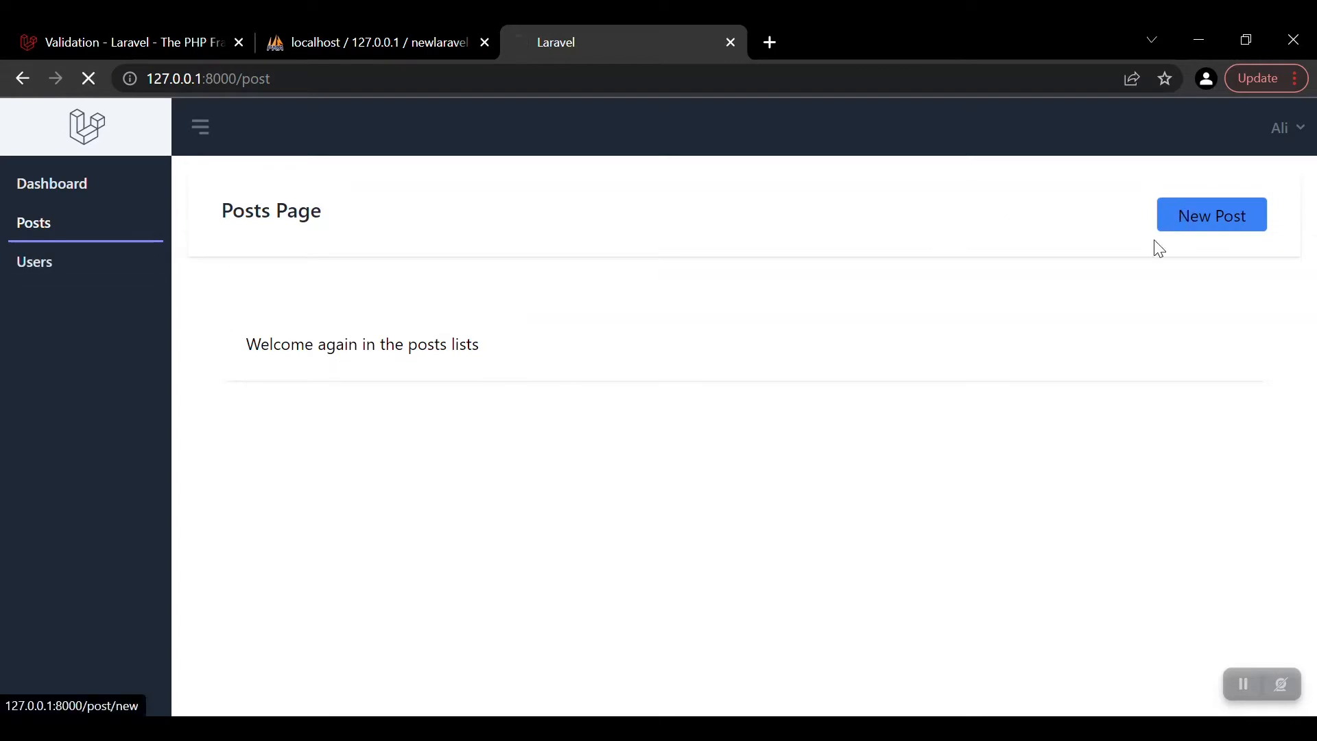
left_click(1211, 214)
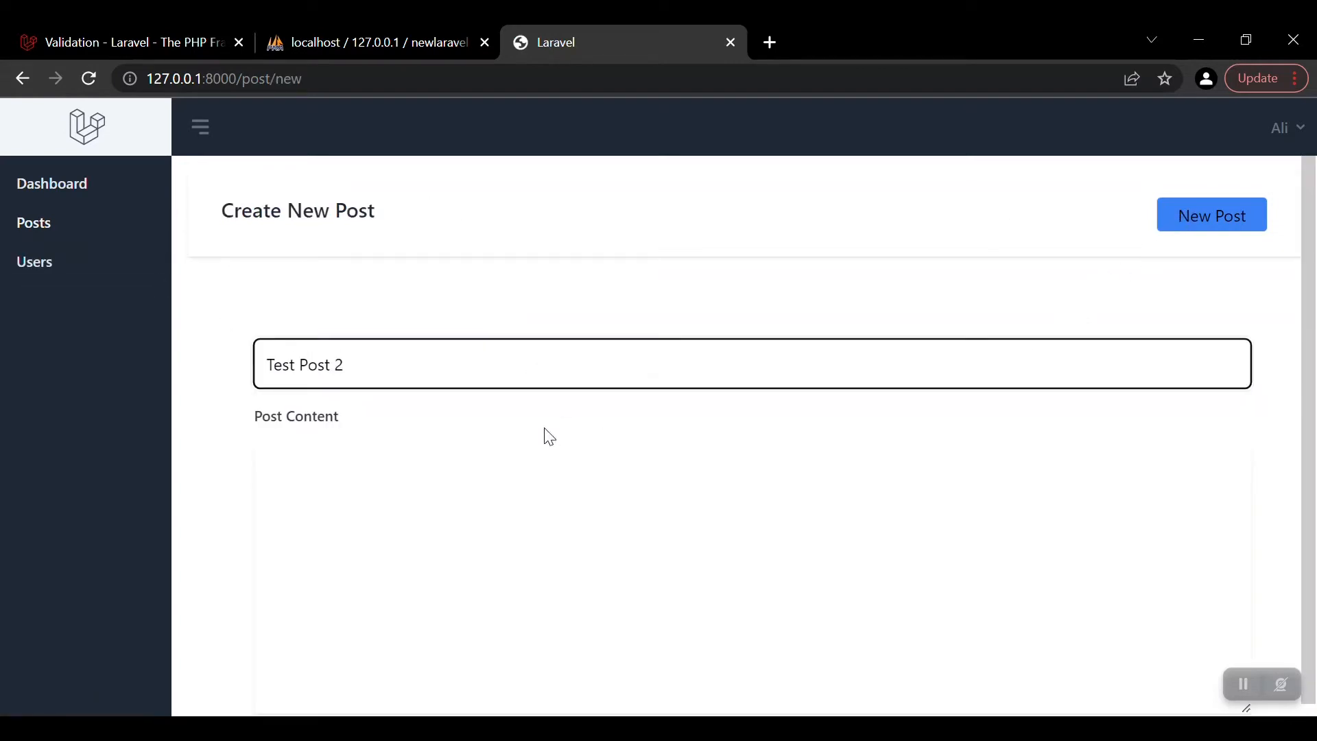
key("alt+tab")
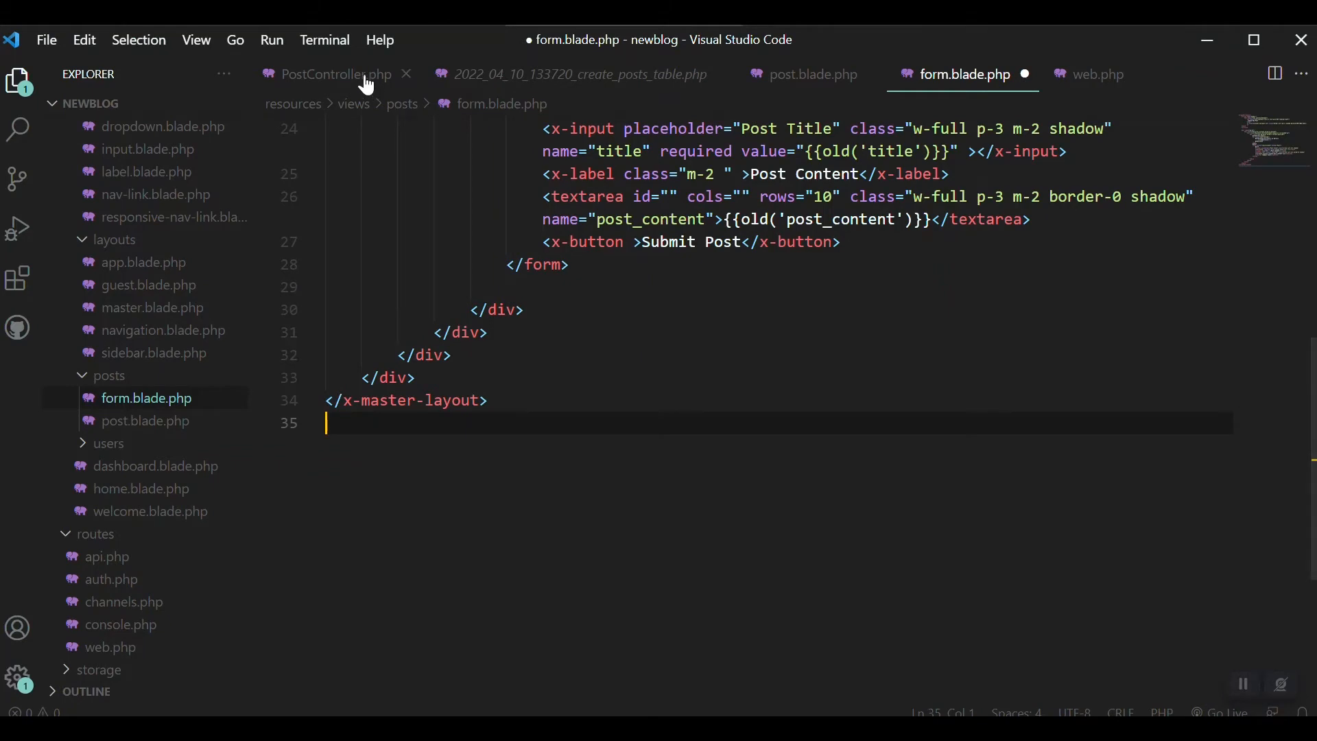
- Review web.php routes and select PostController in the /post route
left_click(331, 74)
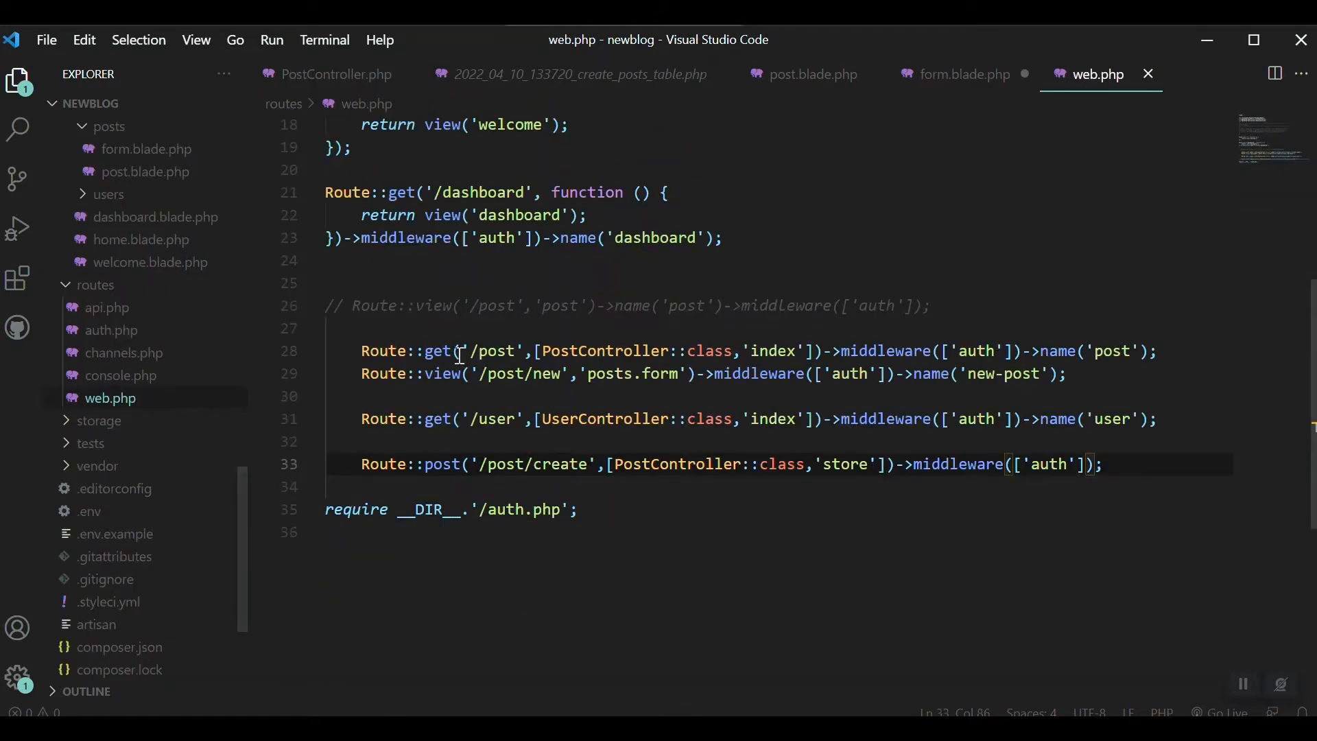
double_click(494, 351)
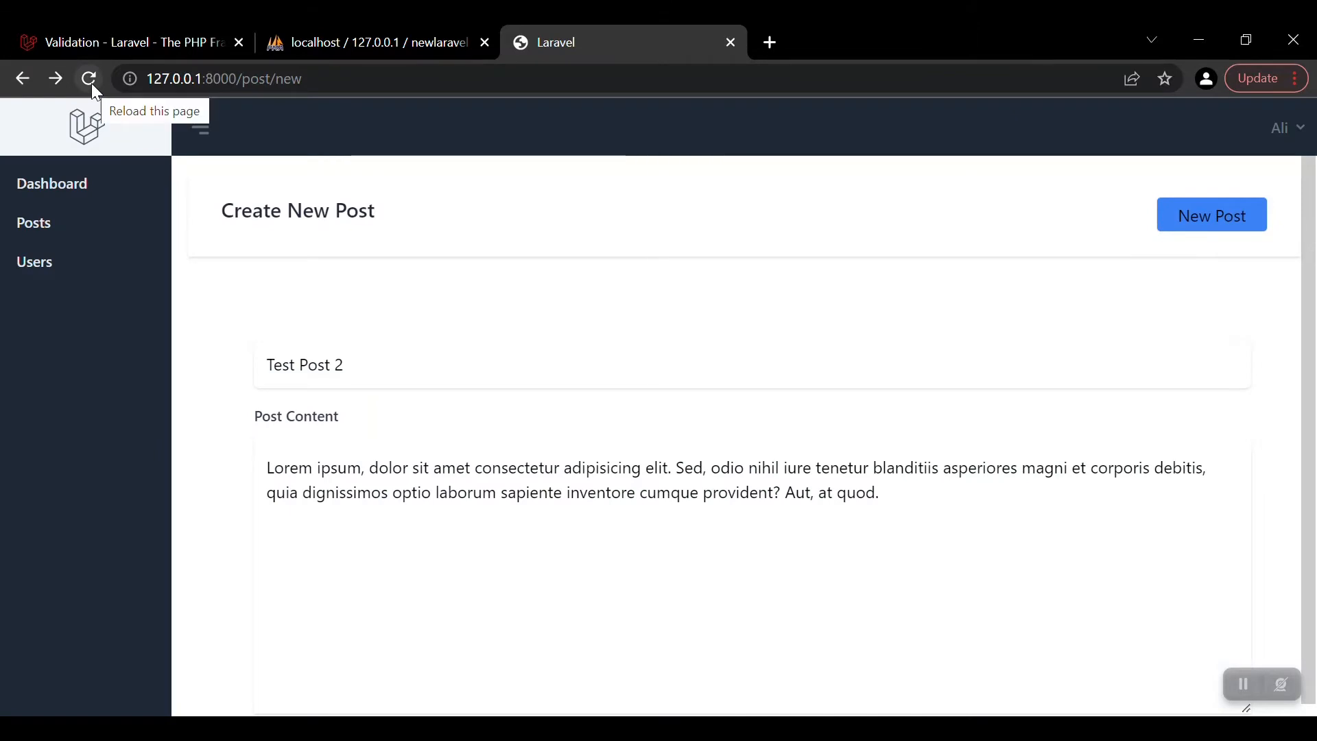
- Submit Test Post 3, then create and submit Test Post 4 with lorem ipsum content
left_click(305, 363)
type("3")
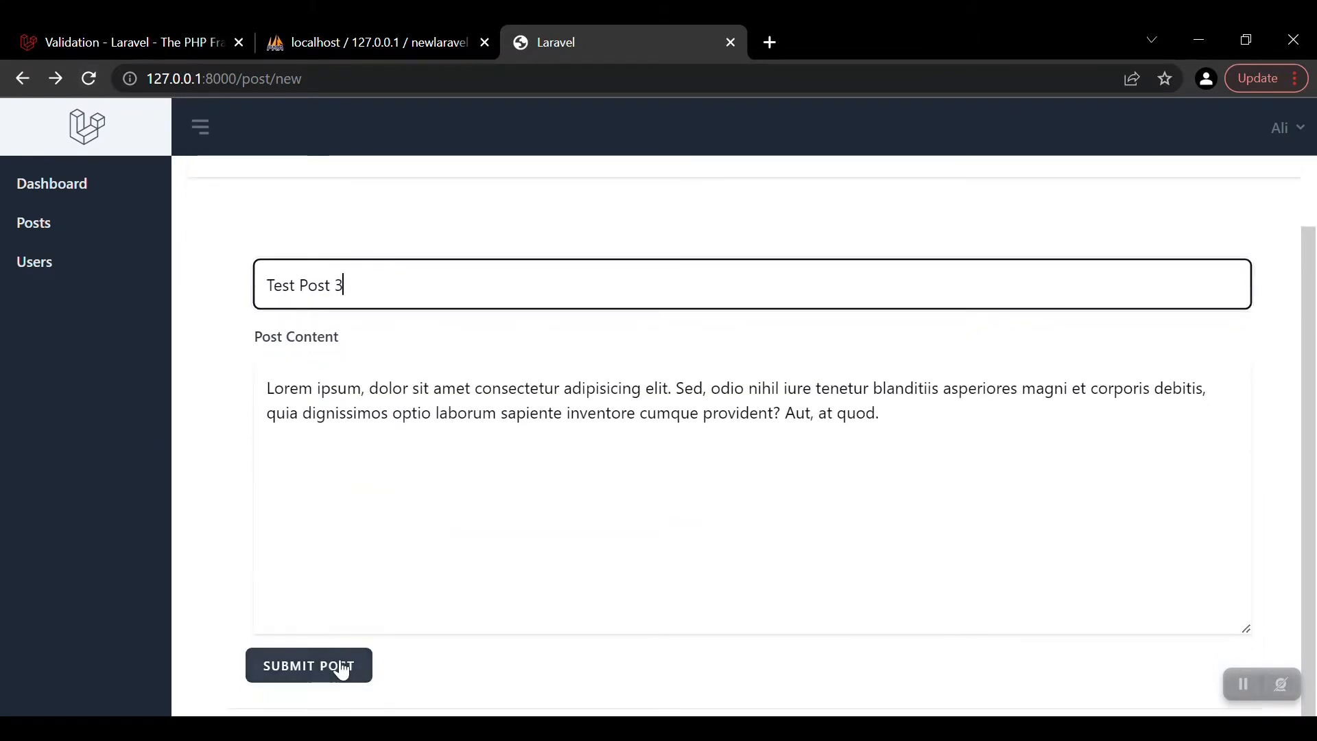
left_click(309, 666)
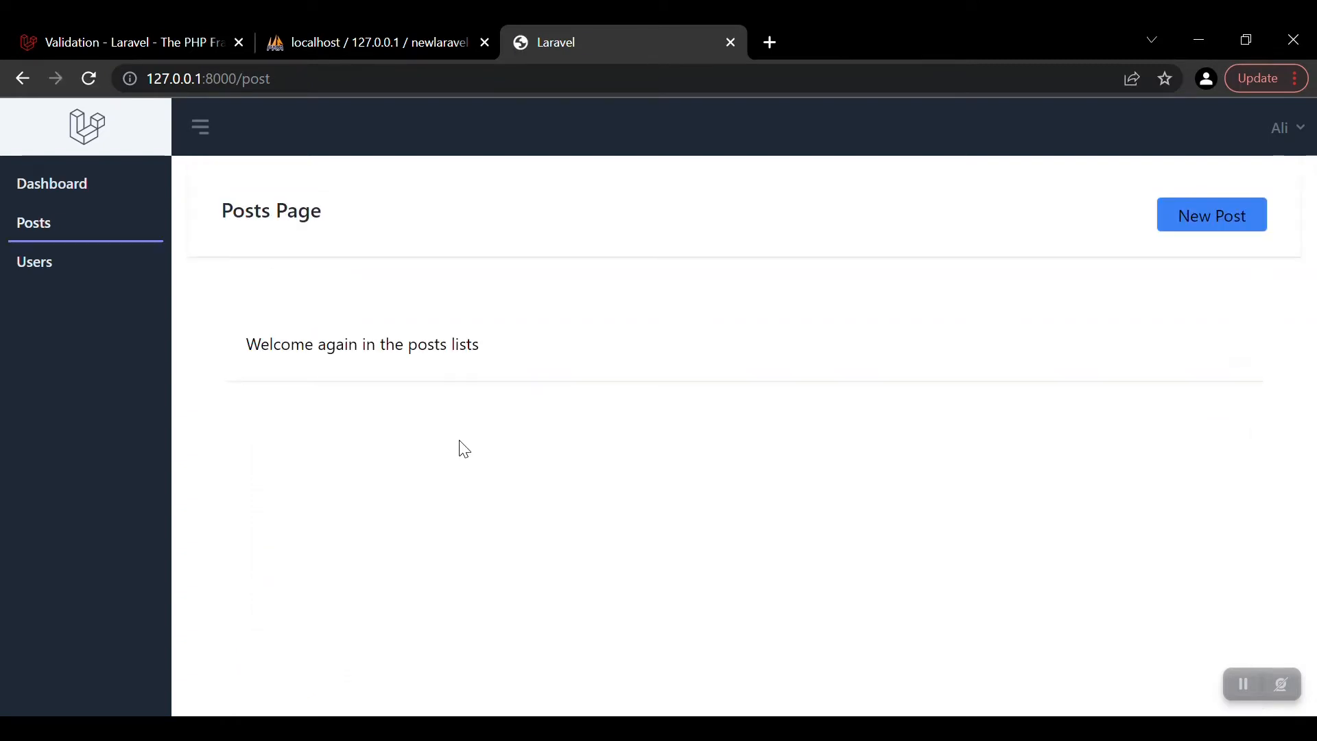
left_click(1211, 215)
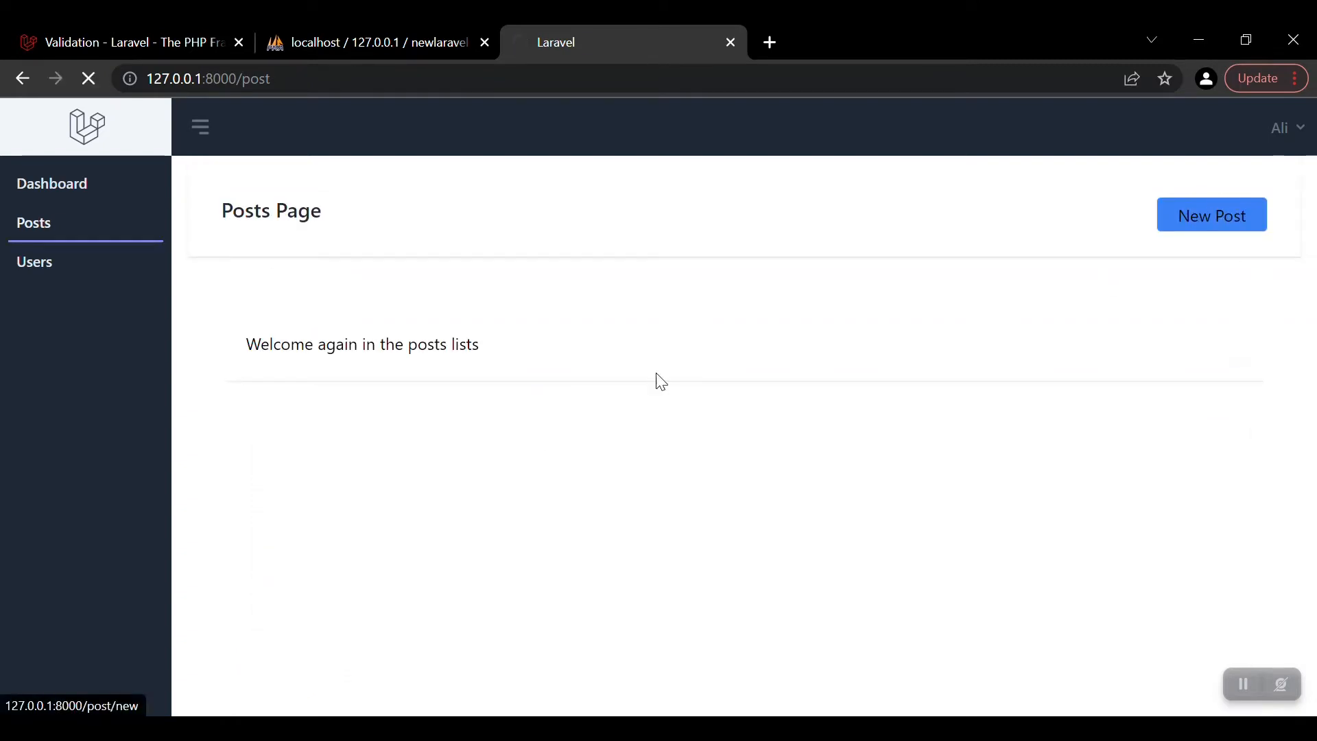
left_click(1212, 214)
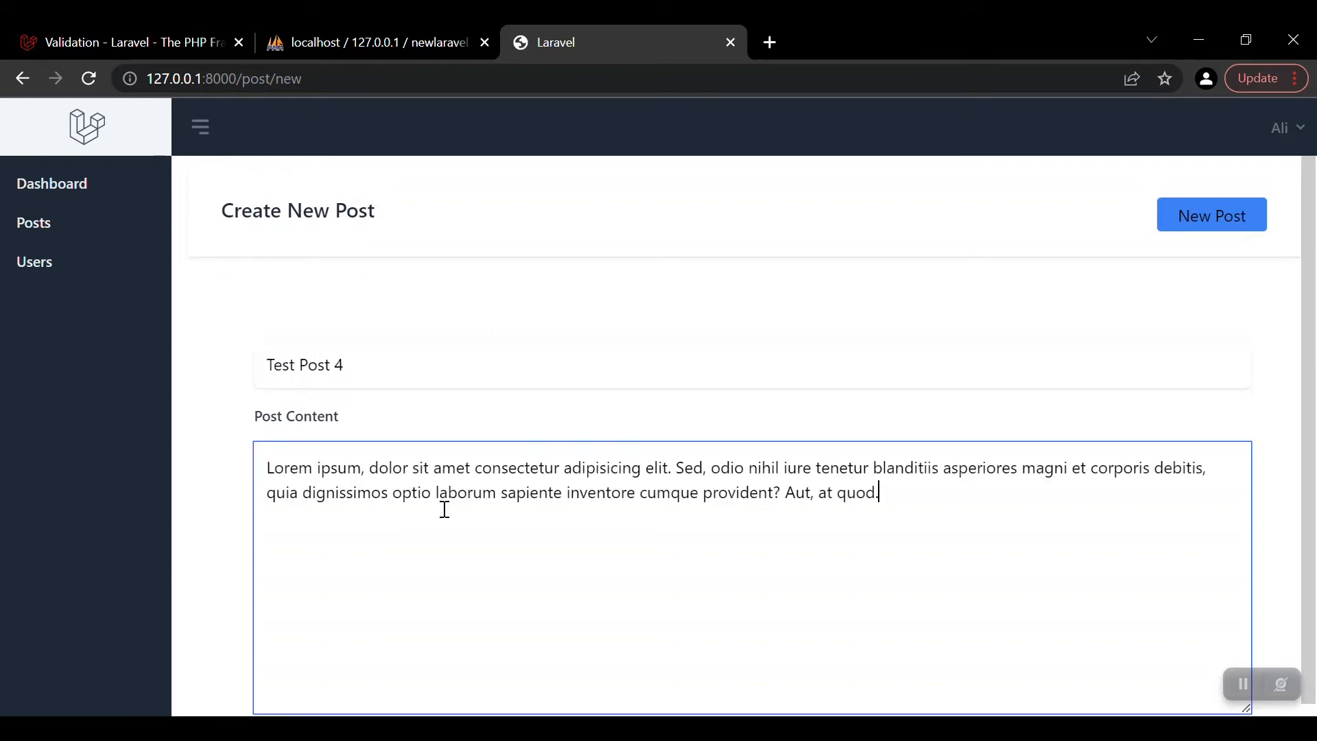
left_click(379, 43)
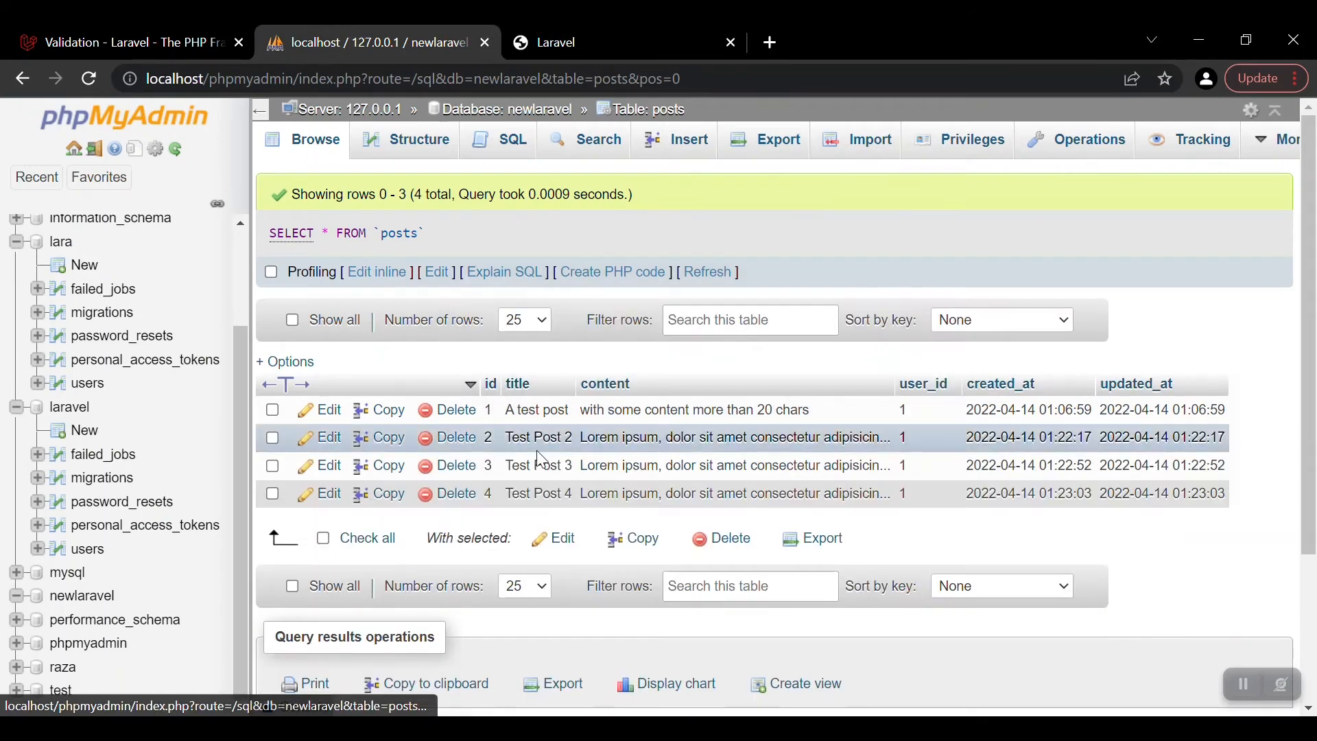
- Return from phpMyAdmin's posts table to the blog's Posts page
left_click(557, 43)
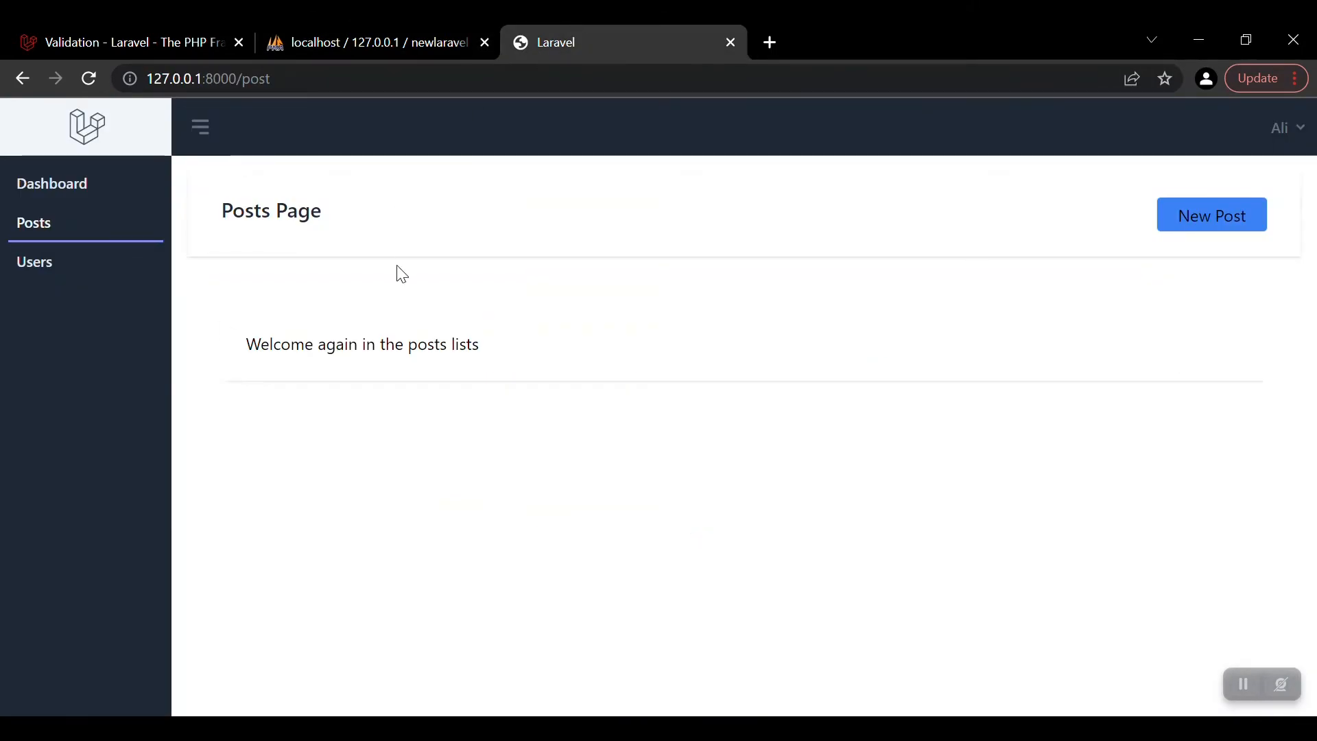
mouse_move(258, 325)
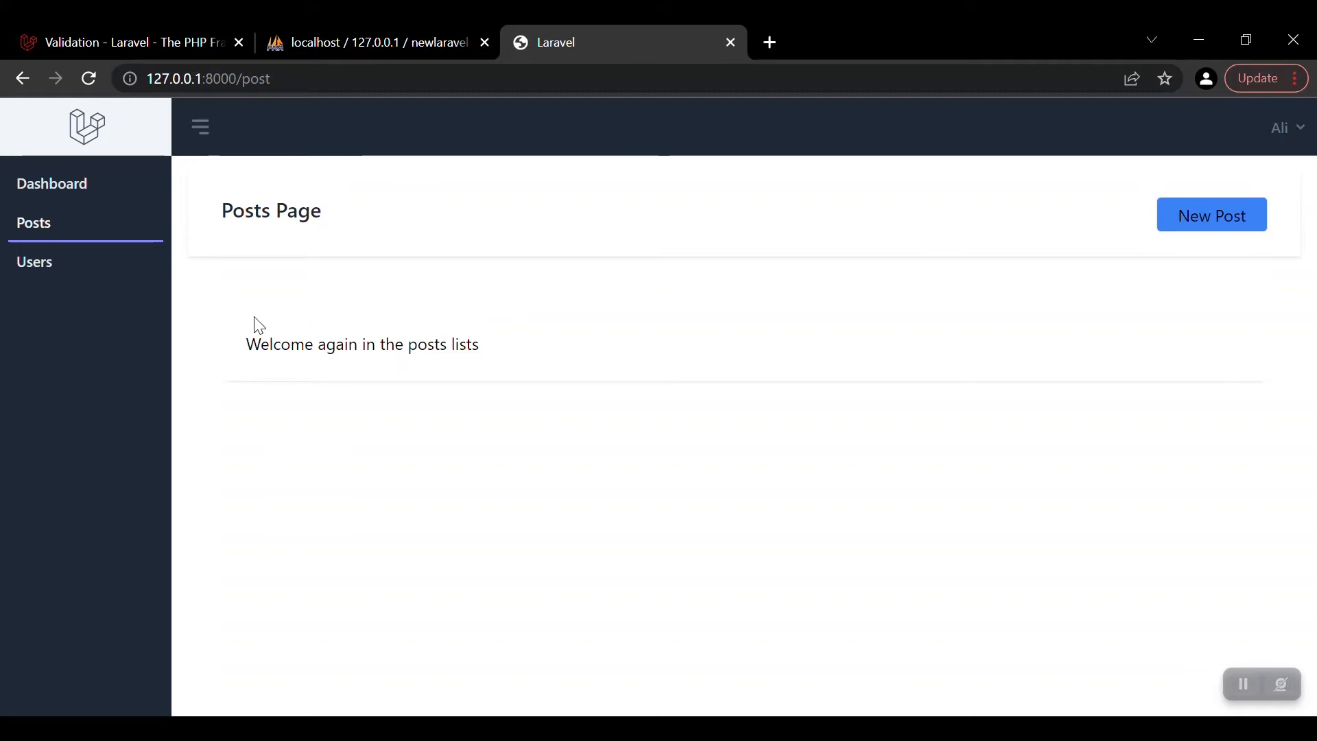
mouse_move(609, 520)
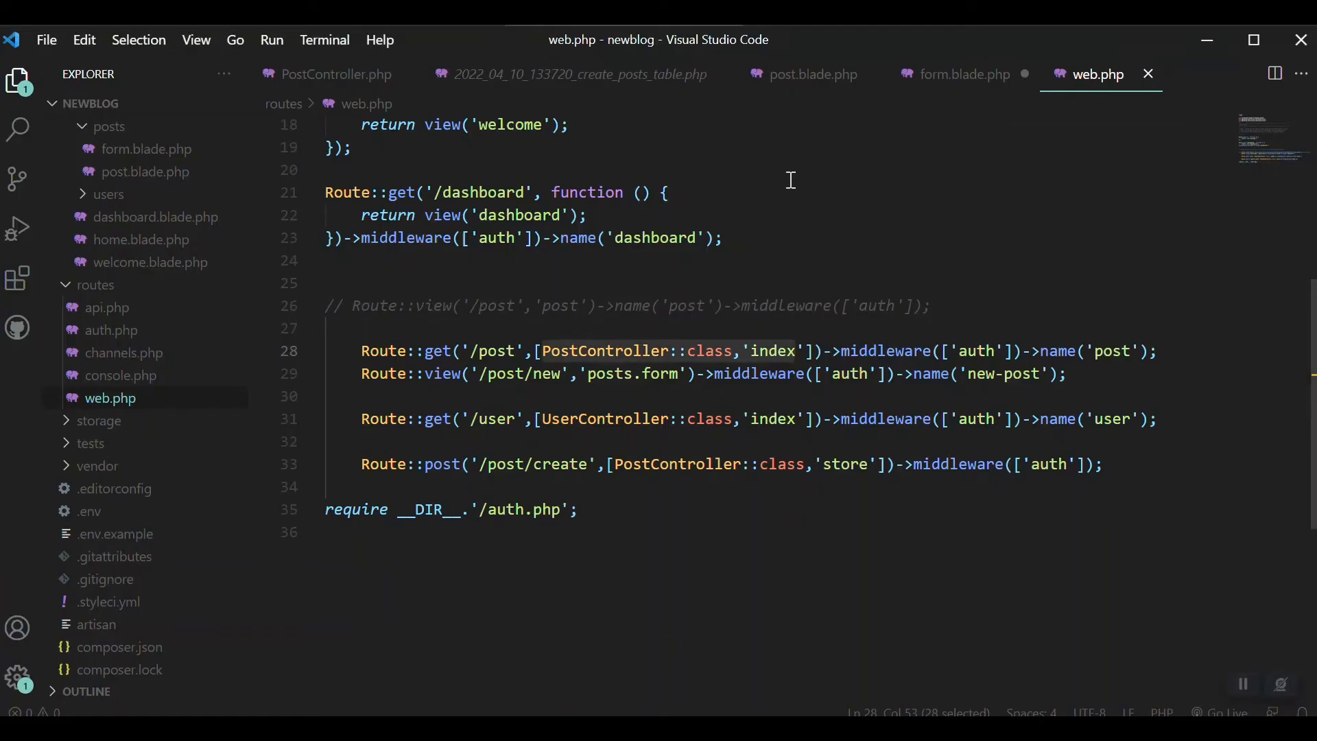
mouse_move(338, 74)
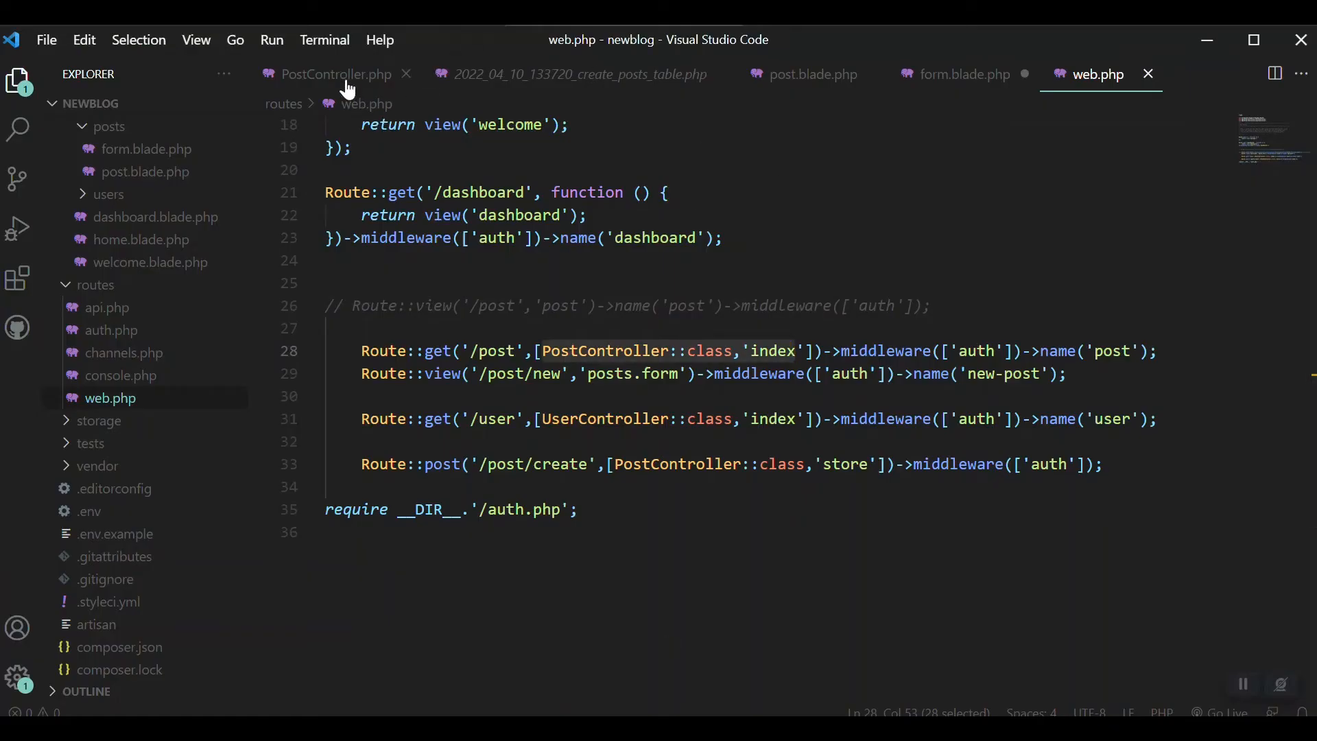
- In PostController index(), add $posts = Post::all() using App\Models\Post and return $posts
left_click(336, 74)
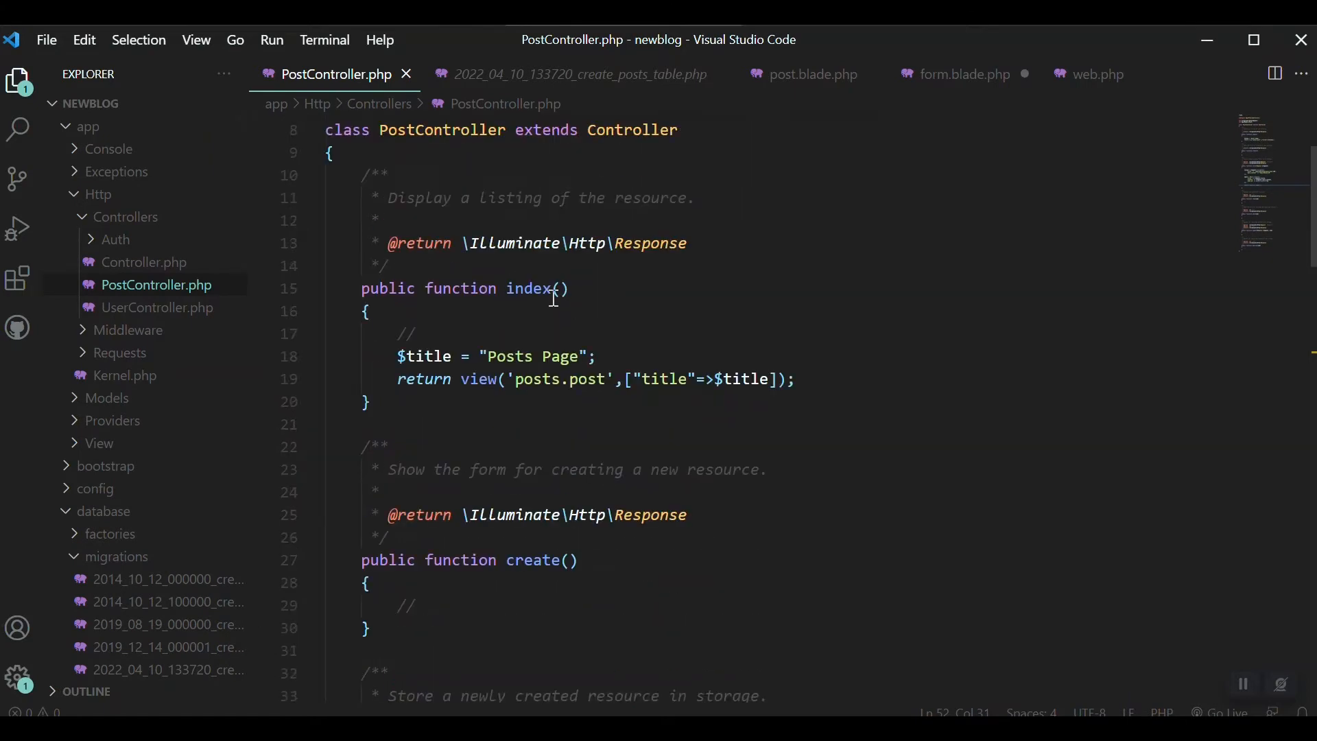
double_click(537, 357)
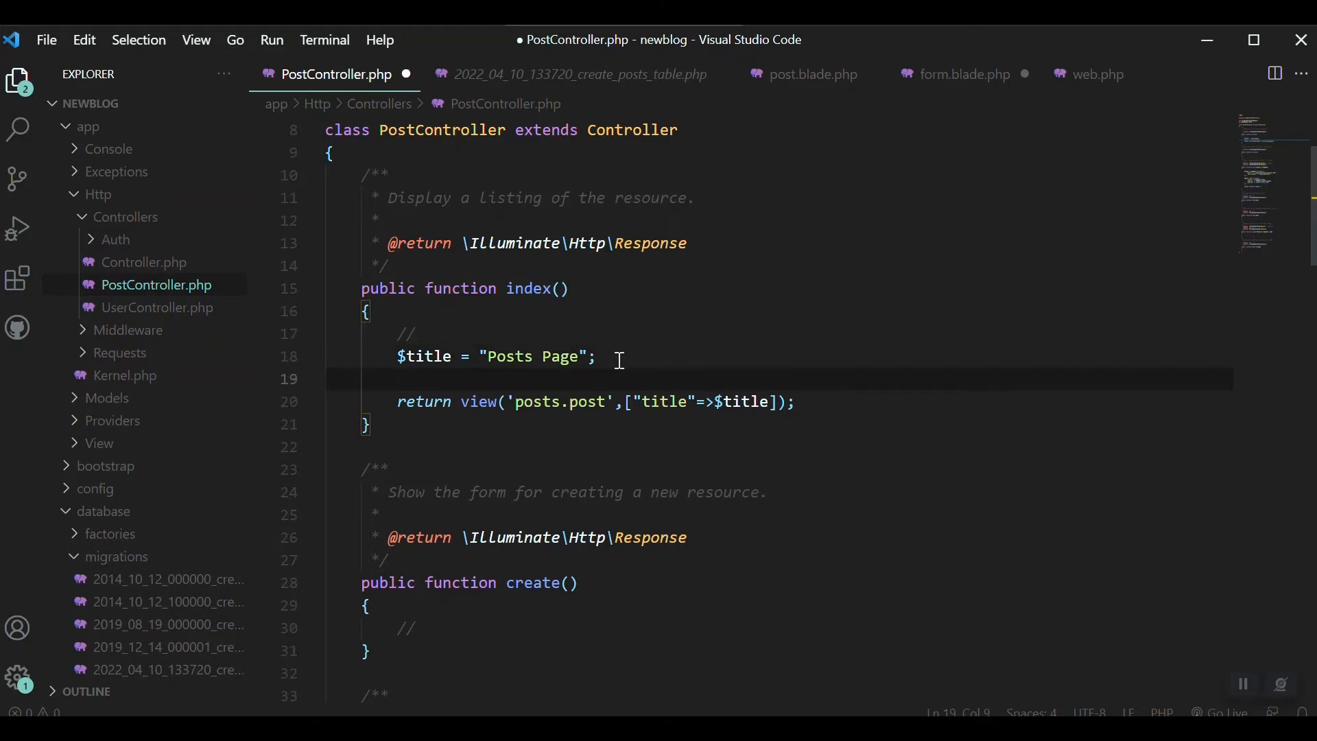
type("$posts")
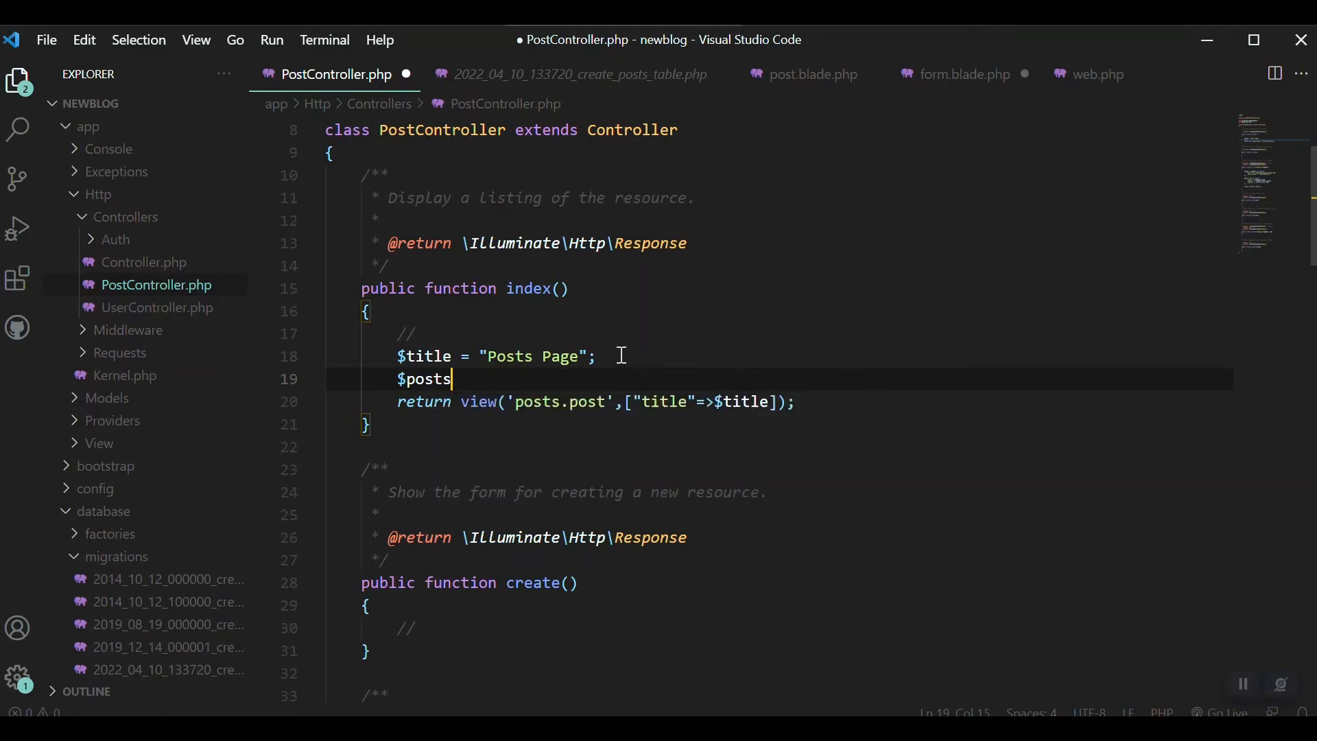
type("= Po")
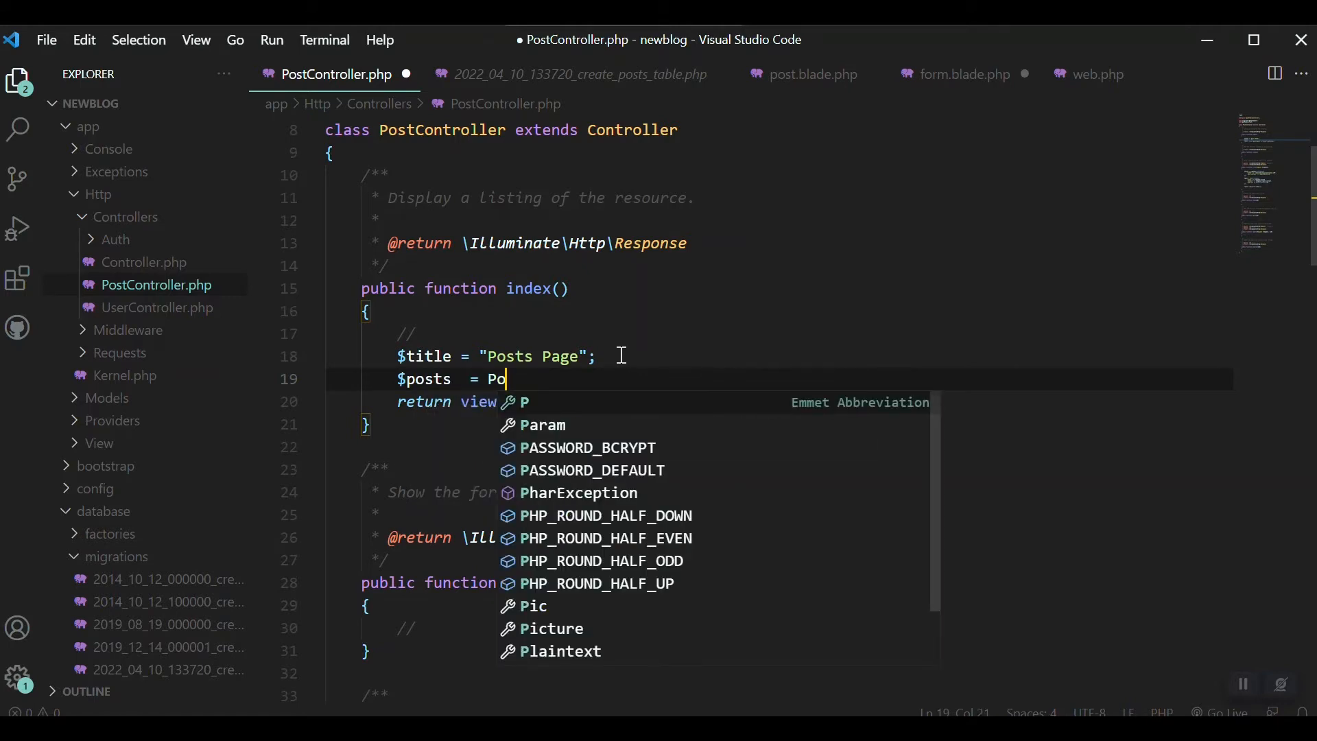
type("st::")
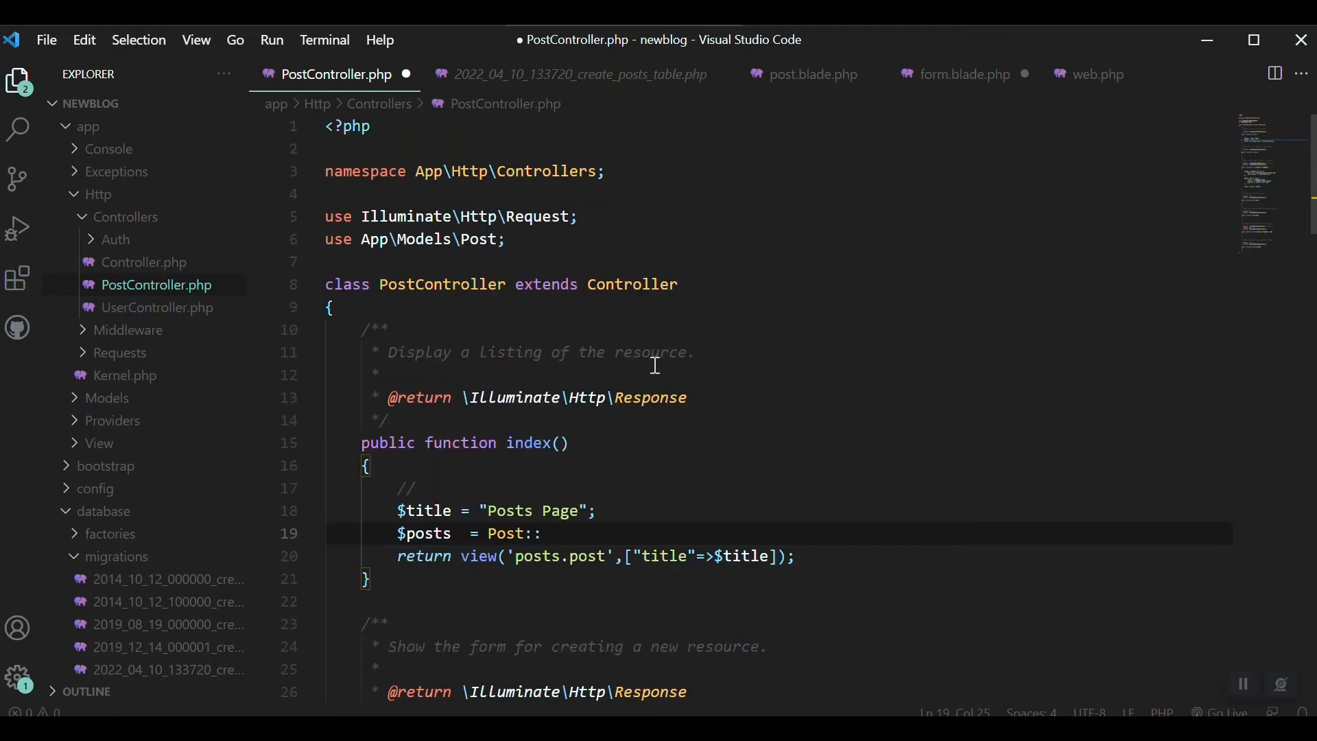
left_click(125, 217)
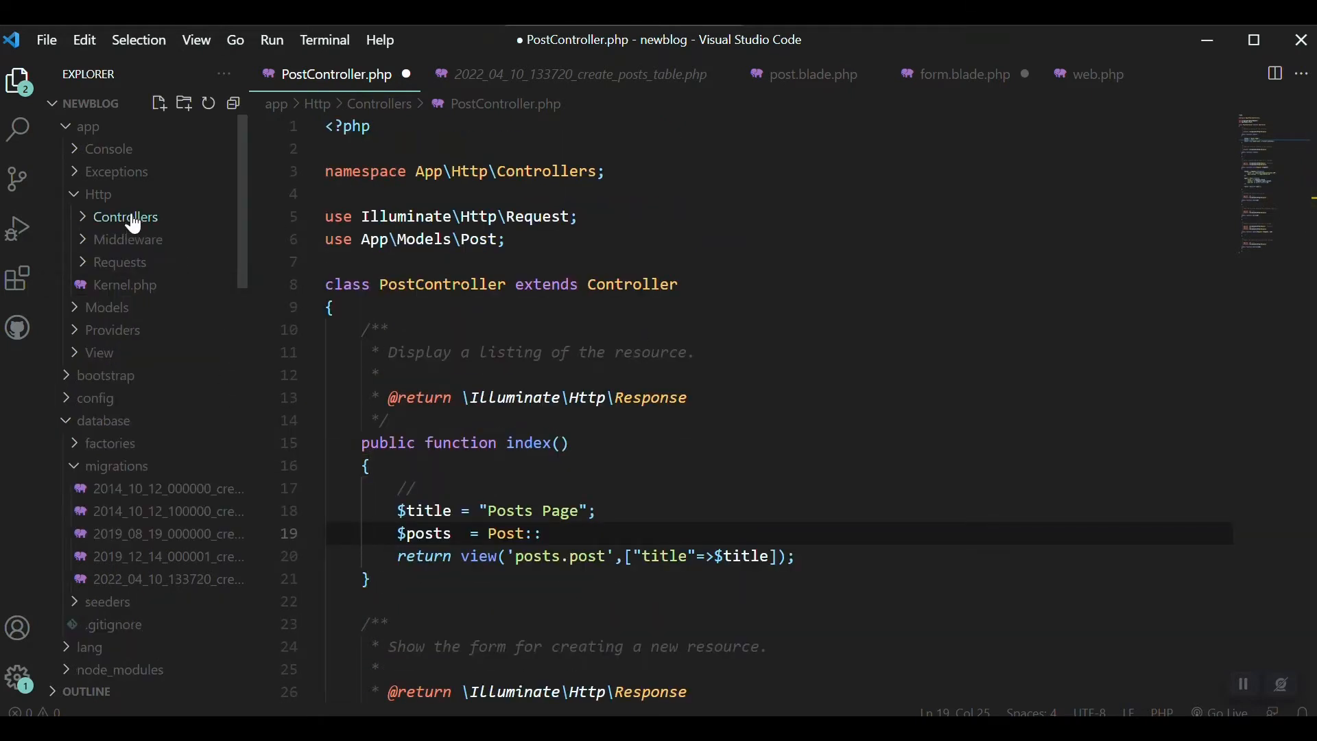
left_click(107, 306)
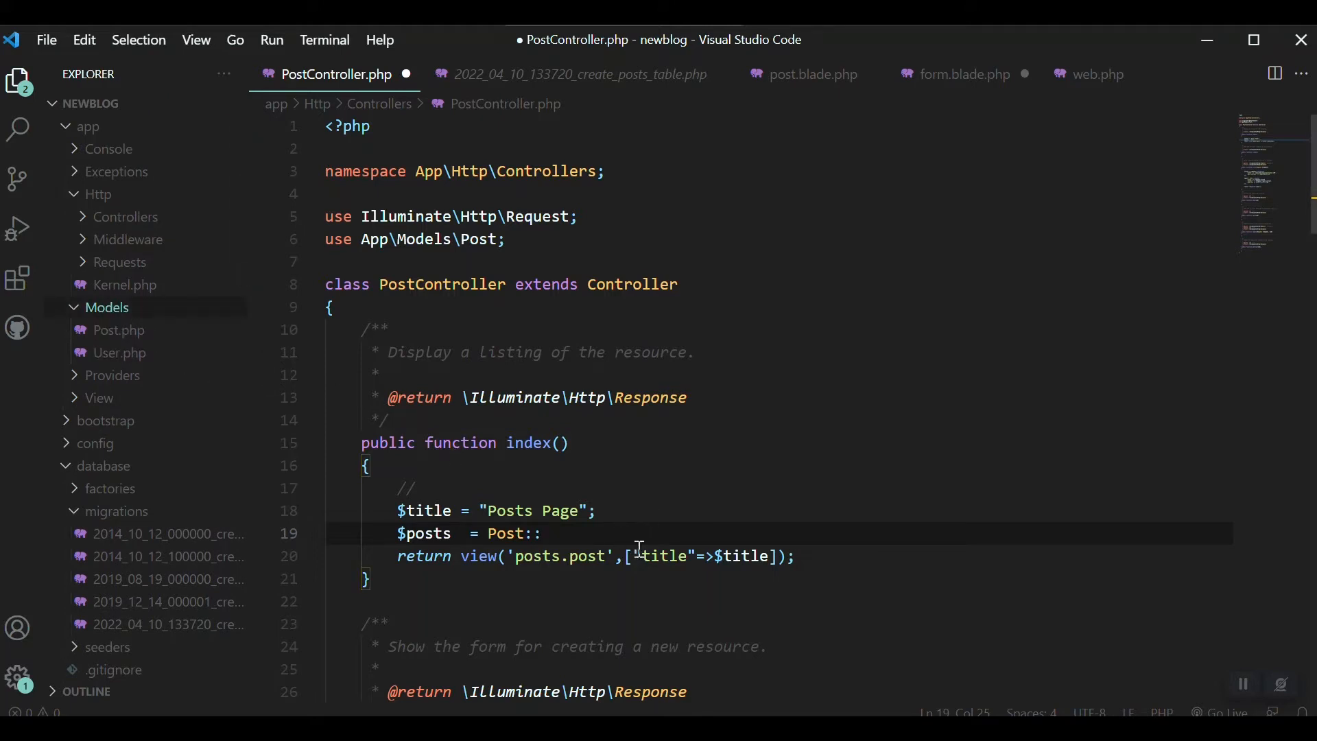
type("all();")
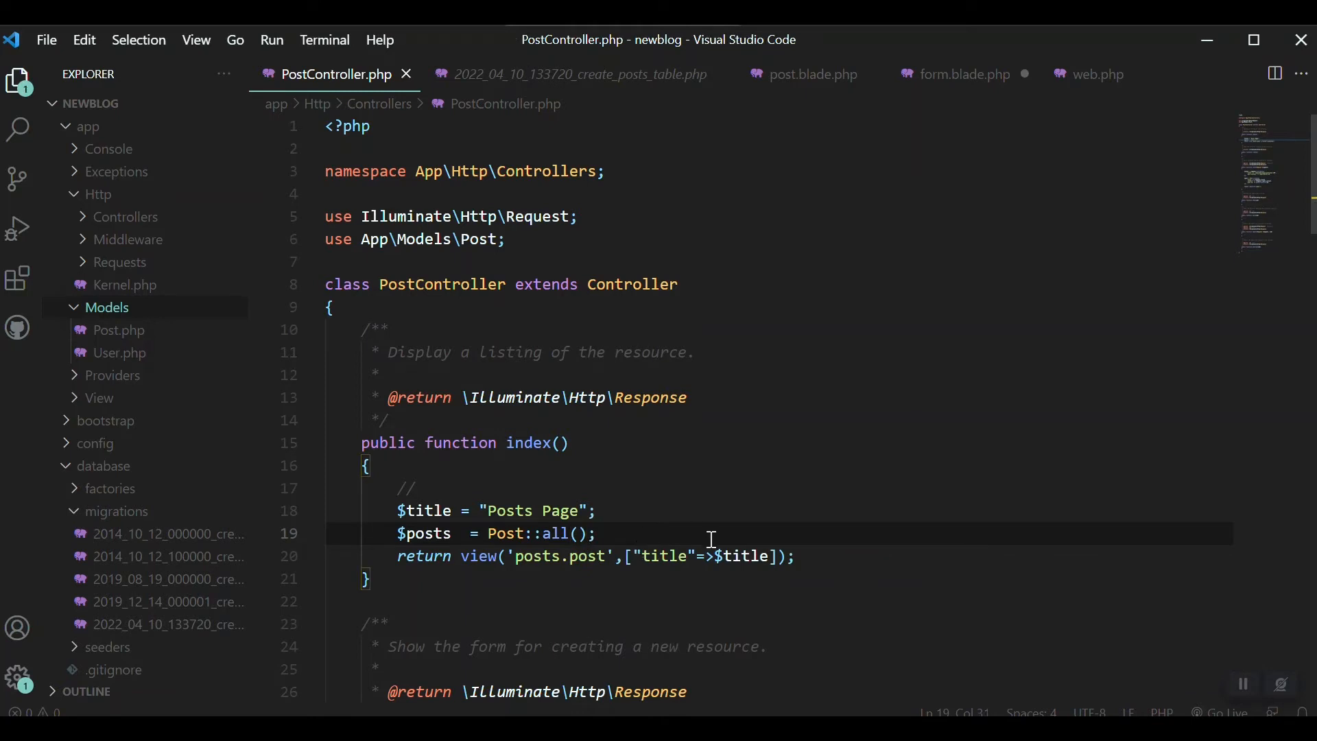
type("retur")
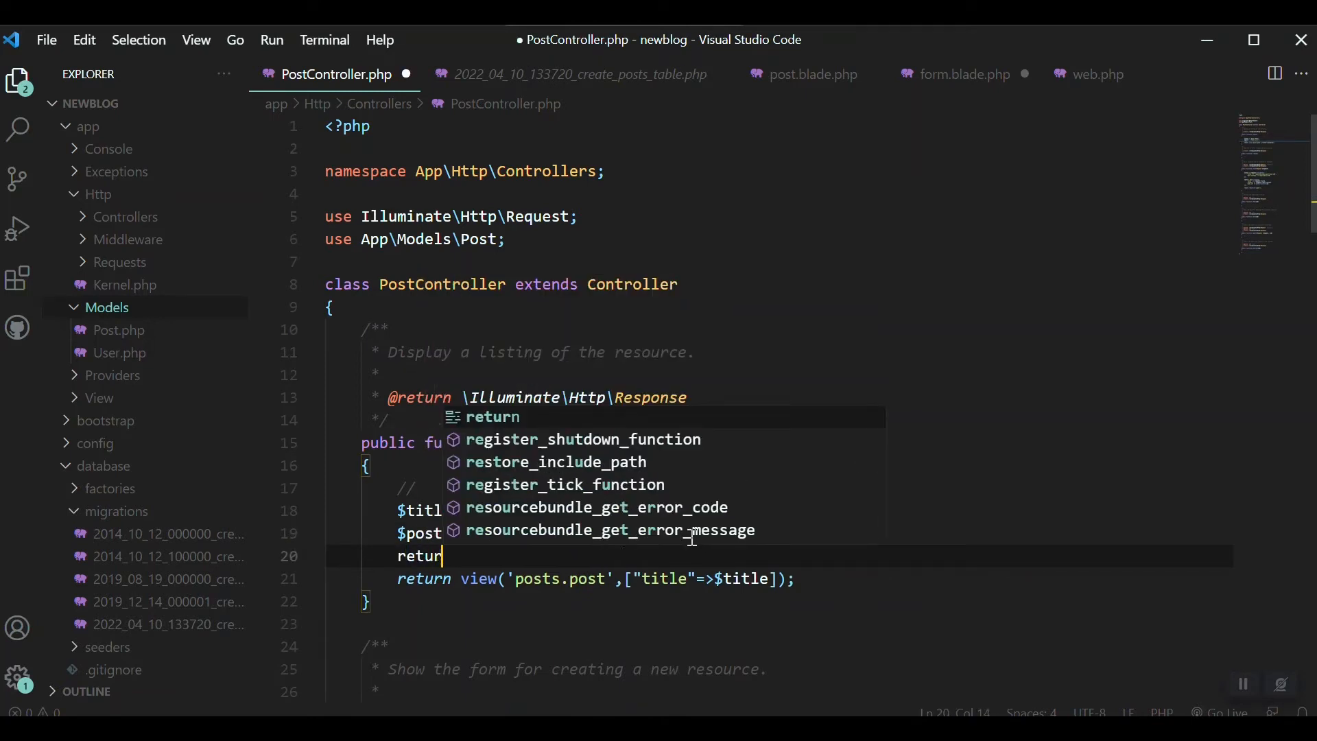
type("$posts")
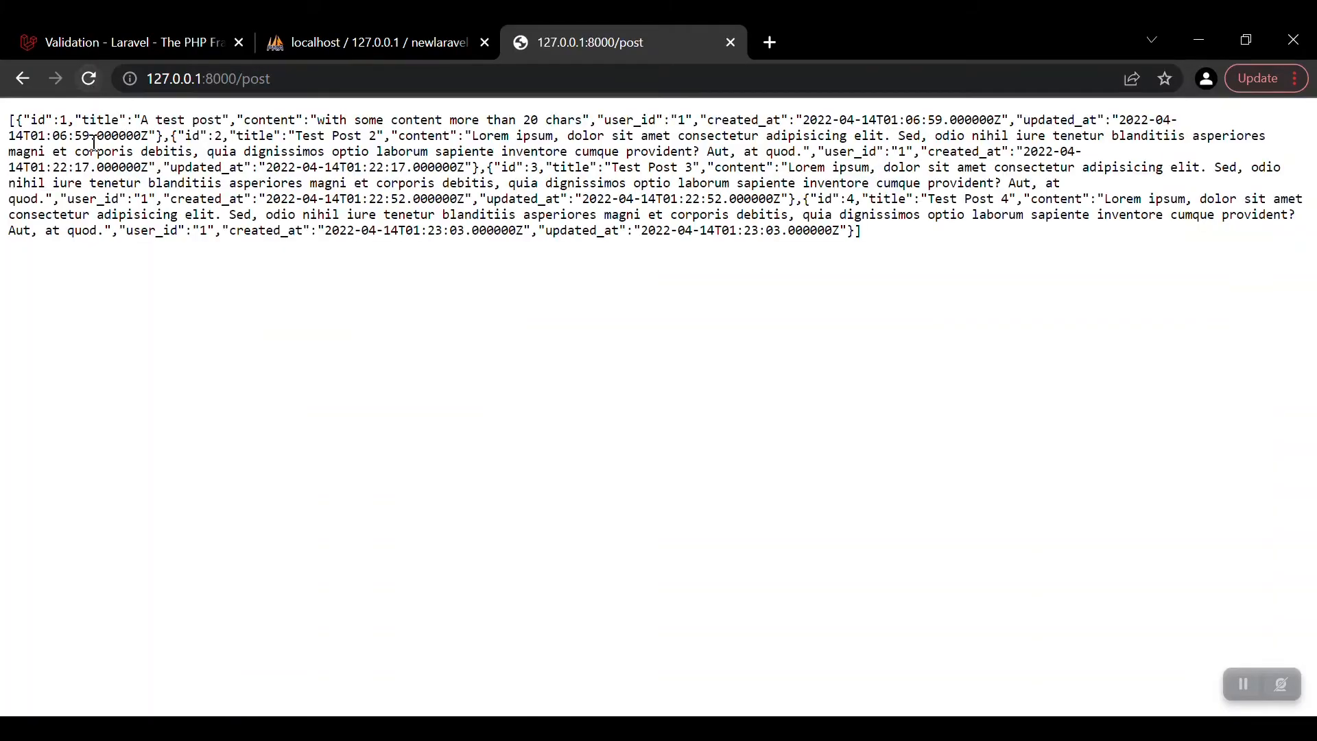
- Select the raw JSON of the four posts shown at 127.0.0.1:8000/post
left_click_drag(8, 119, 566, 162)
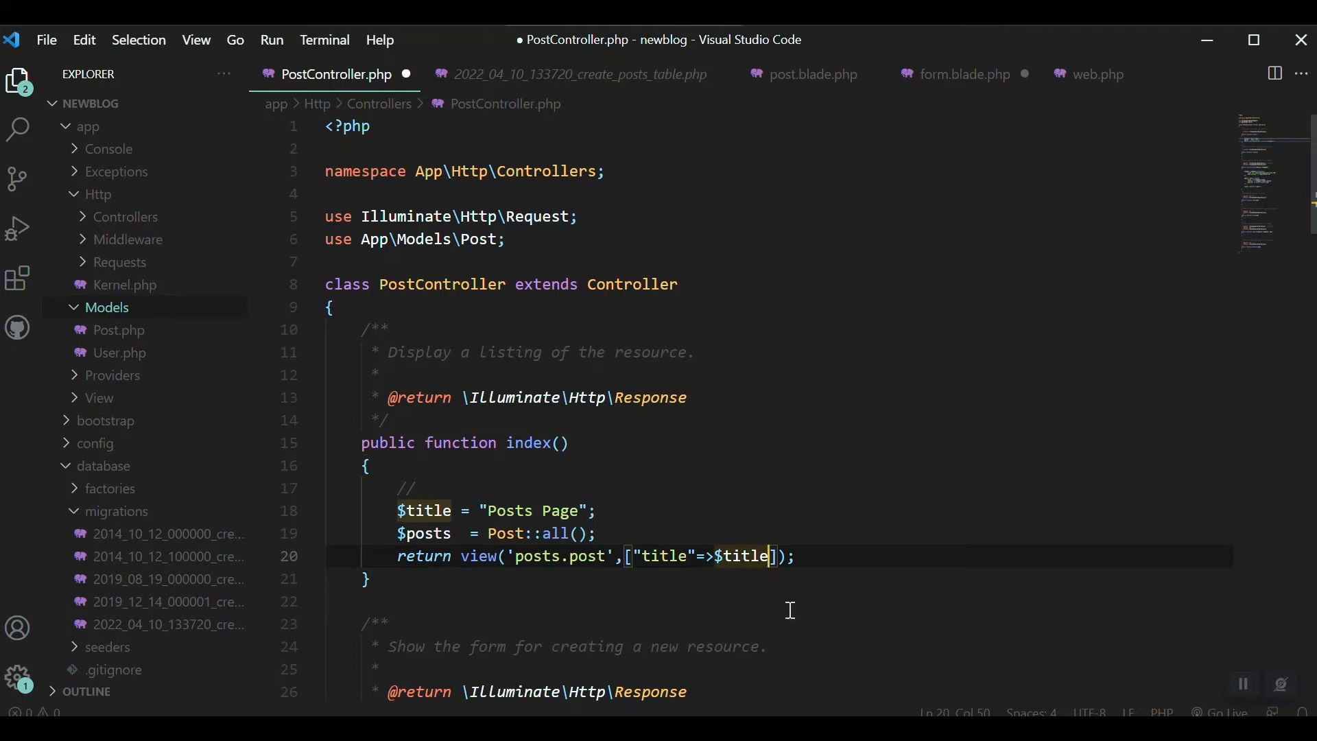
- Add 'posts'=>$posts to the view data array in index(), then move to post.blade.php
type(",")
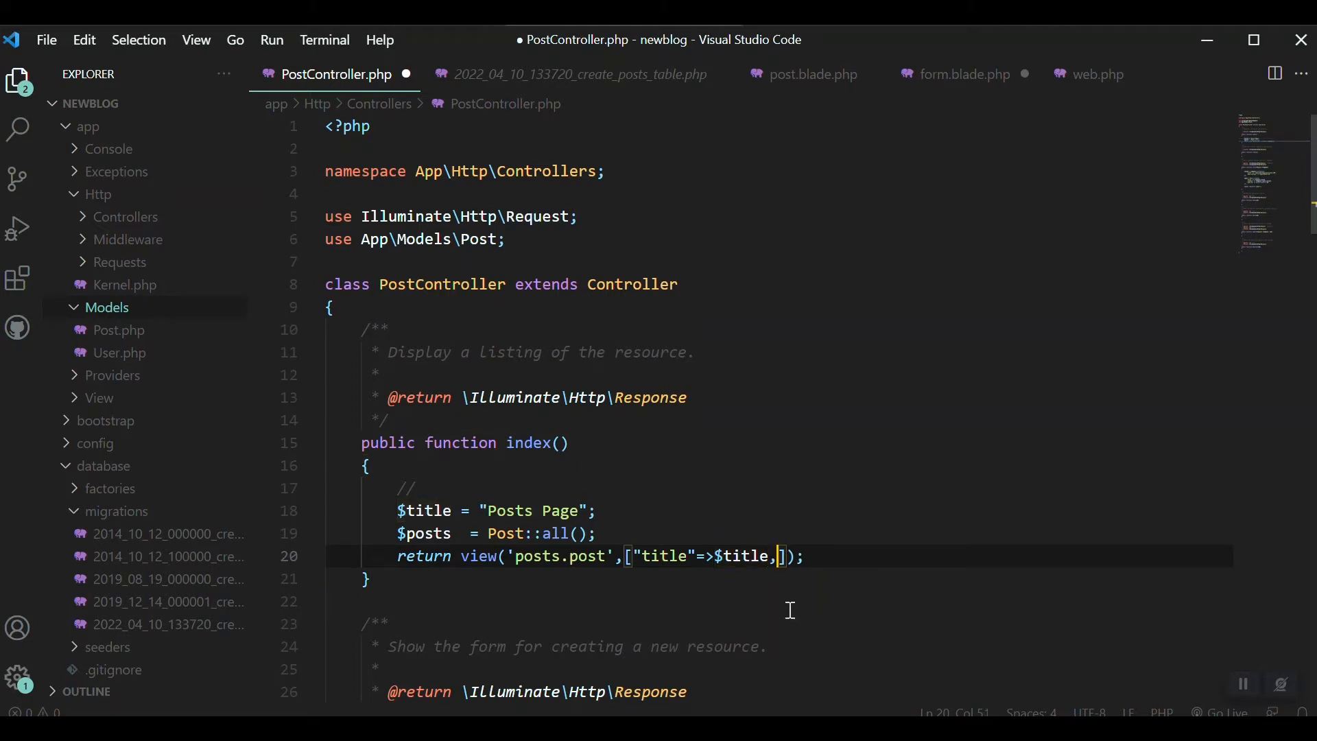
type("'pos'")
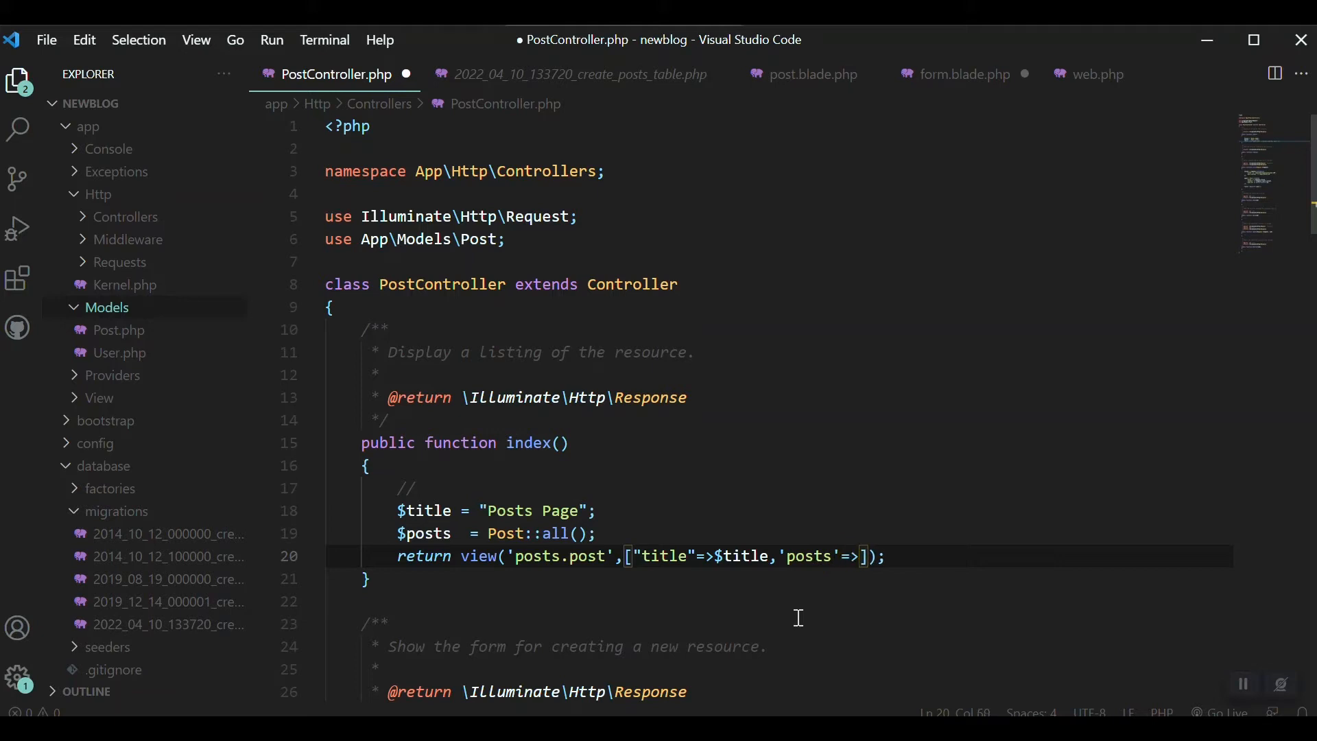
type("$posts")
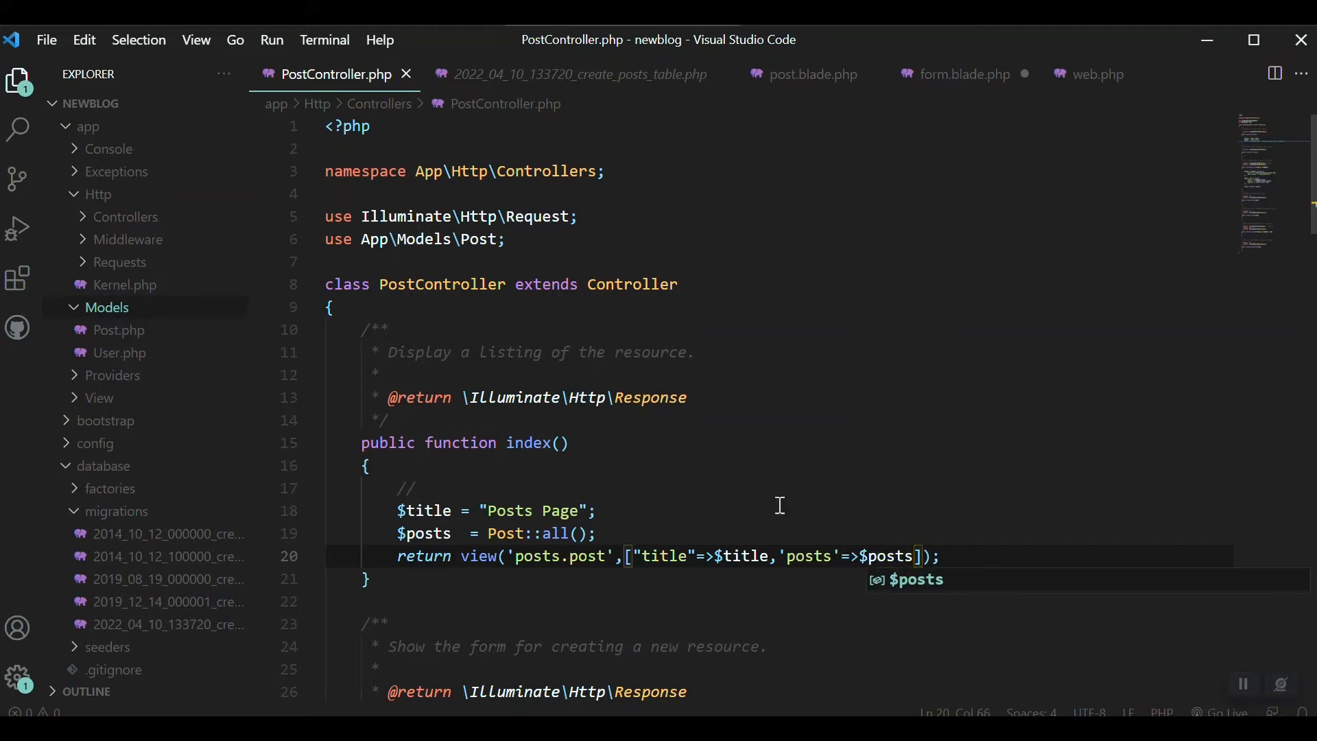
double_click(809, 556)
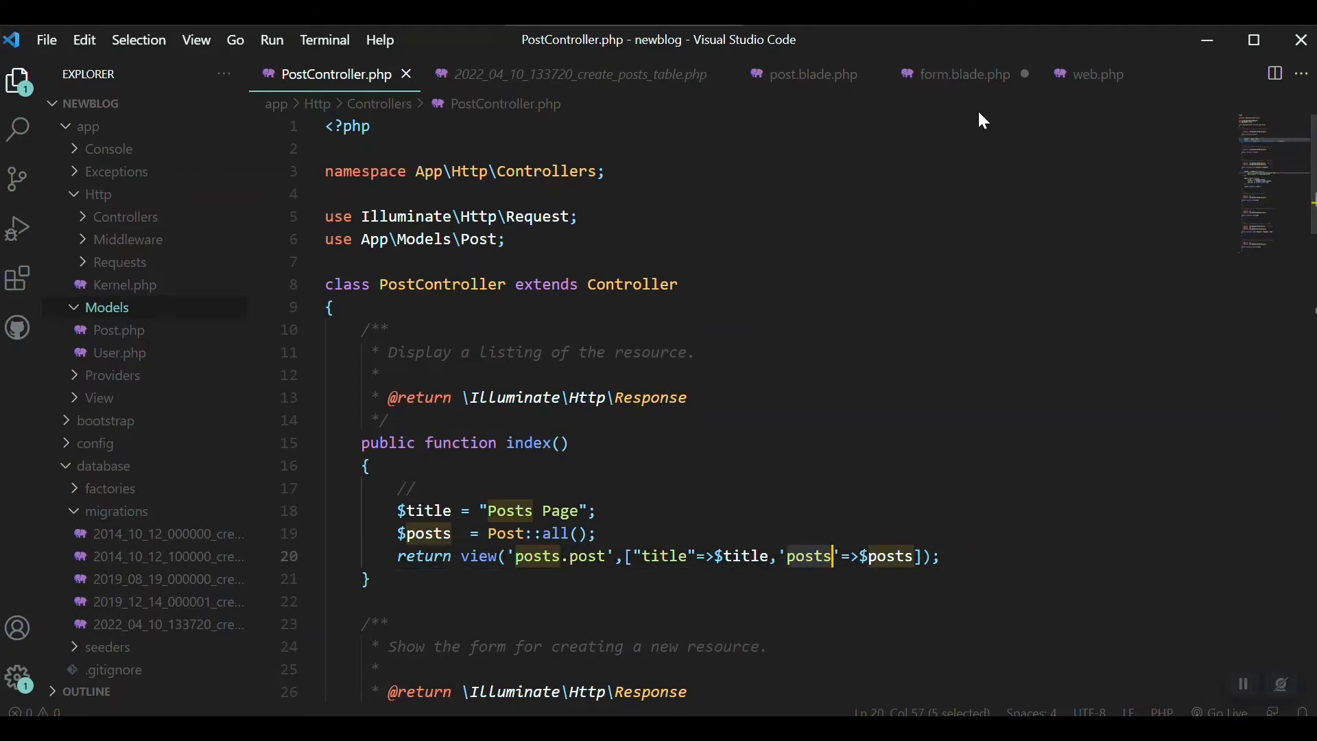
left_click(811, 74)
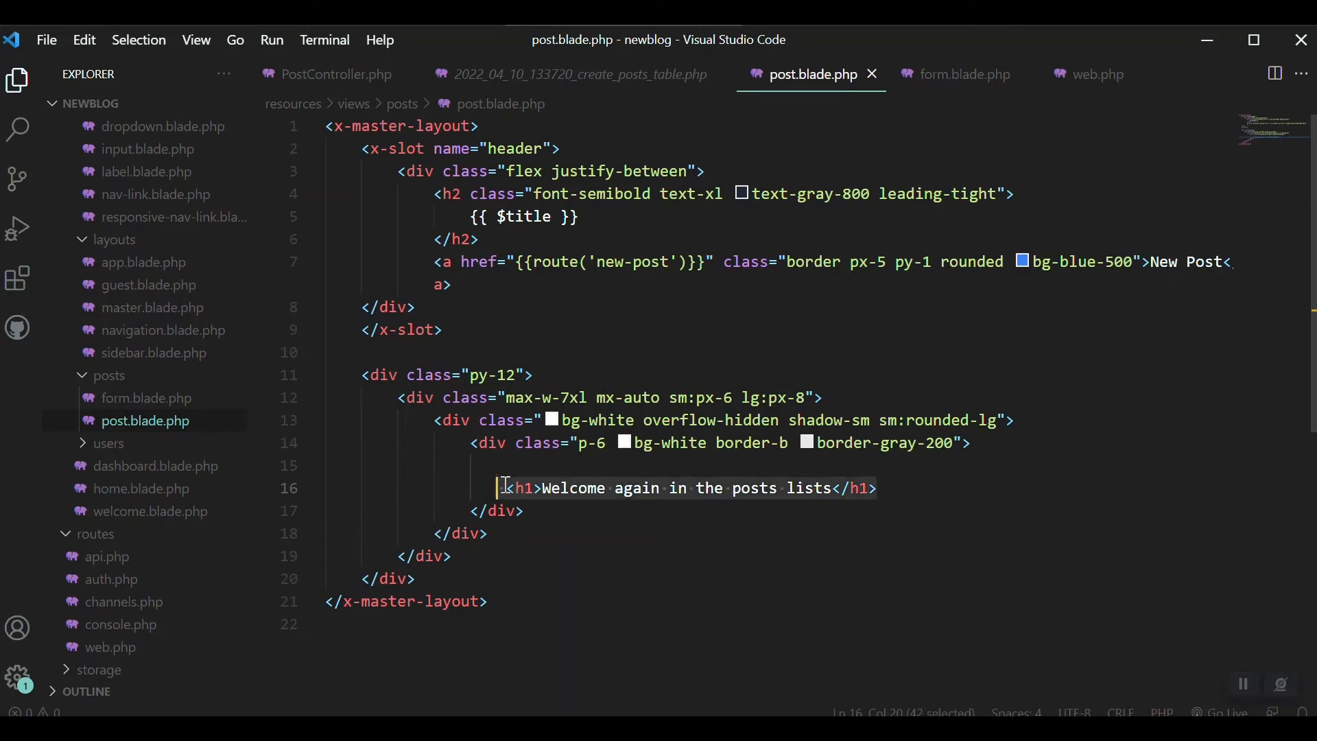
- Replace the welcome heading with an ID/Title/Content table given class="w-full p-4"
key("Delete")
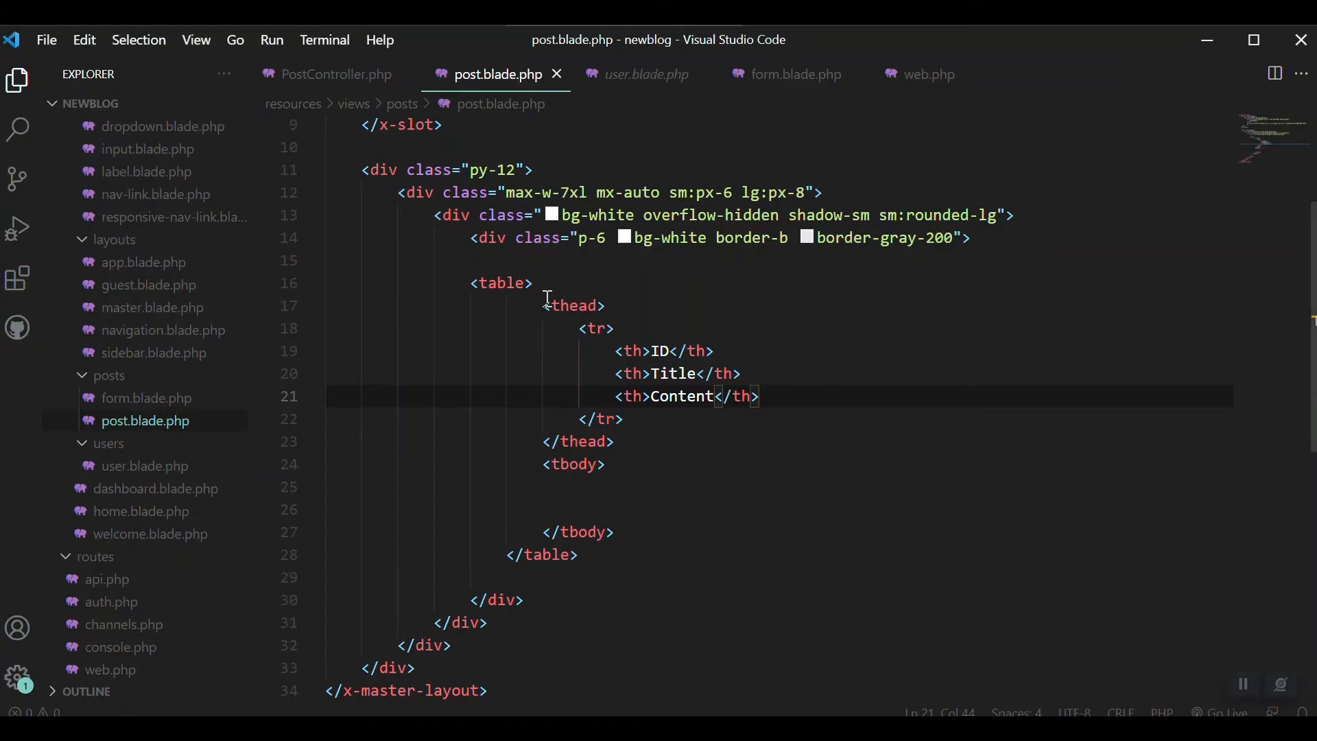
mouse_move(644, 451)
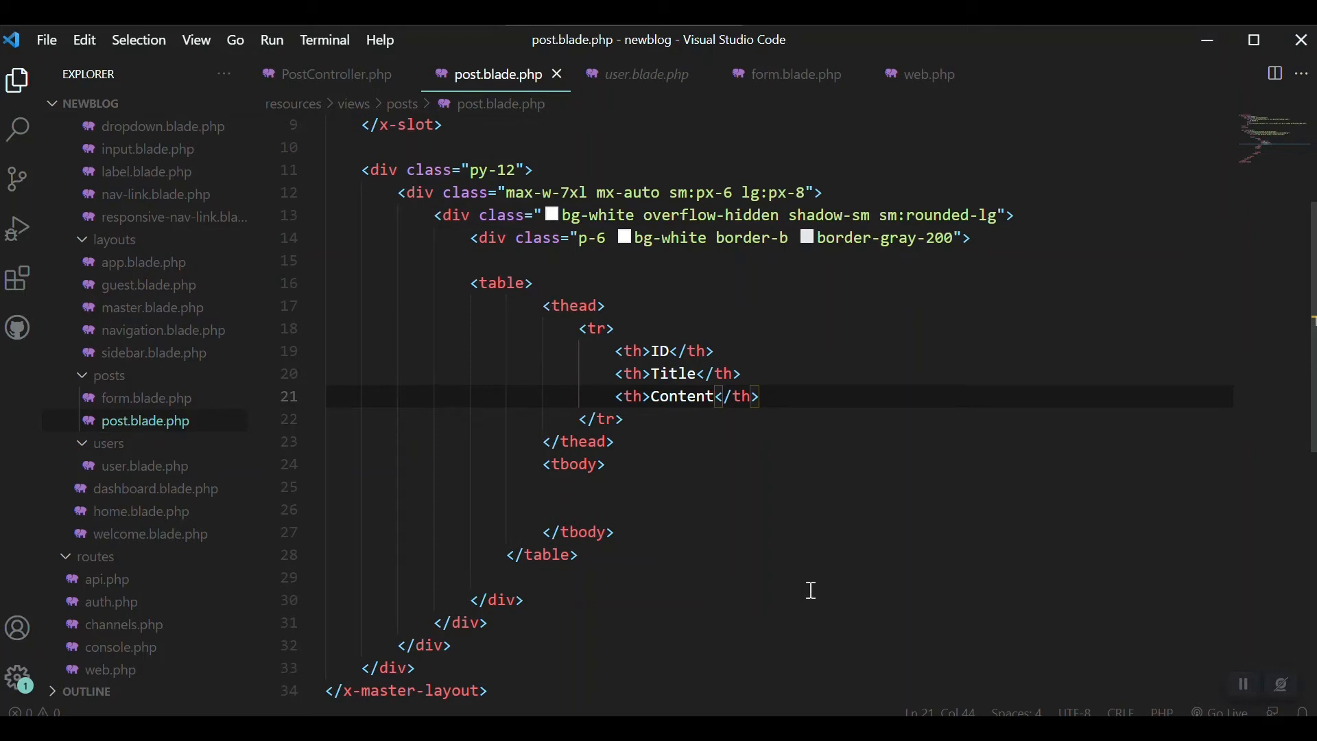
type("class=\"w-full p-4 \"")
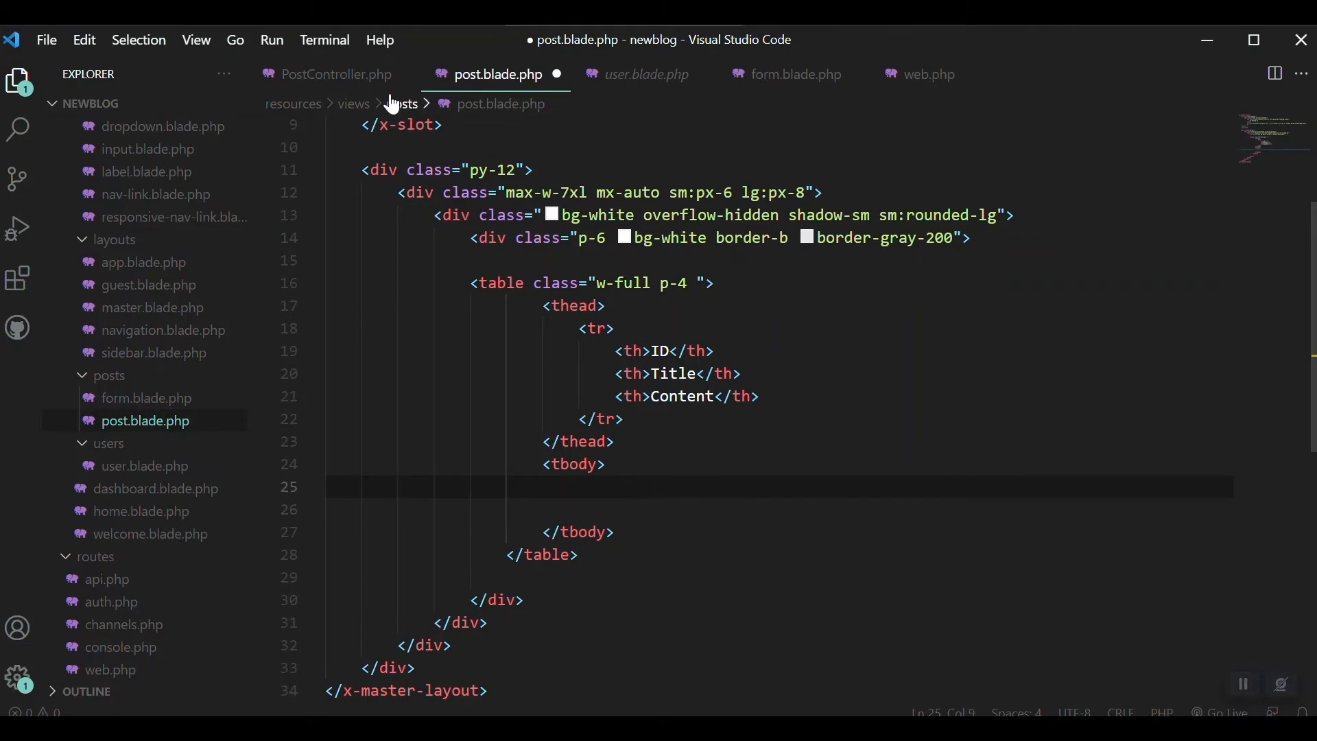
left_click(339, 74)
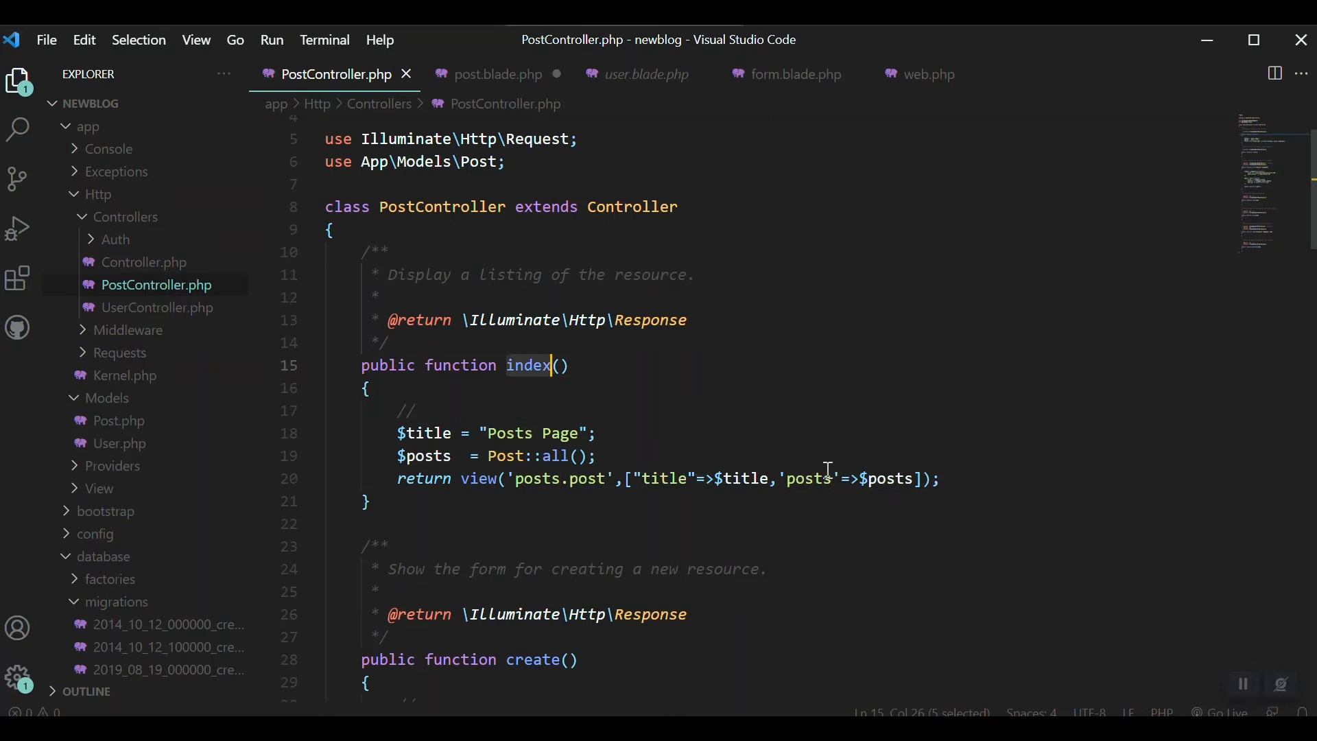
double_click(586, 479)
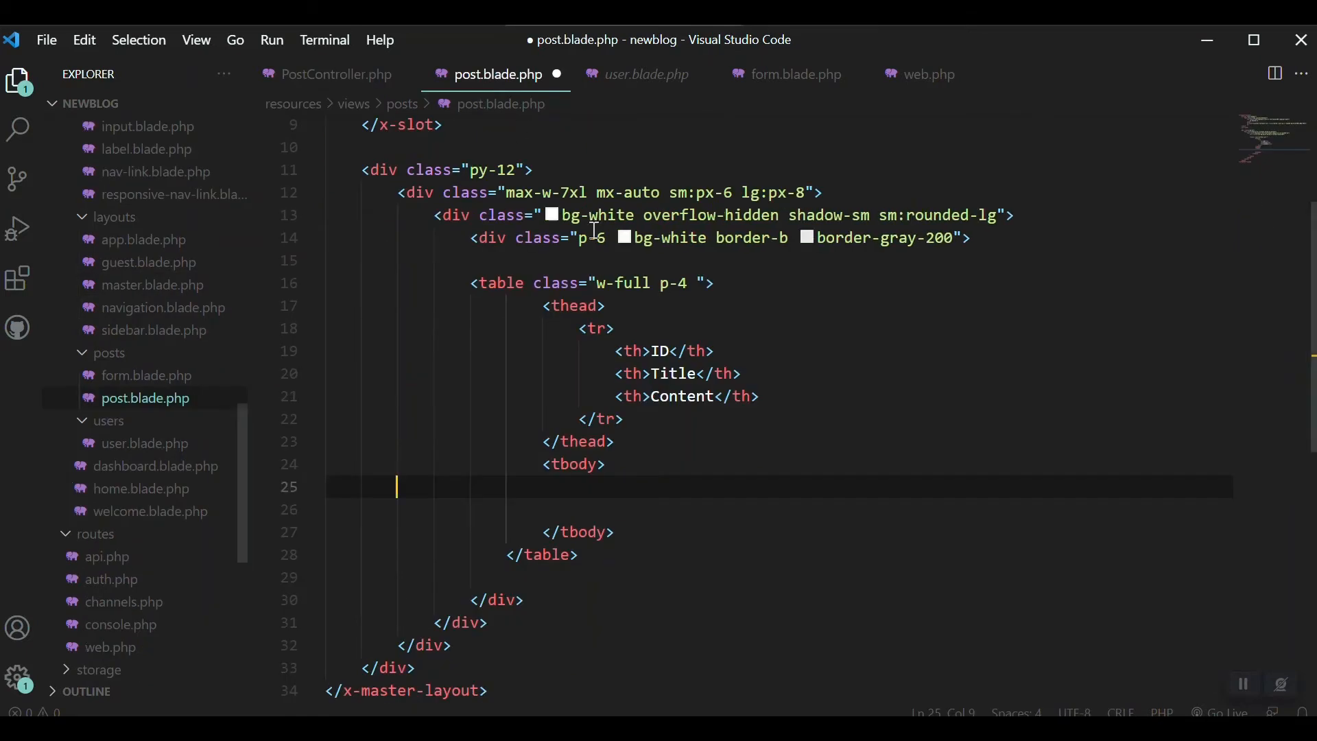
type("t")
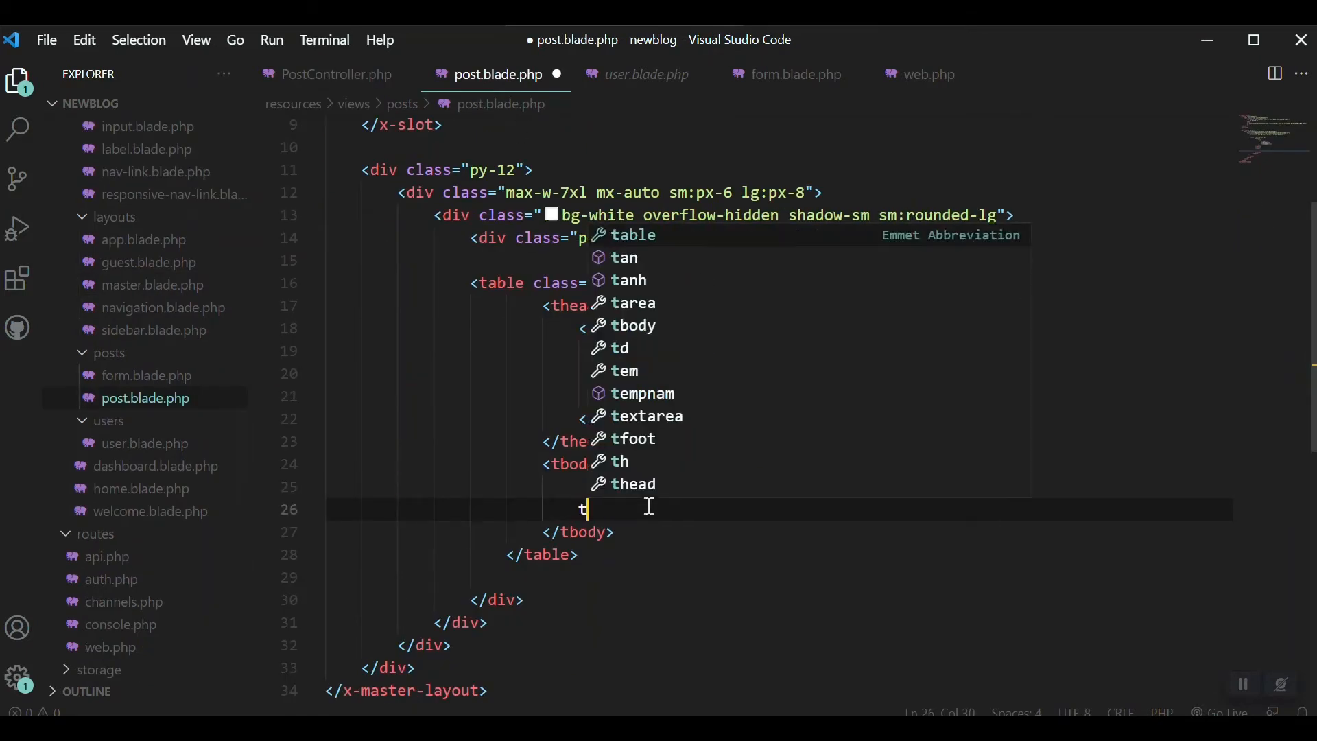
type("@foreach(")
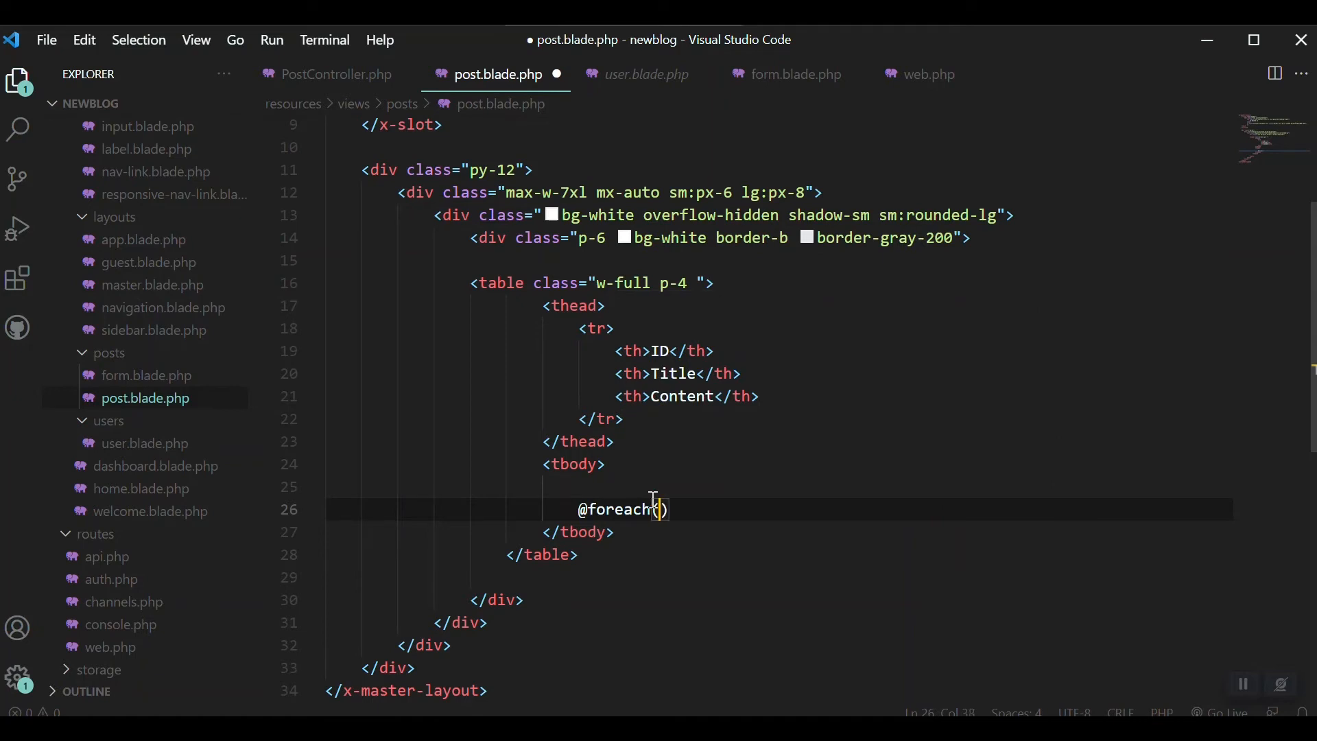
type("$posts")
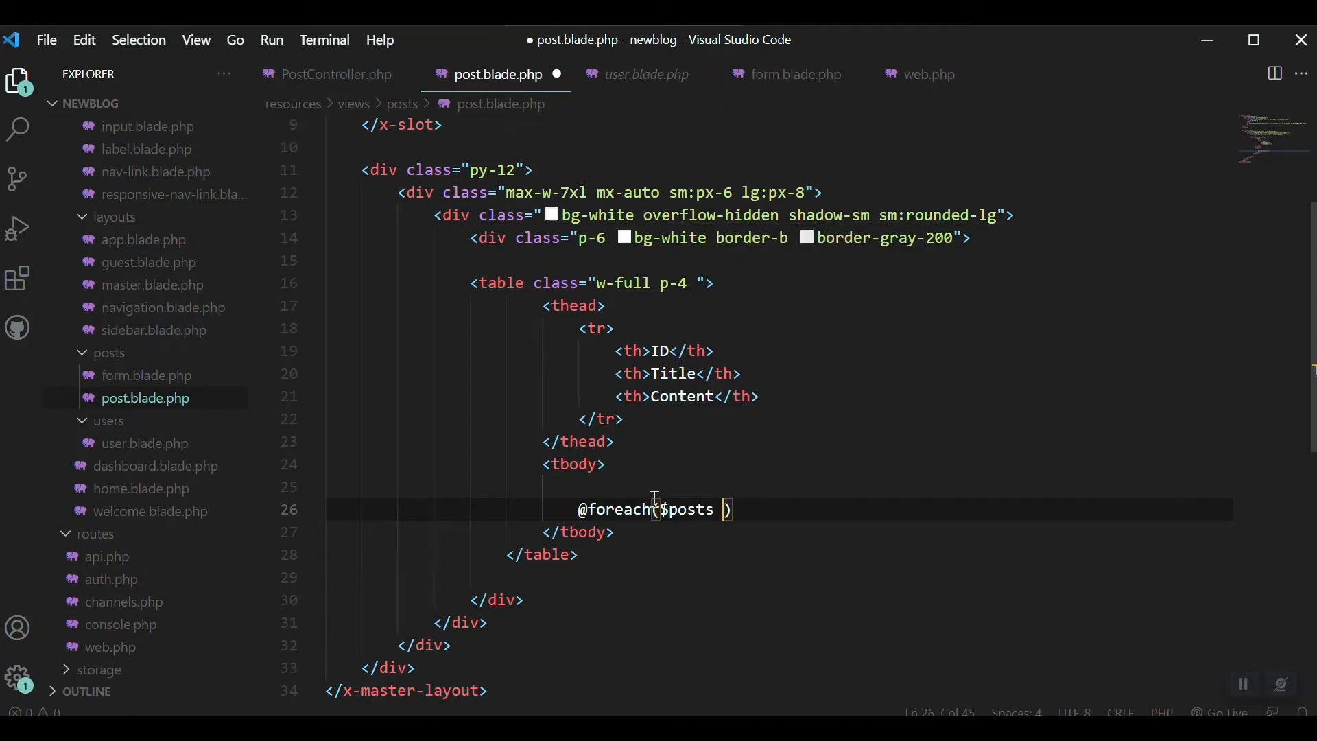
type("as $post")
type("<tr>")
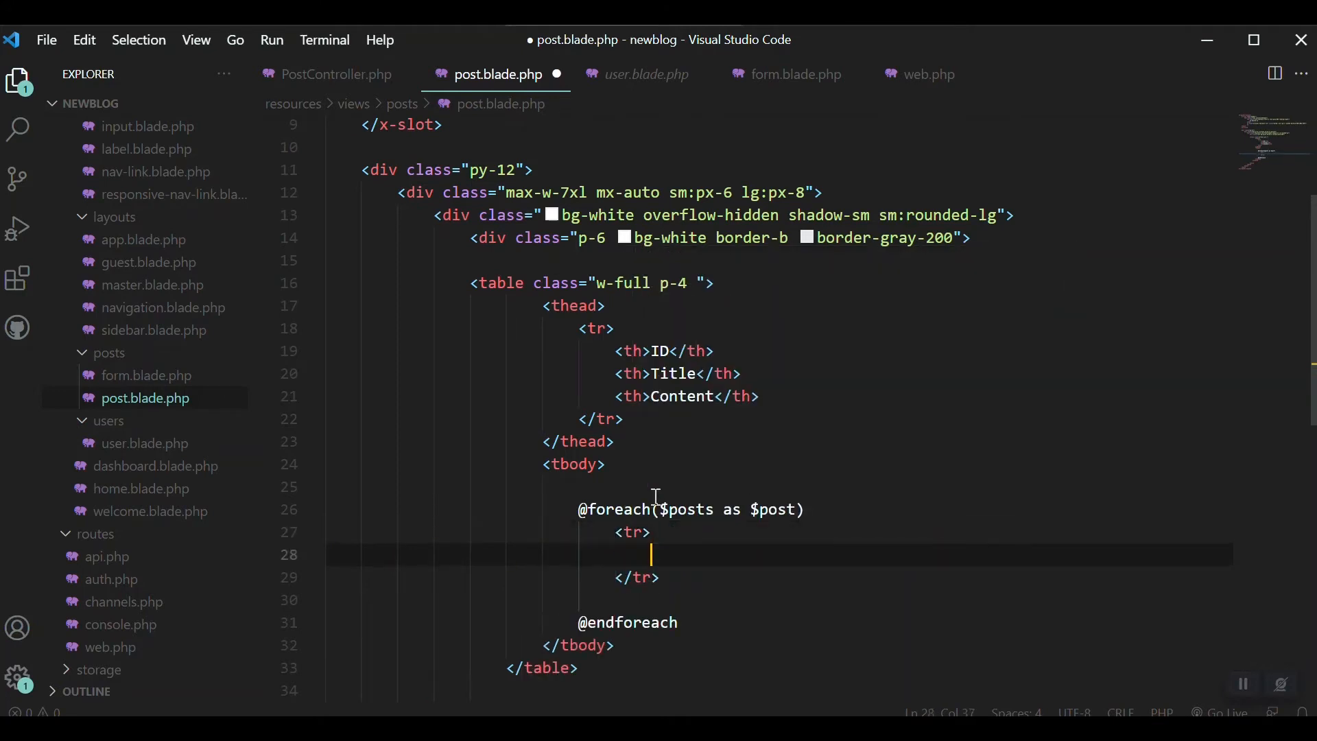
- Add td cells showing {{$post->id}}, {{$post->title}} and {{$post->content}}
type("td>{{</td>")
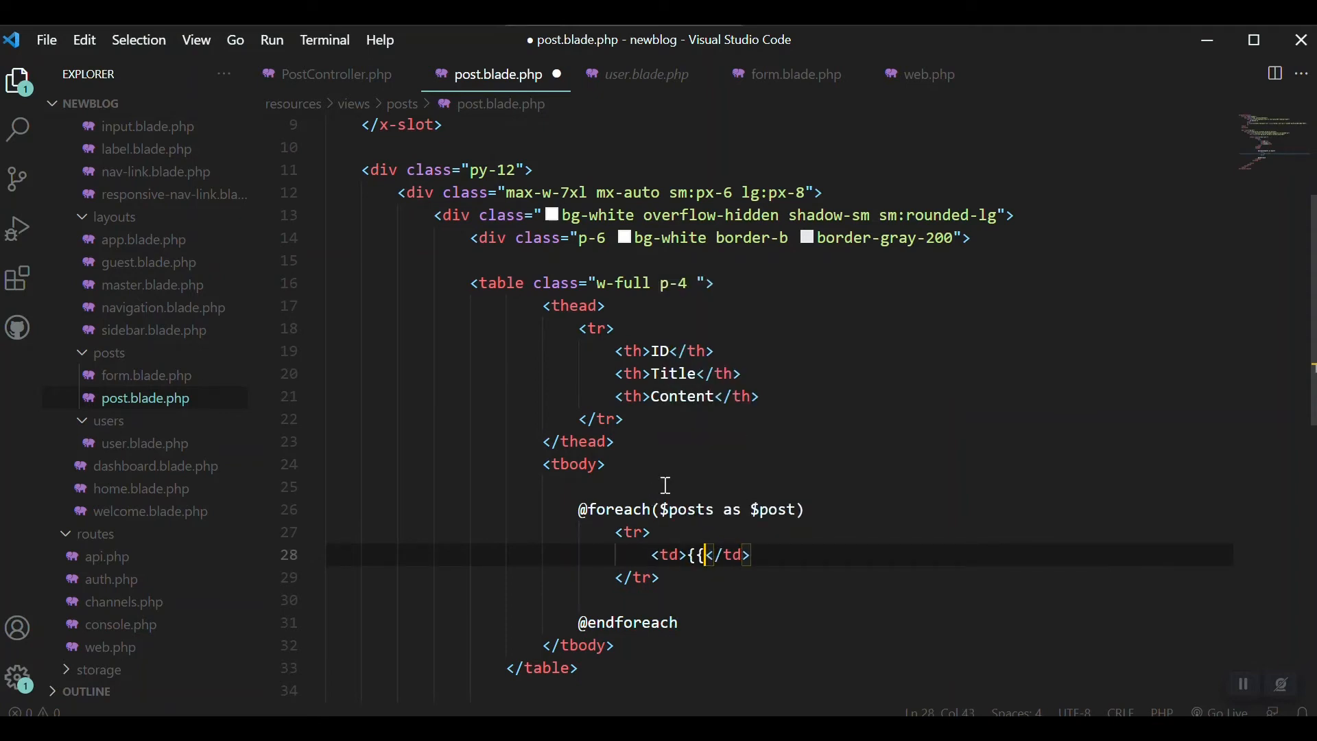
type("}}")
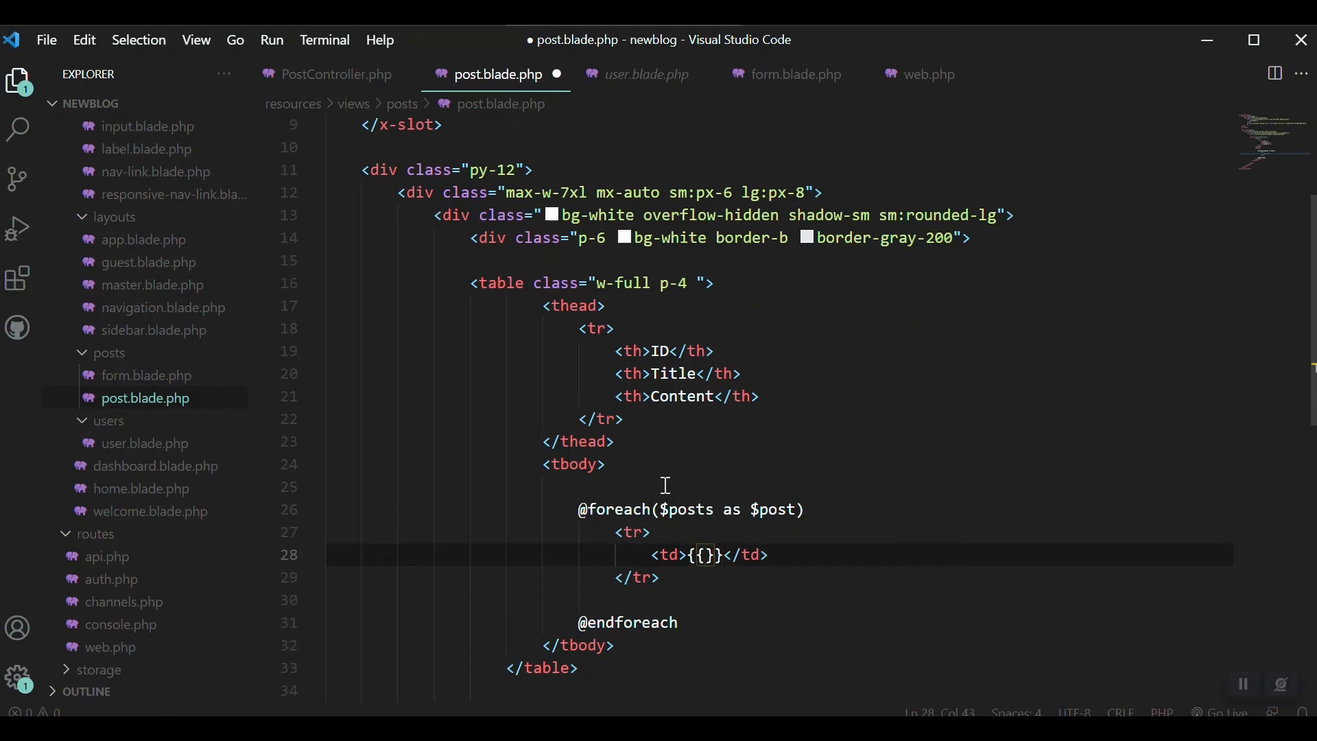
type("$id")
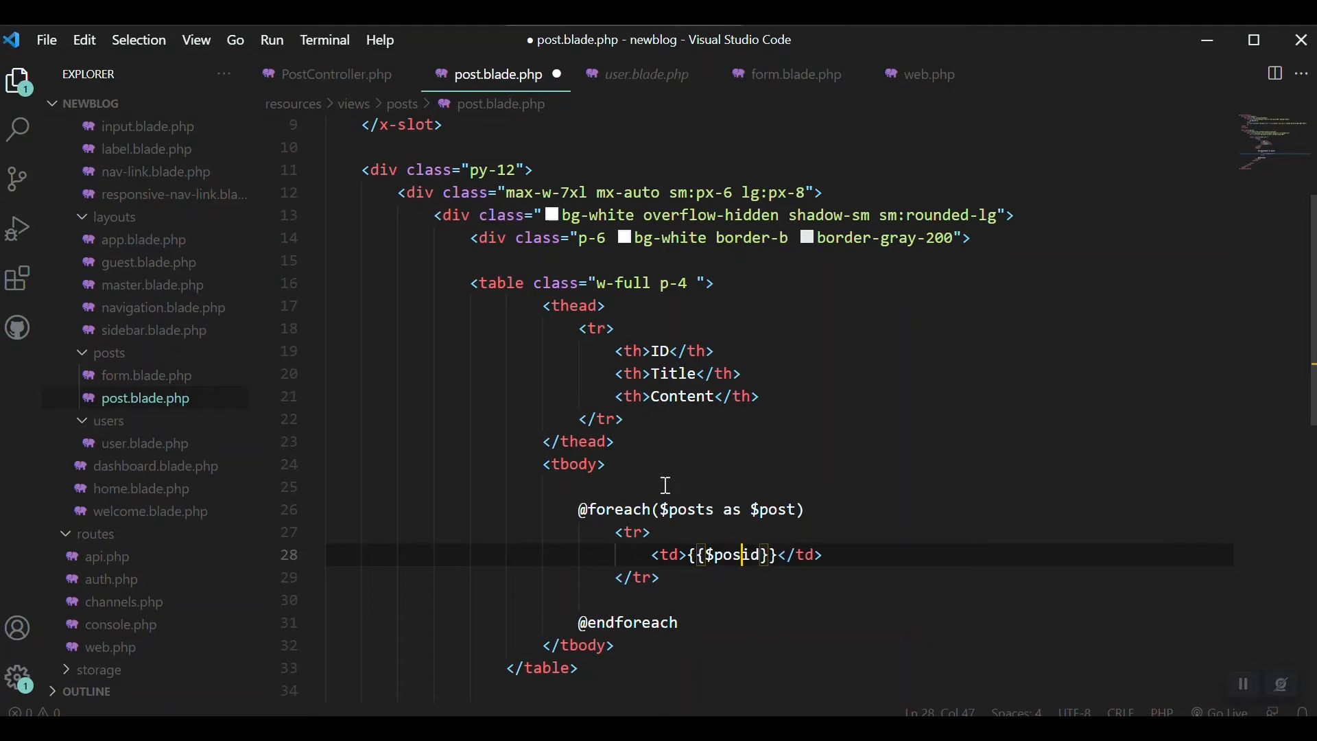
type("->")
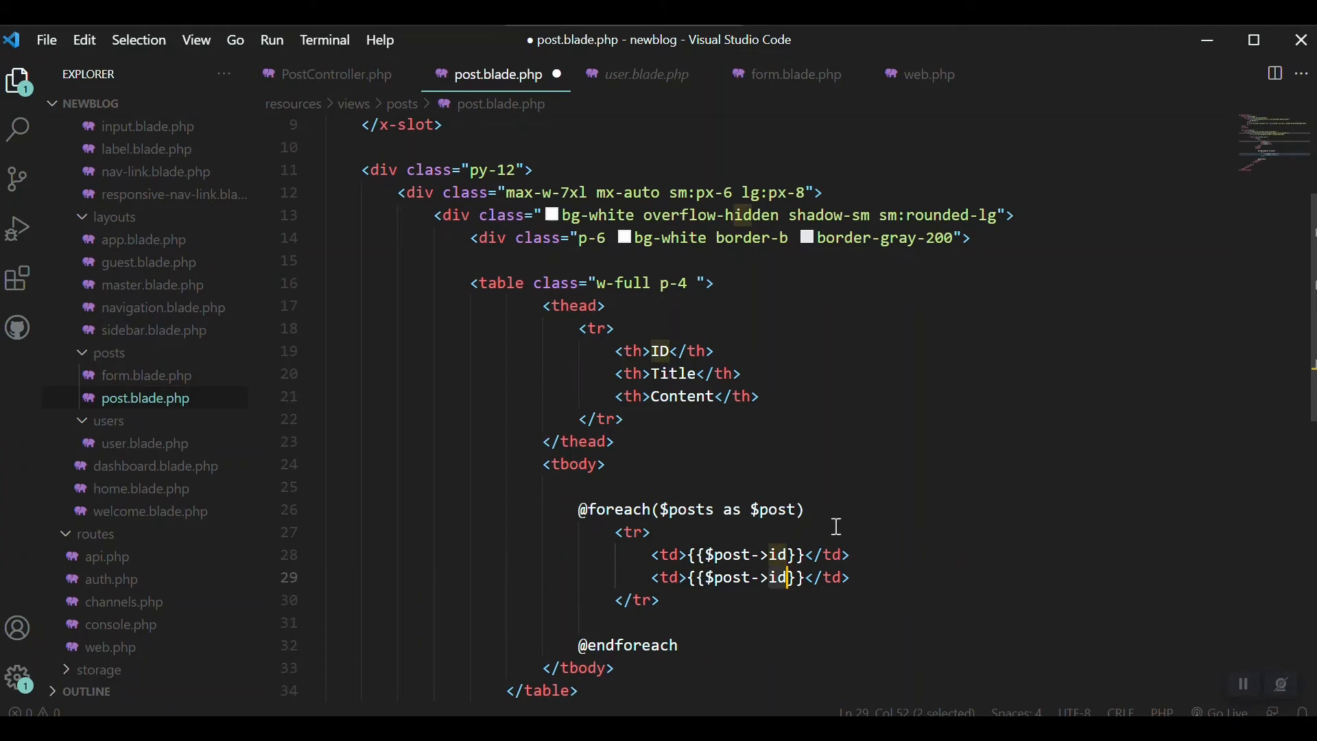
type("title")
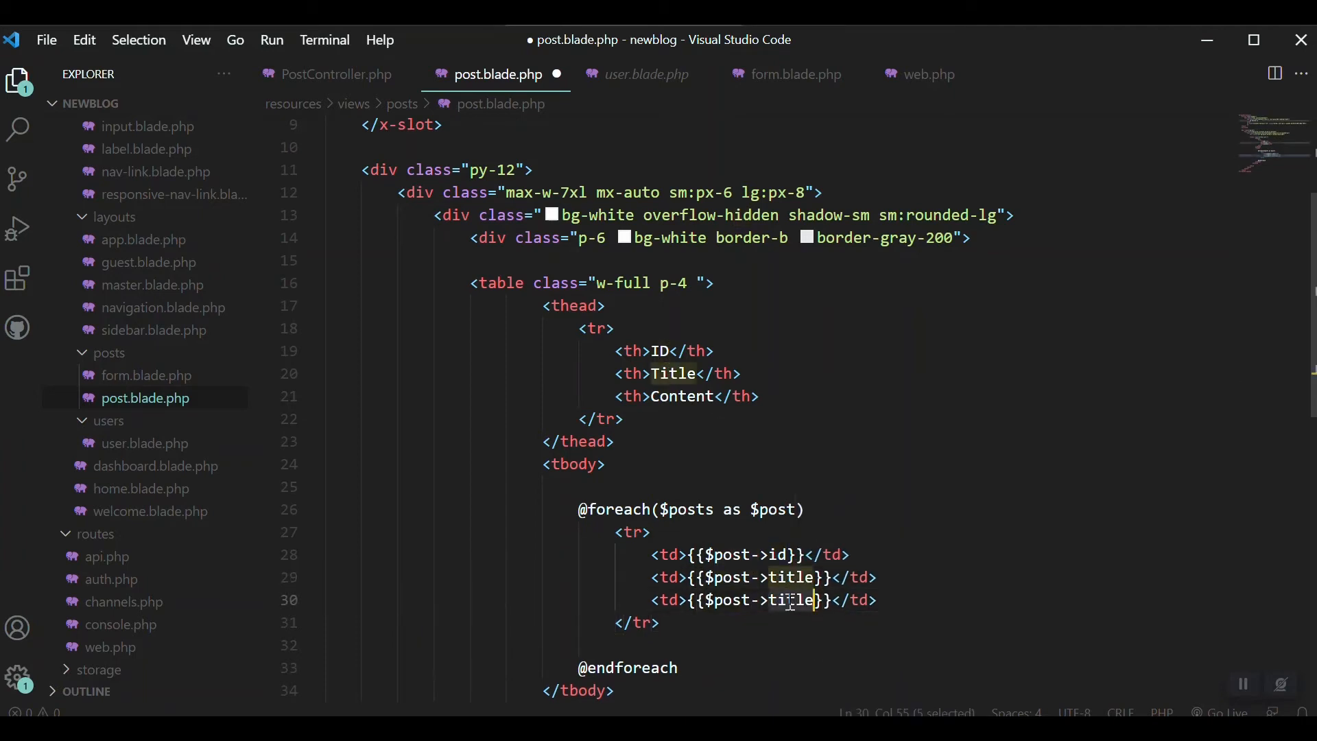
type("conten")
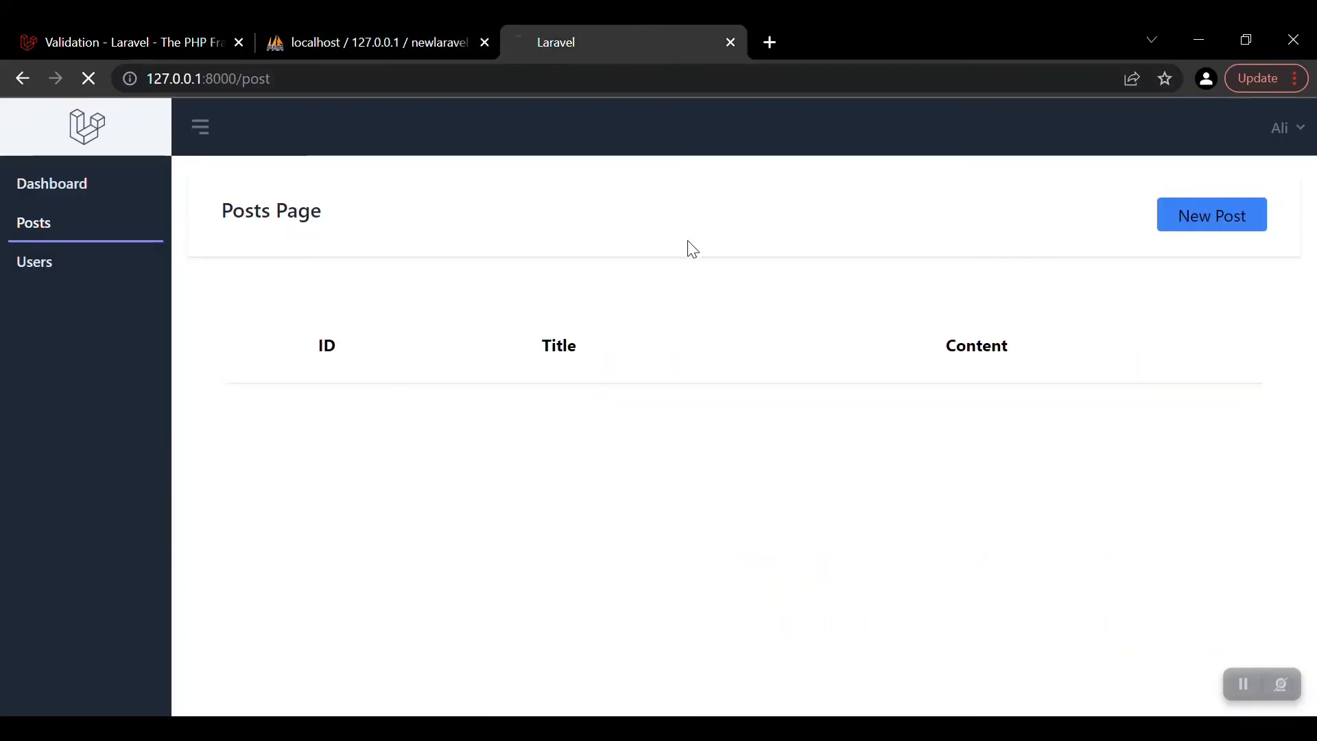
- Reload the Posts page so the table lists all four posts with ID, title and content
left_click(88, 79)
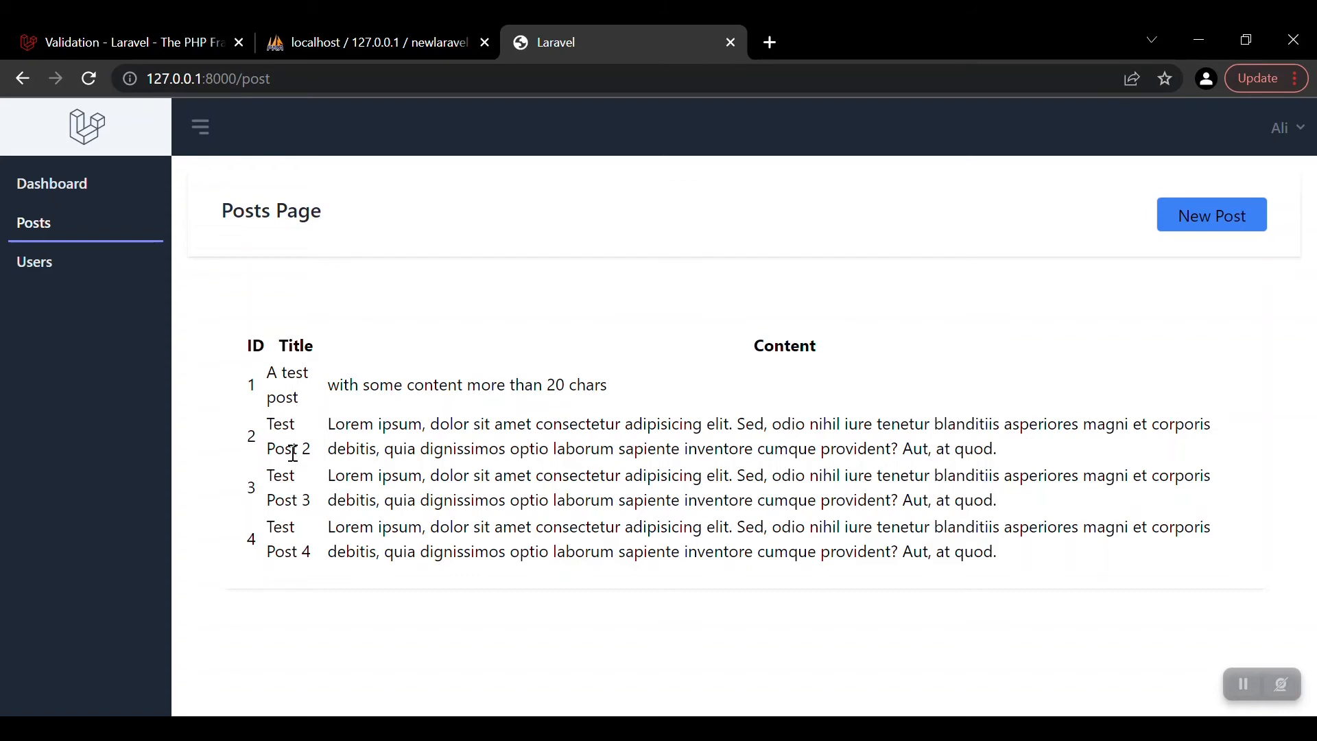
mouse_move(759, 642)
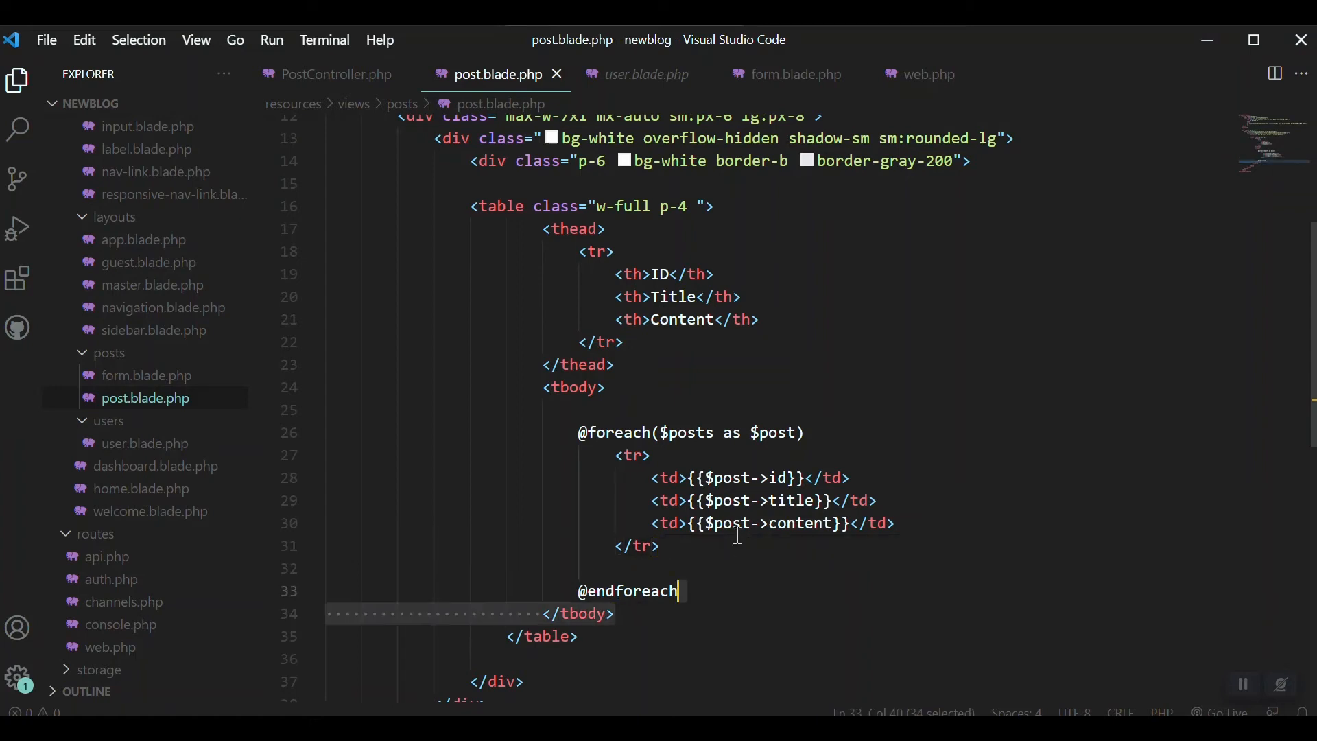
- Add an Actions cell holding <a href="/post/edit/{{$post->id}}">Edit</a> to each post row
type("td>")
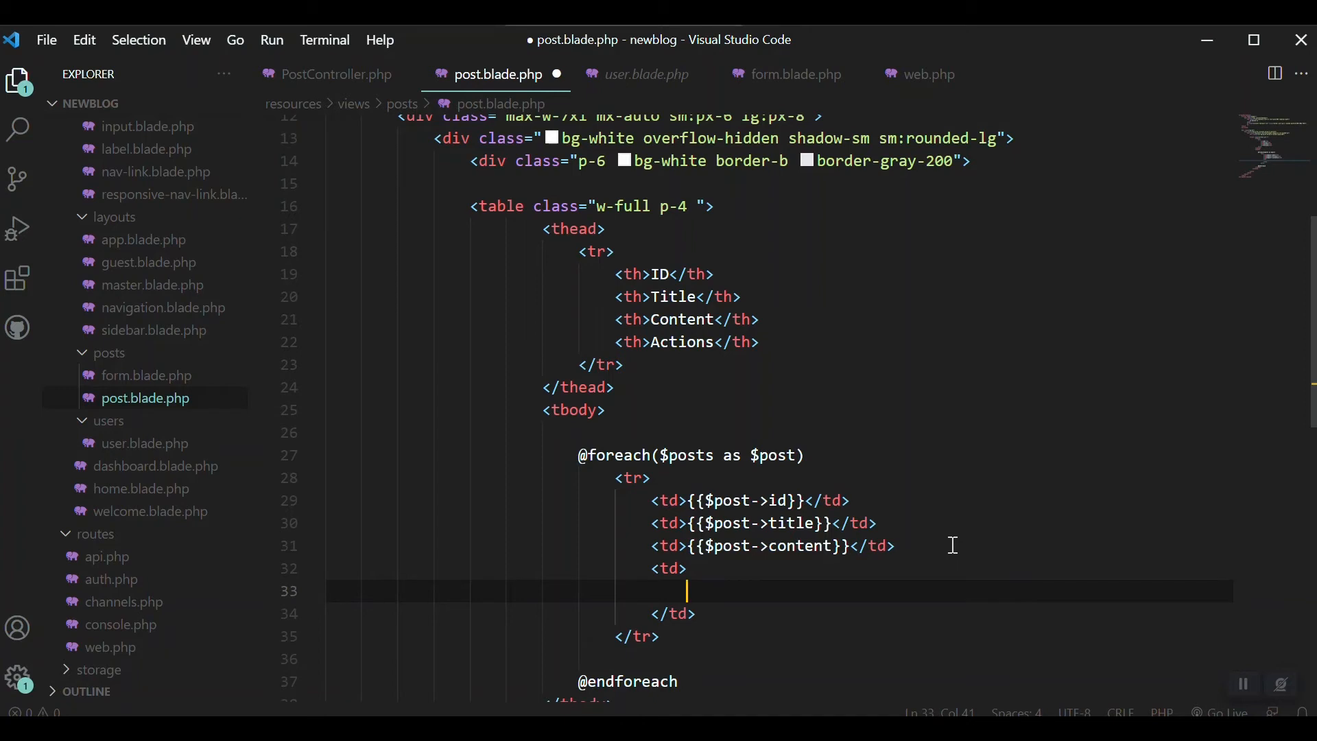
type("<a href=\"\"></a>")
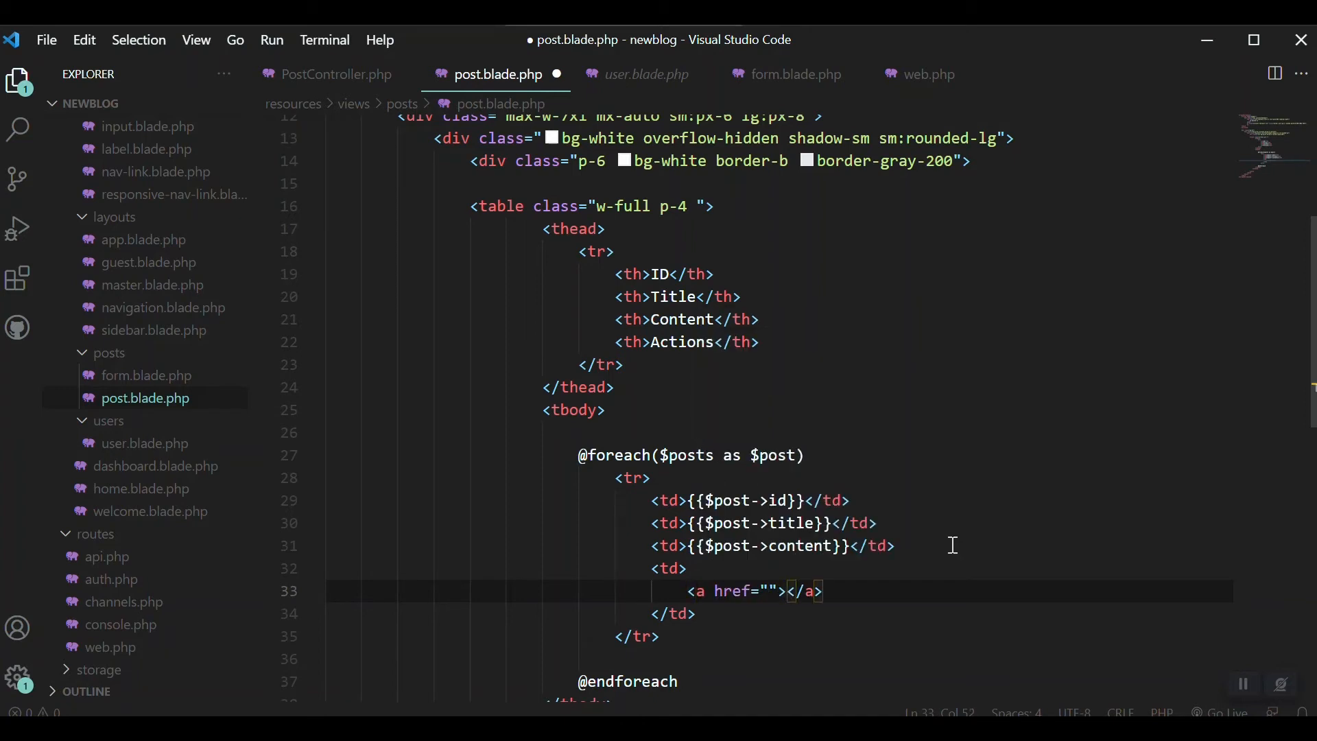
type("Edit")
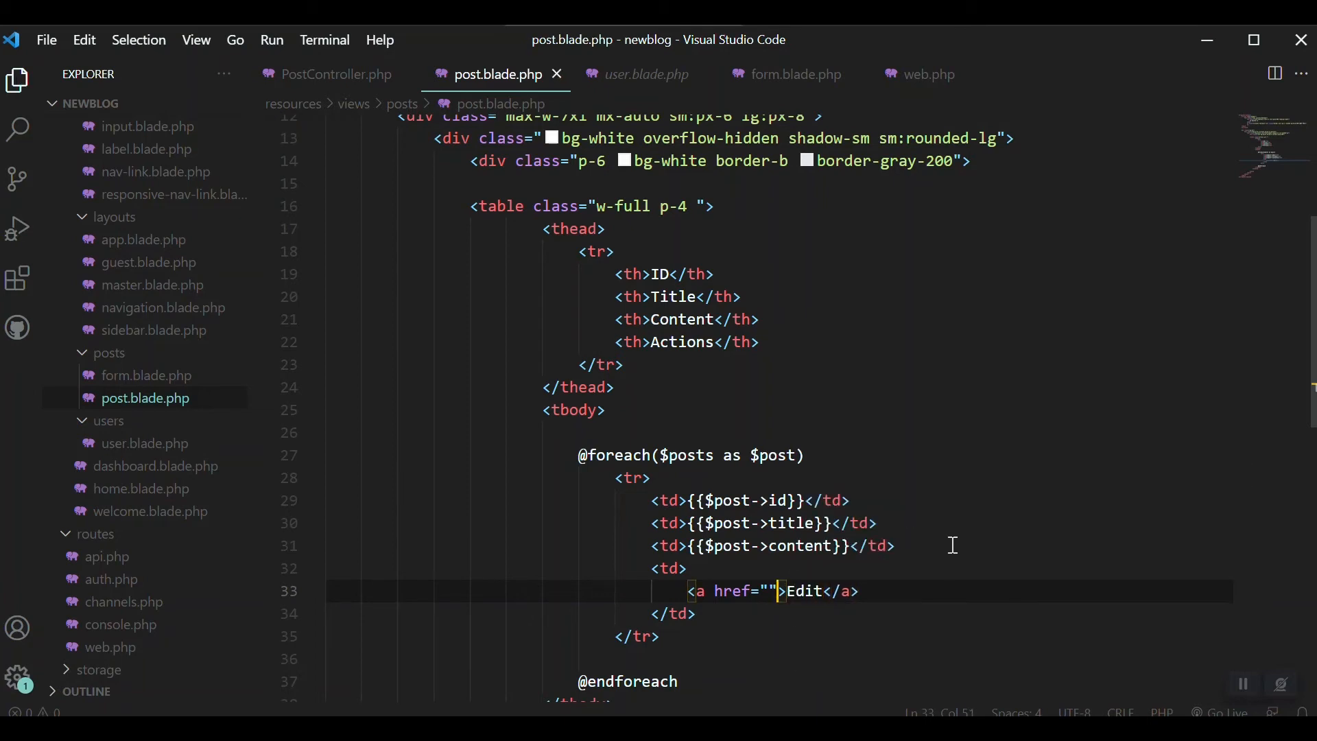
type("/")
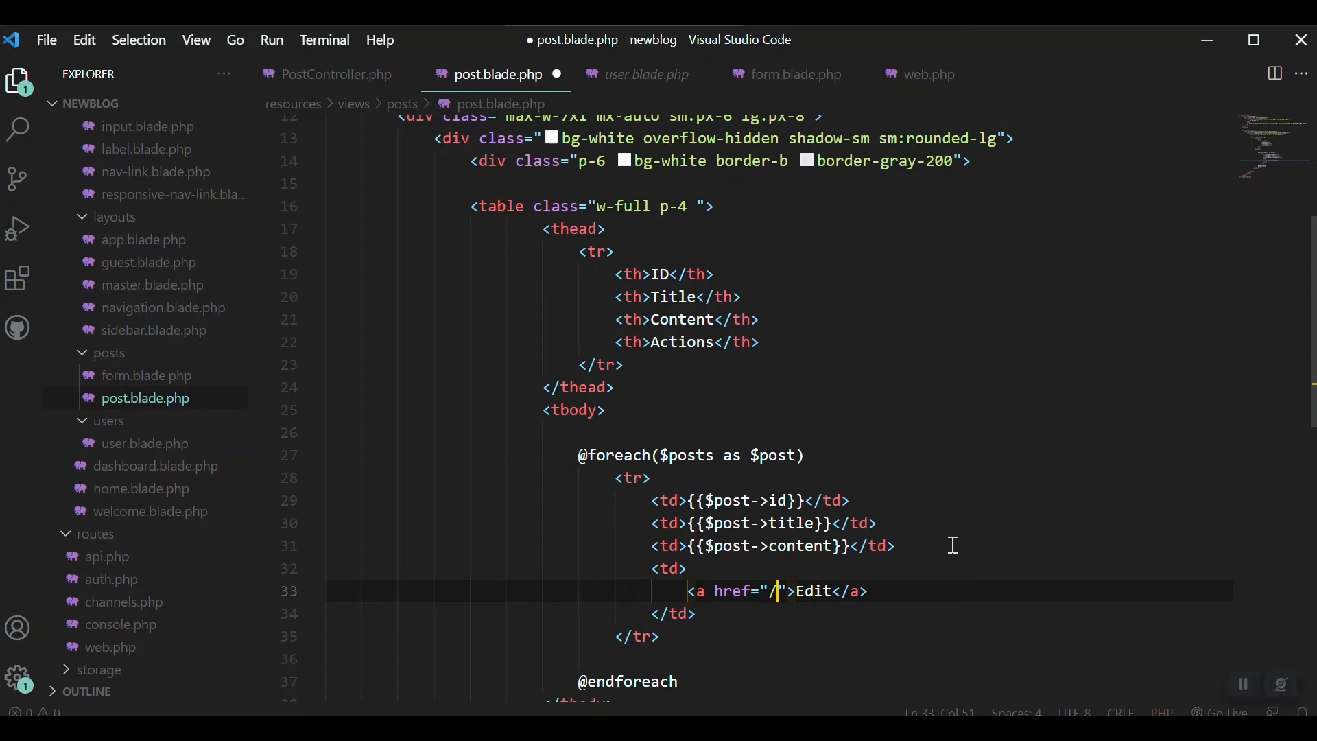
type("post/e")
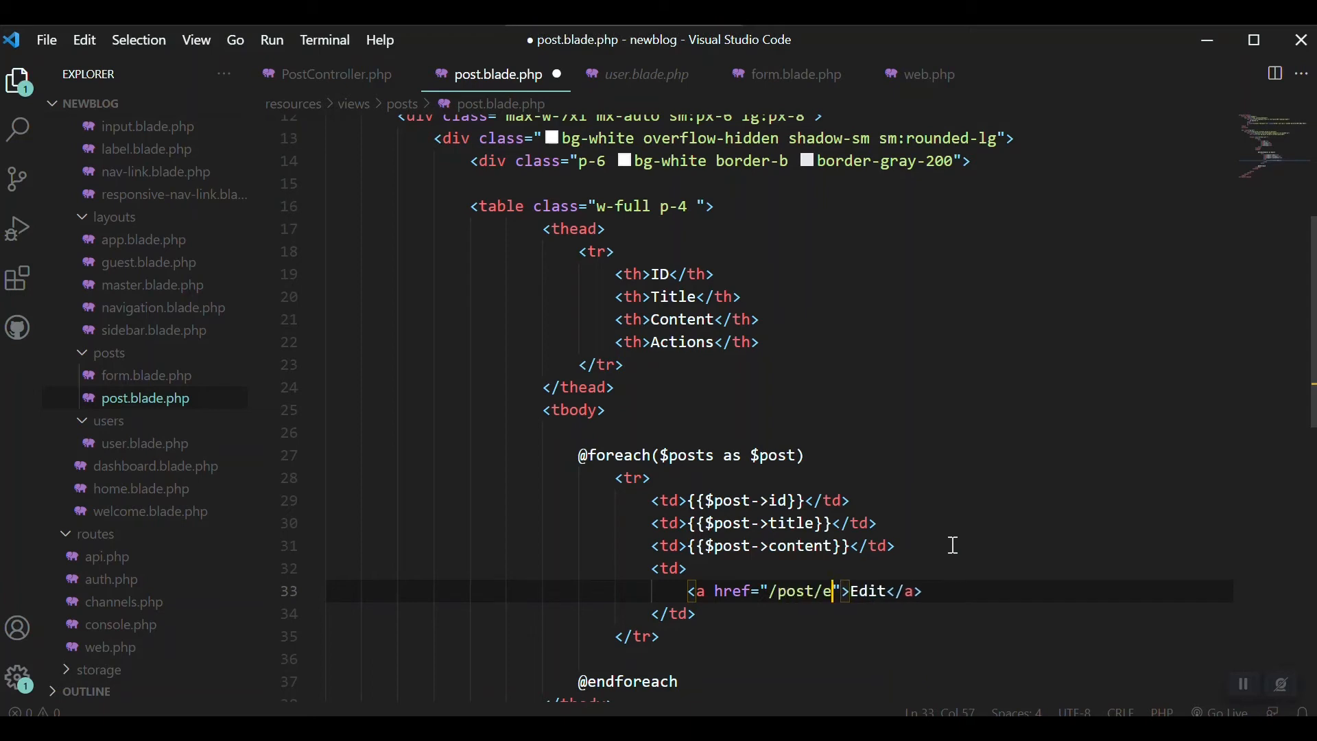
type("dit/")
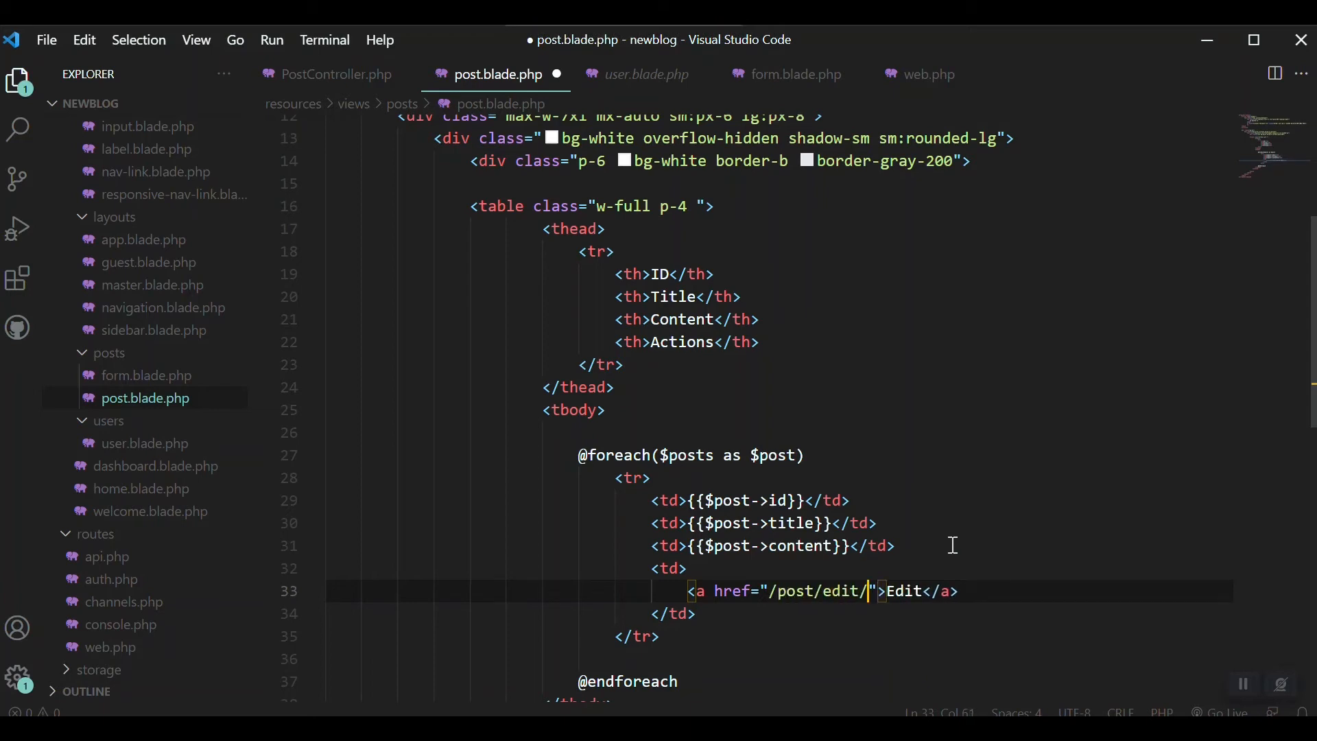
mouse_move(804, 508)
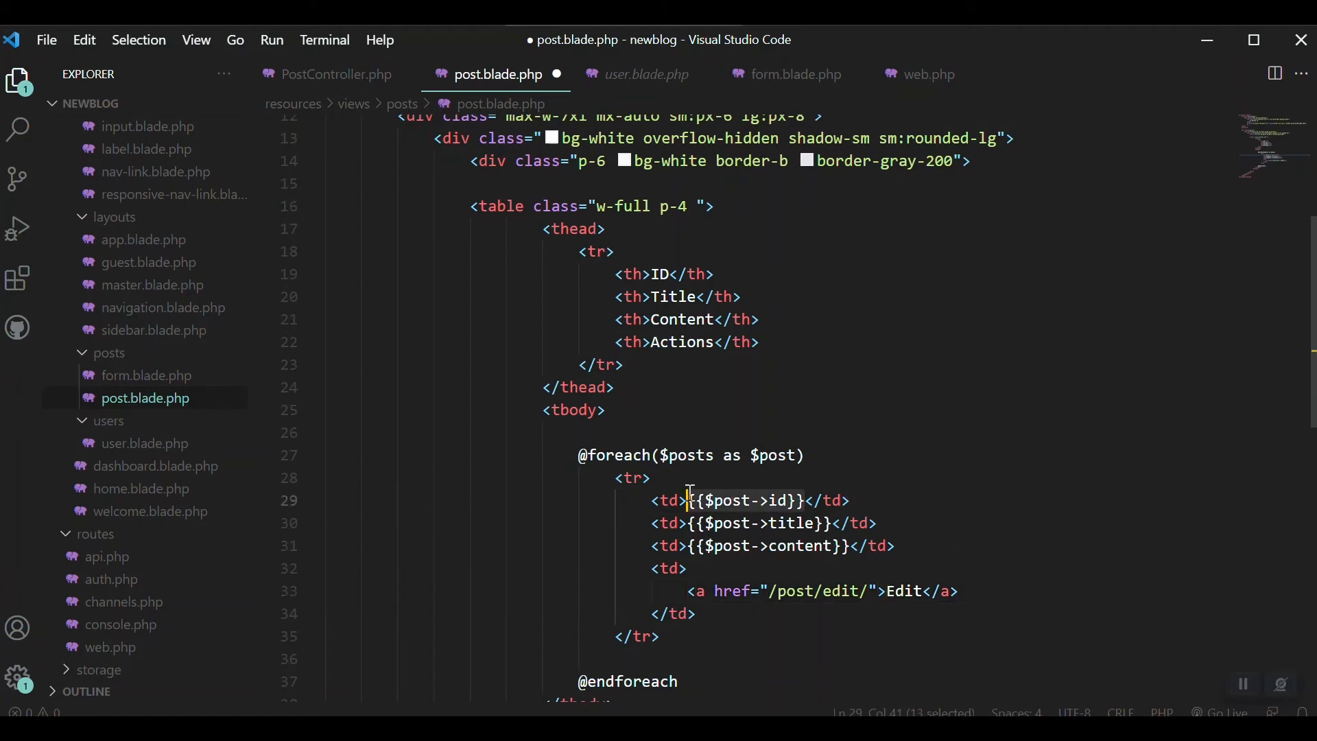
type("{{$post->id}}")
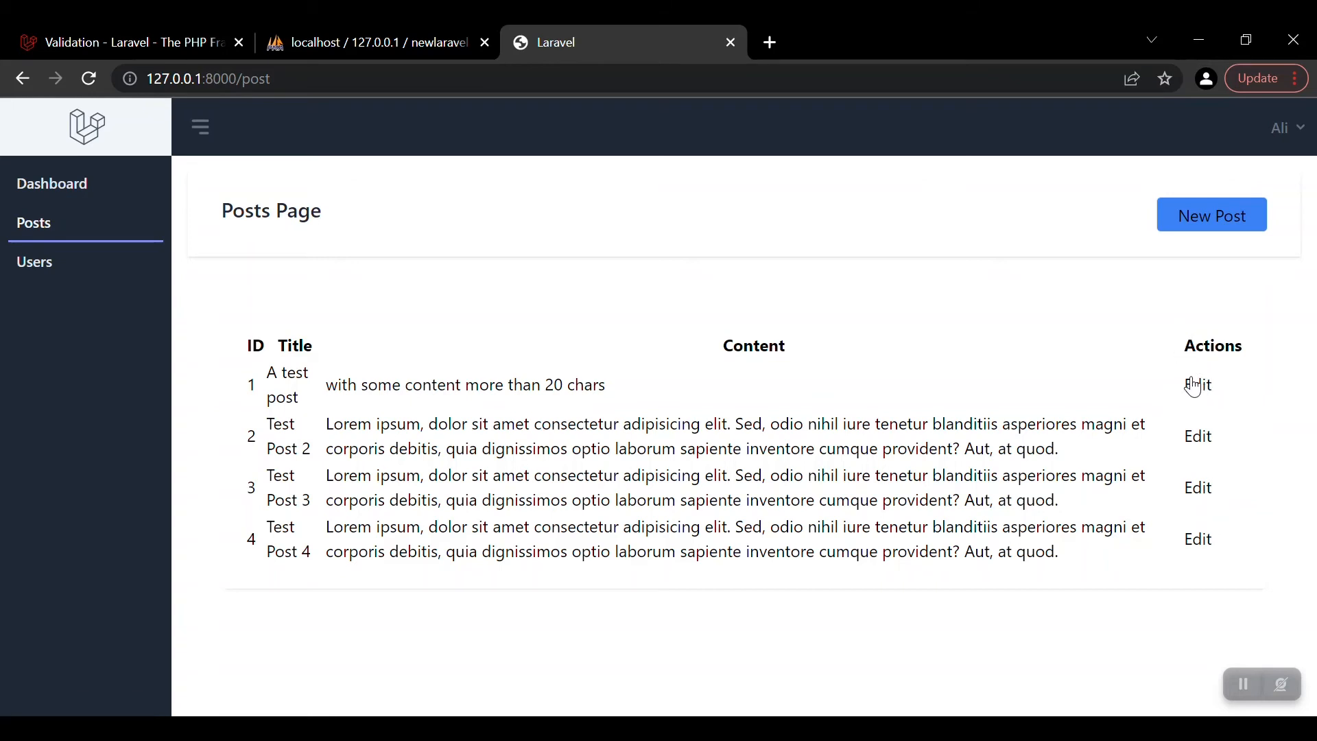
mouse_move(1196, 384)
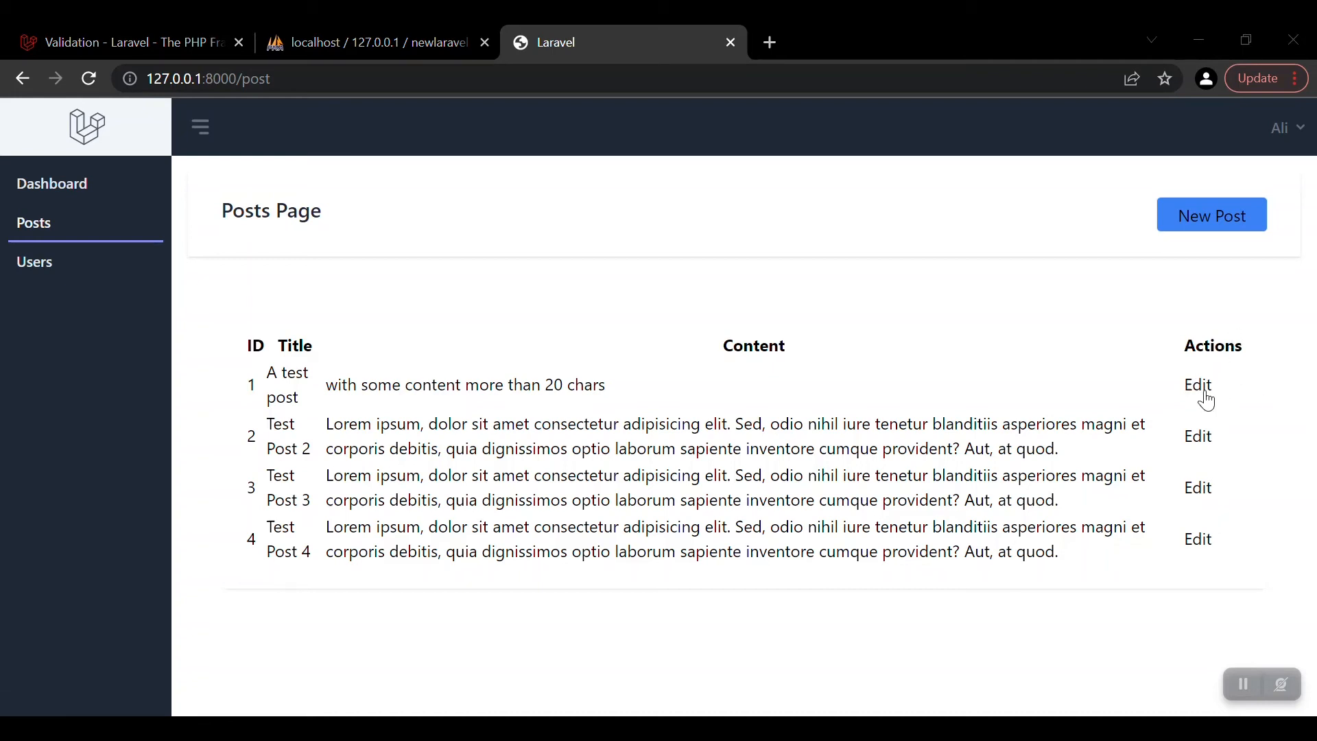
mouse_move(1062, 462)
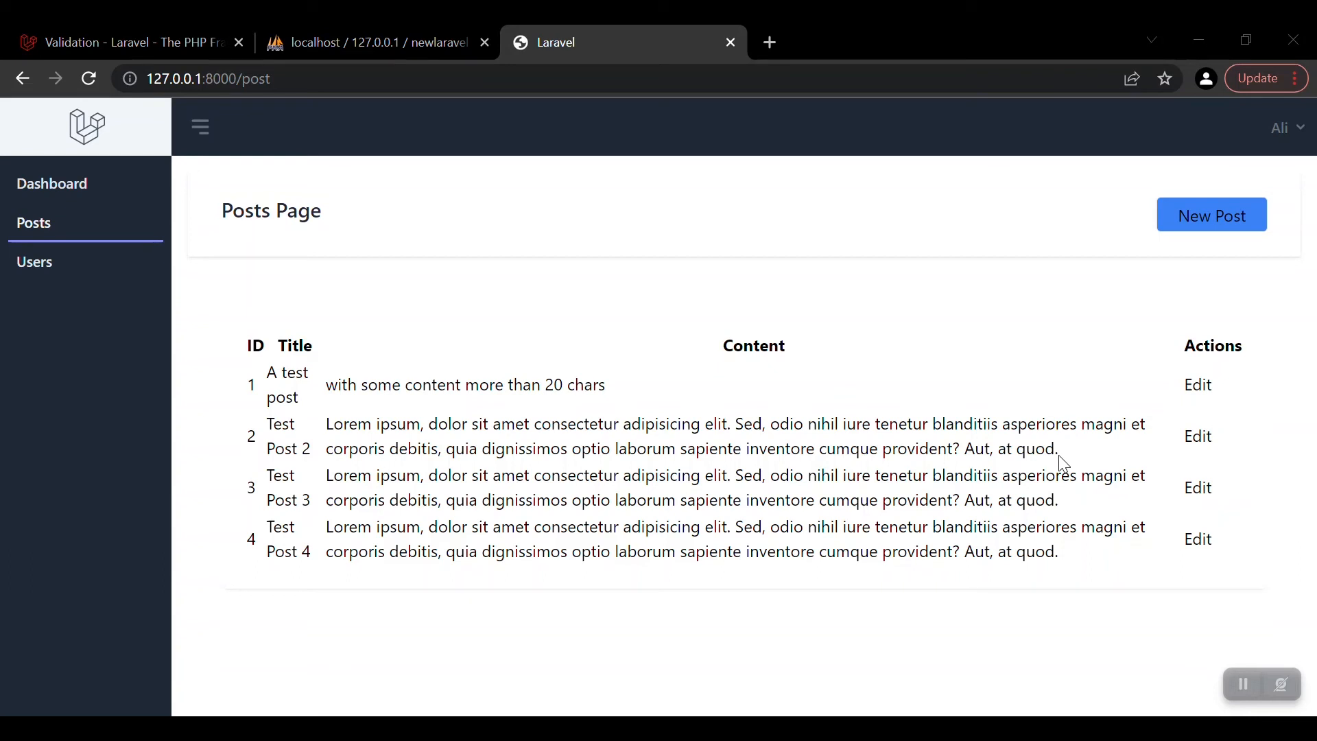
mouse_move(237, 348)
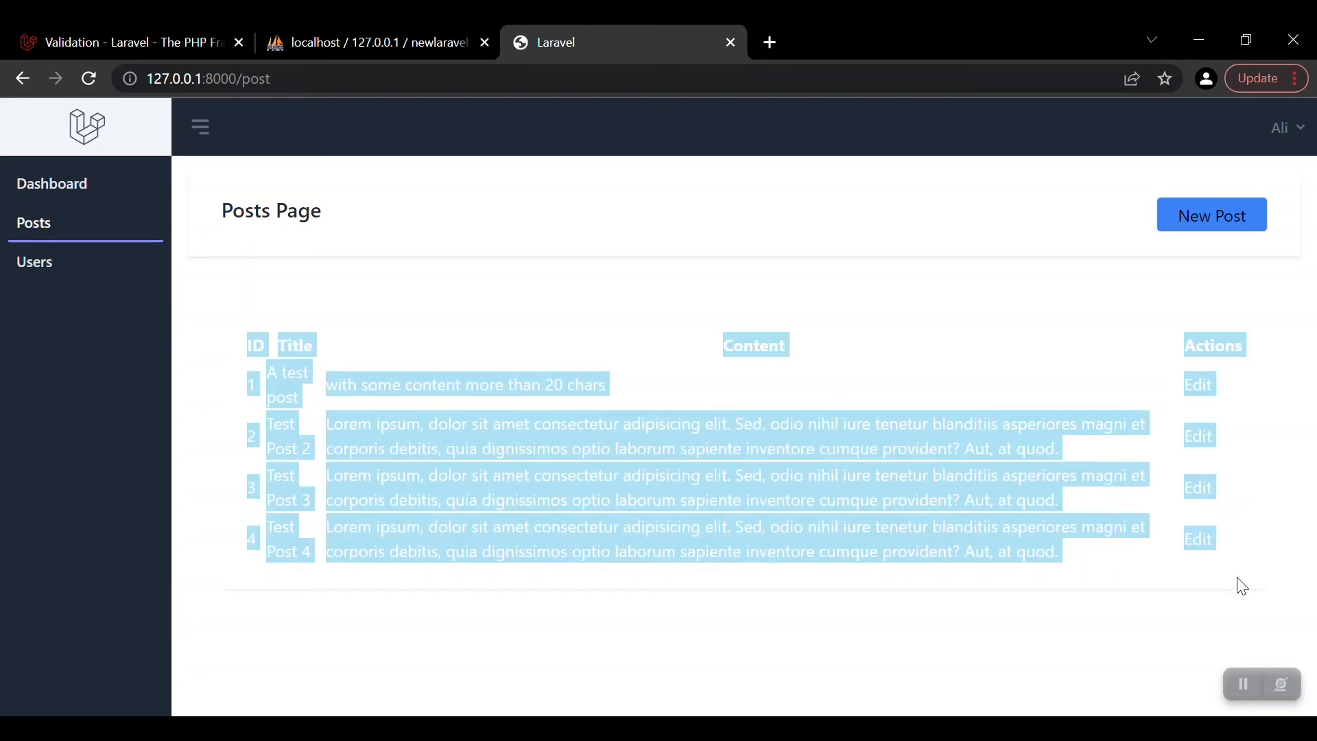
- Look over the posts table in Chrome, highlighting the first few rows and clearing the selection
left_click(255, 353)
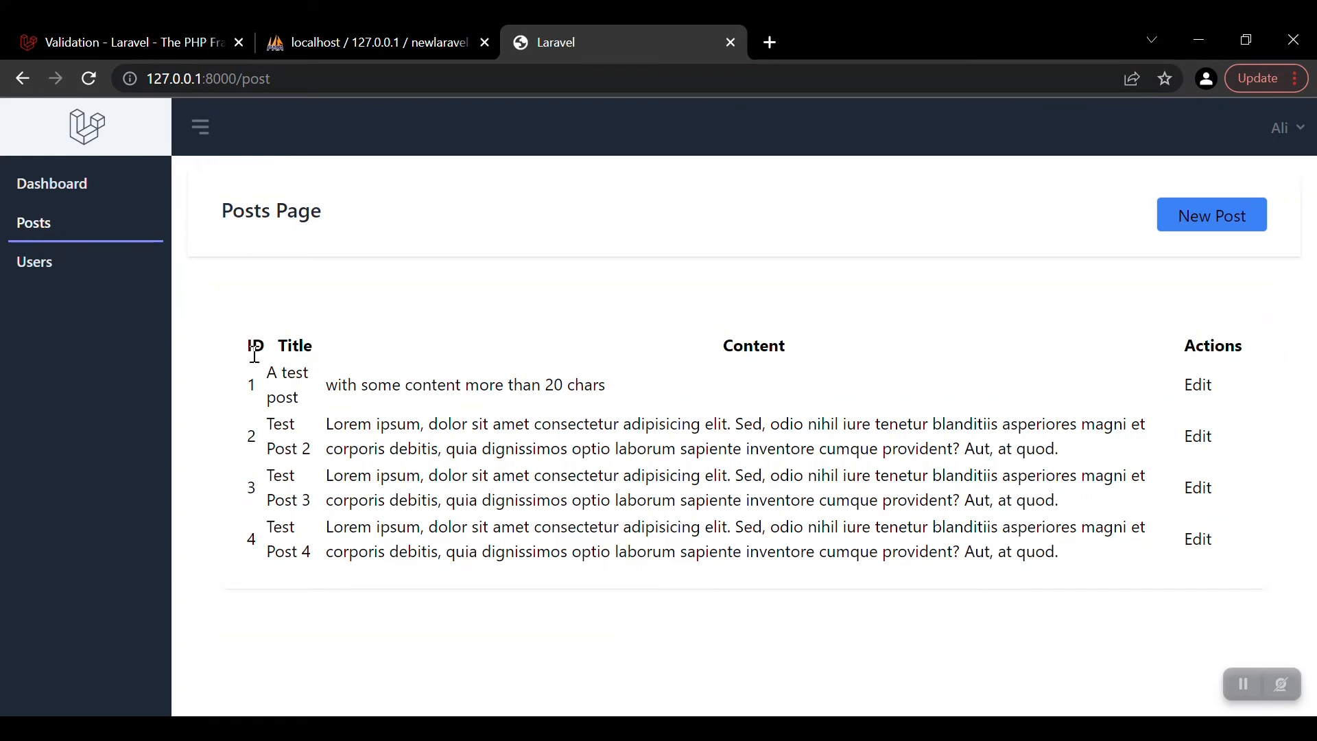
left_click_drag(252, 353, 356, 483)
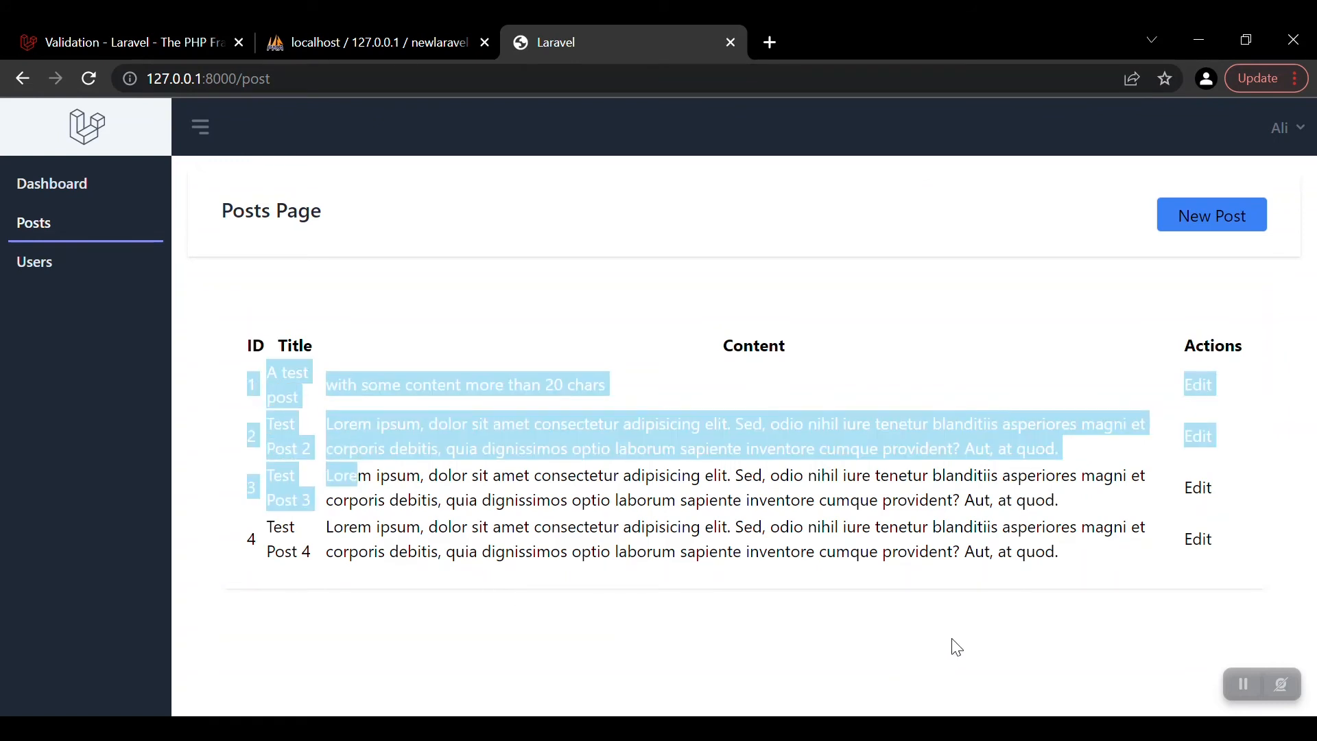
left_click(769, 605)
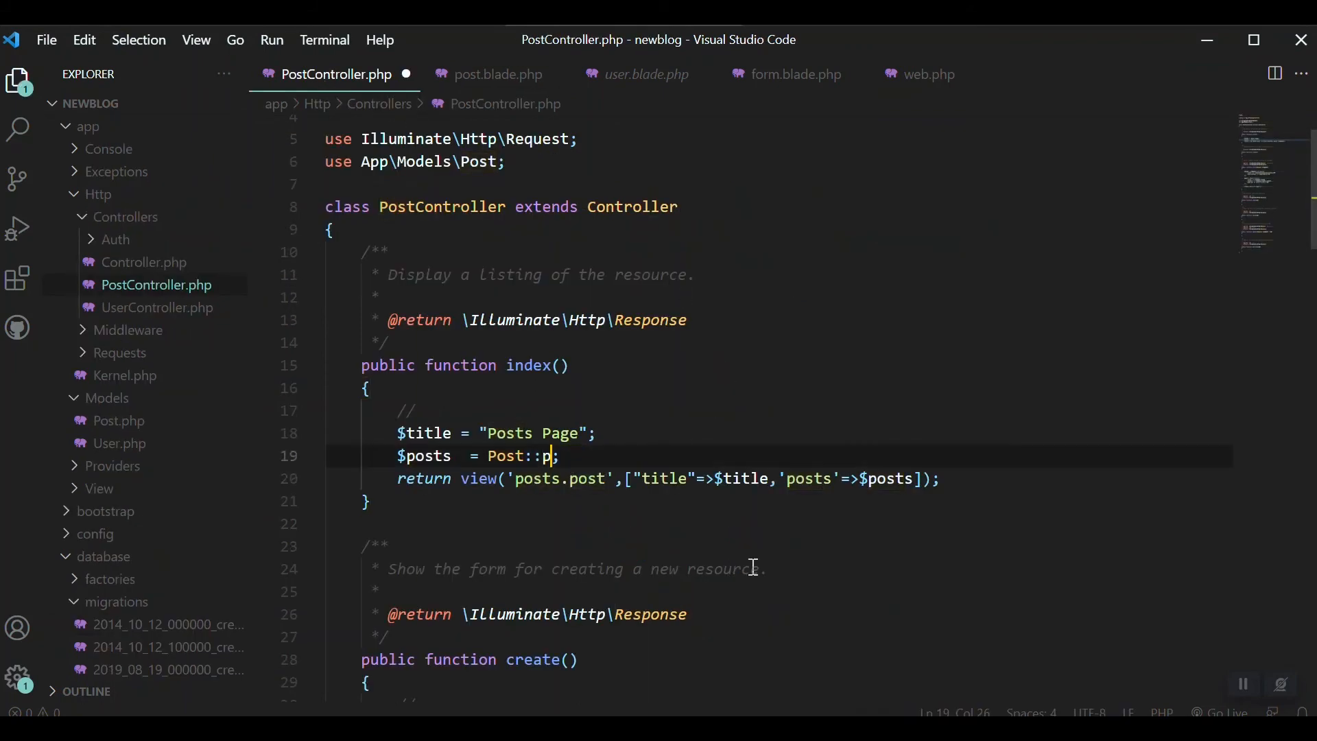
- Change the index query to $posts = Post::paginate(4);
type("aginate(3")
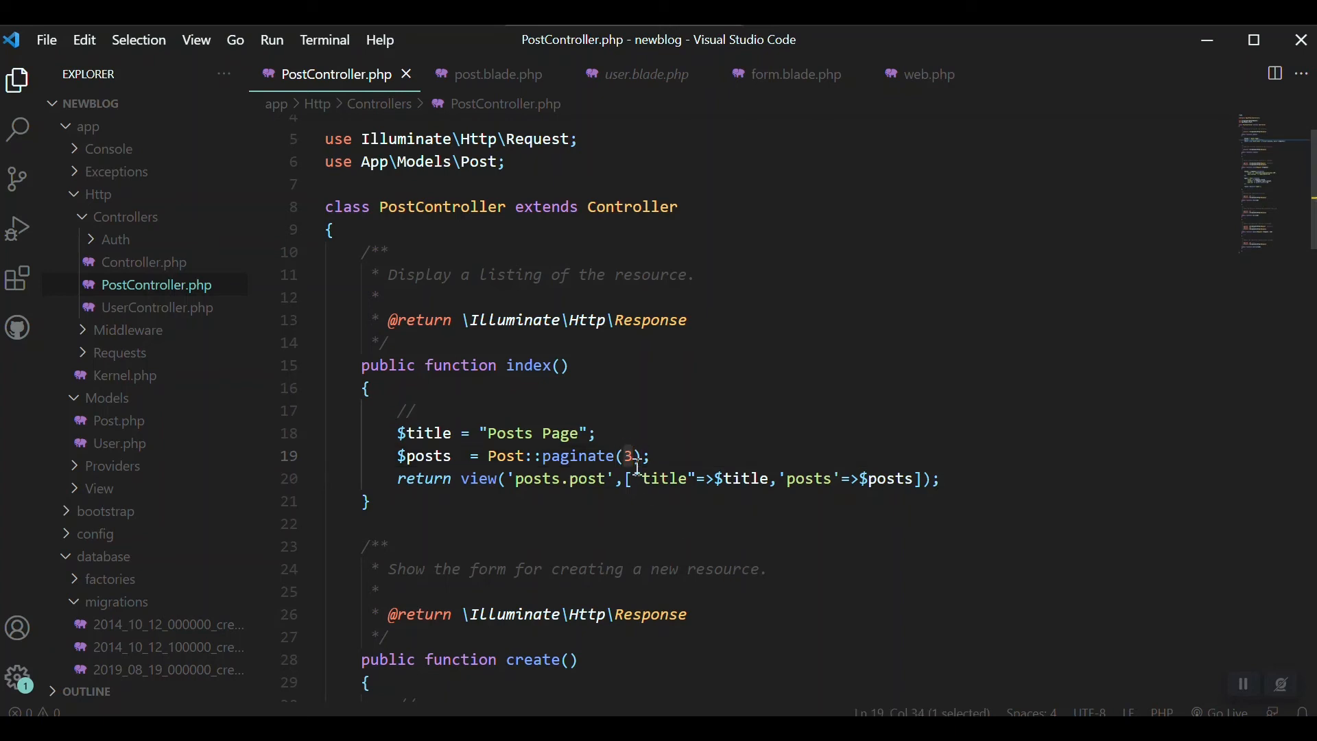
type("4")
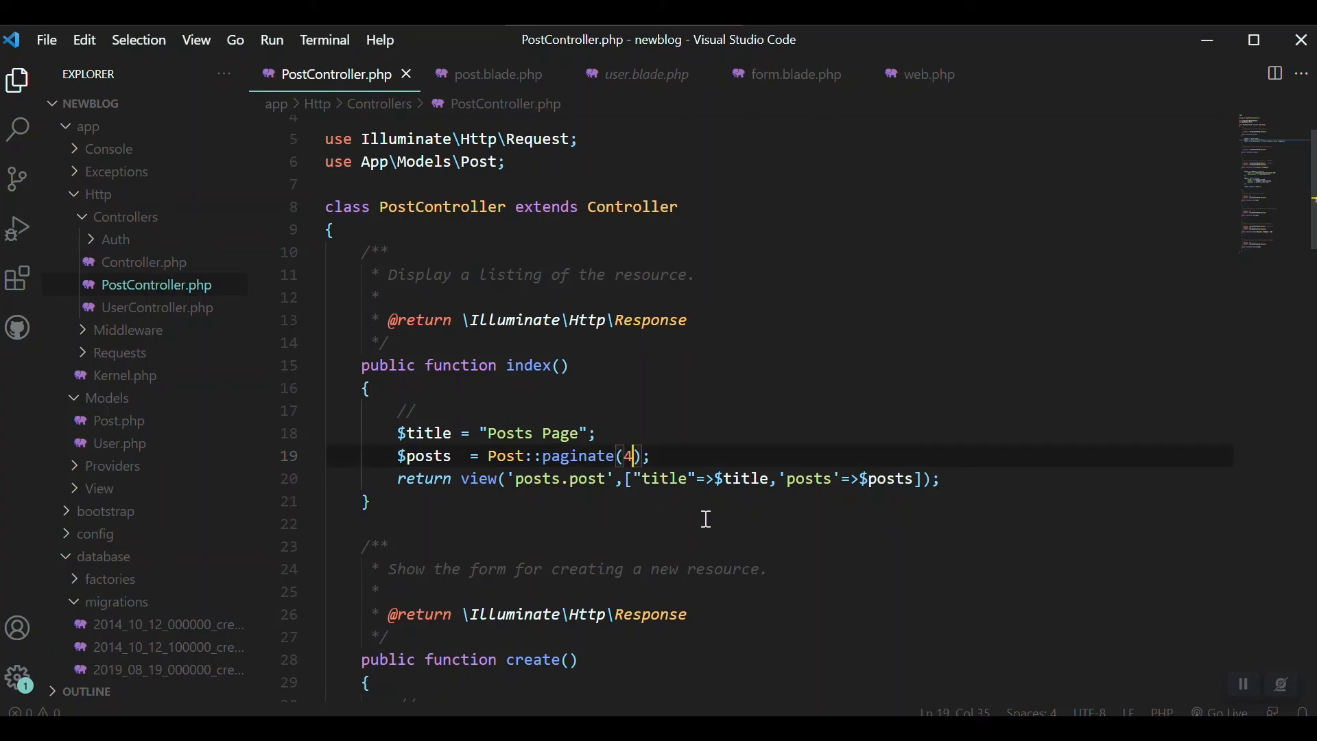
mouse_move(682, 511)
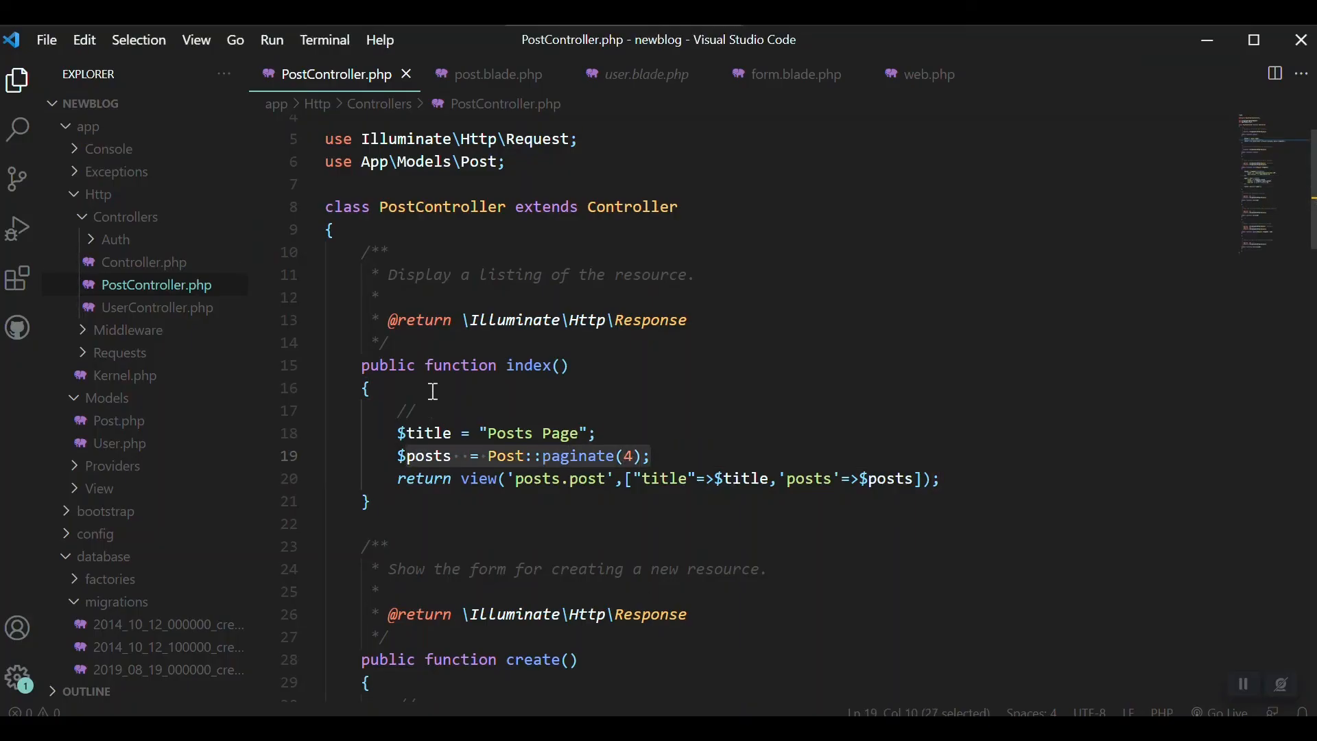
mouse_move(495, 74)
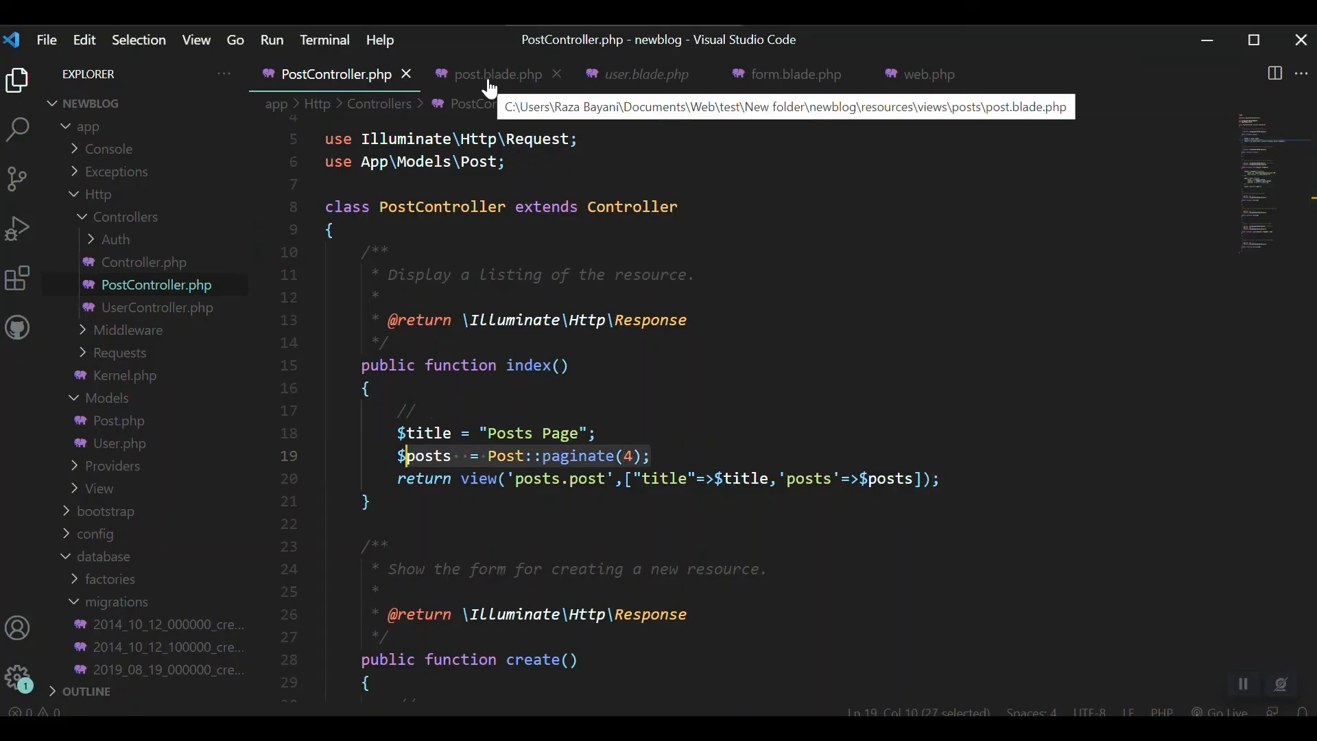
- Echo {{$posts->links()}} below </table> in post.blade.php and save
left_click(494, 74)
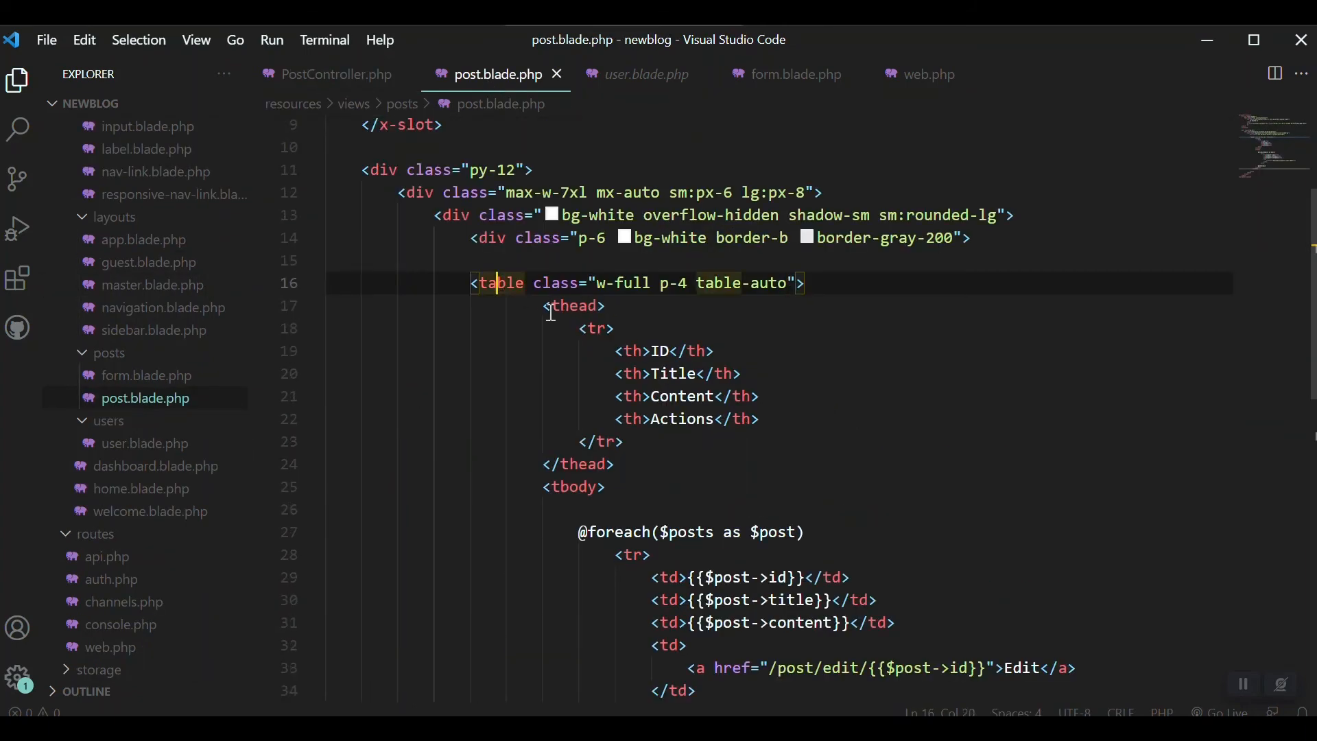
scroll("down", 3)
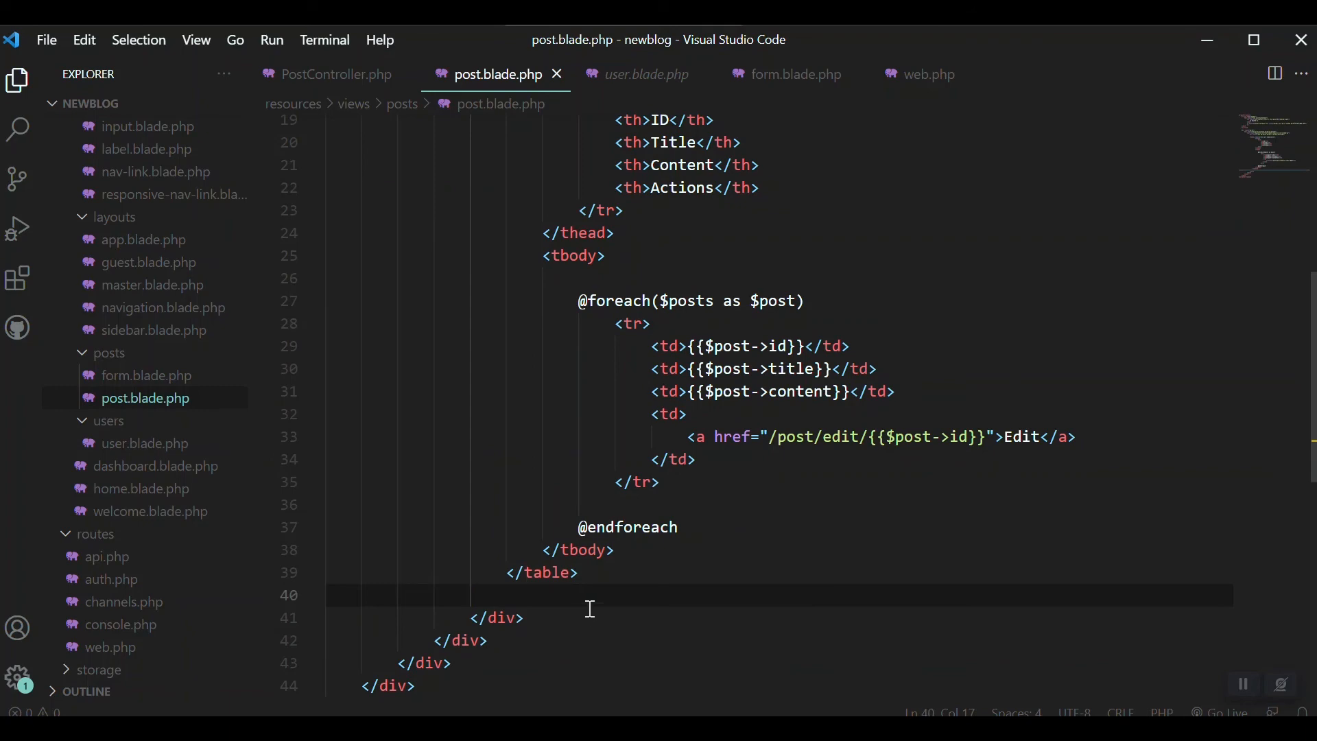
type("{{}}")
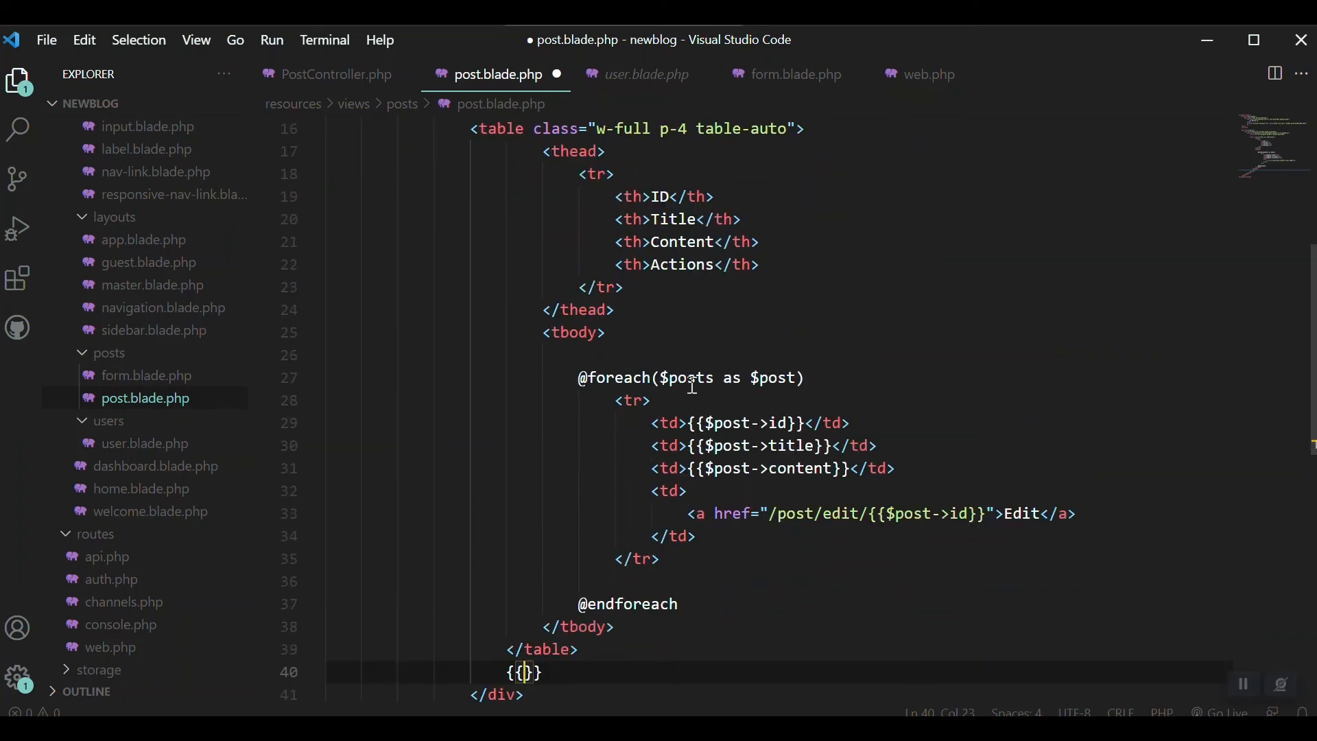
scroll("down", 3)
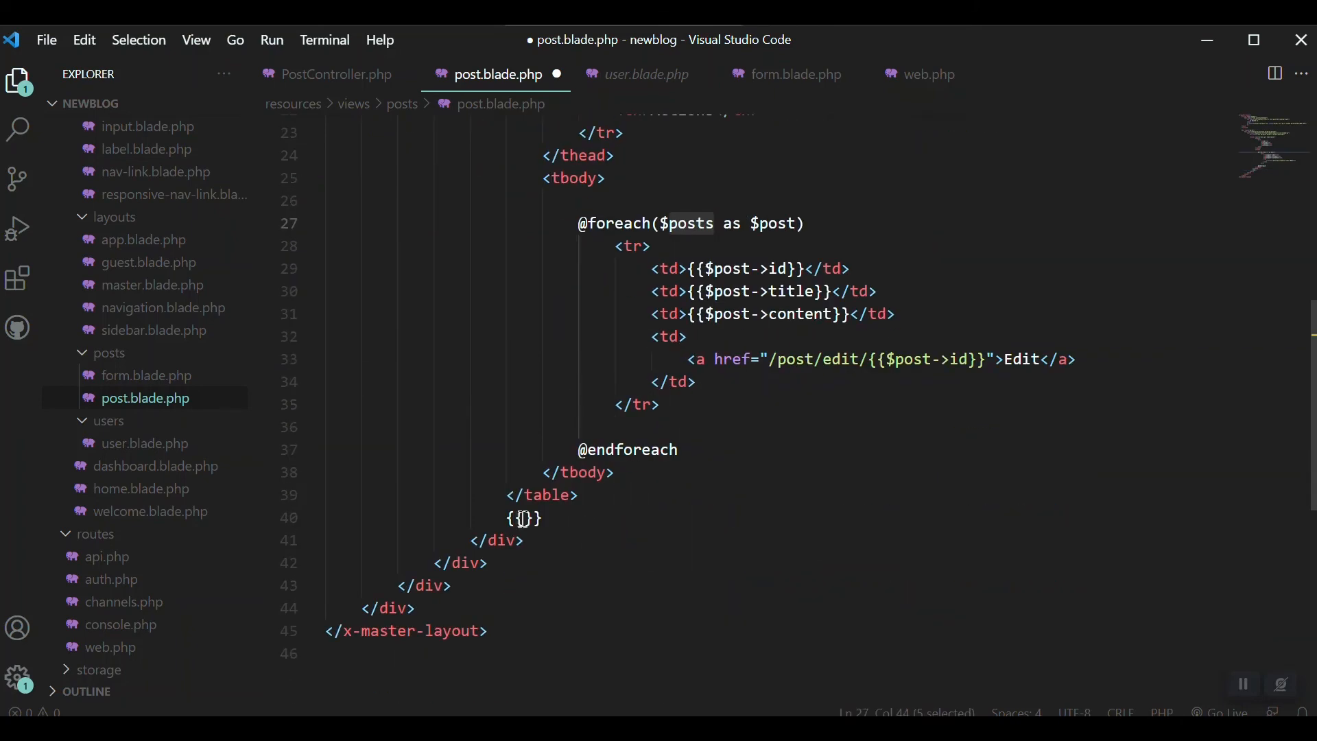
type("$posts")
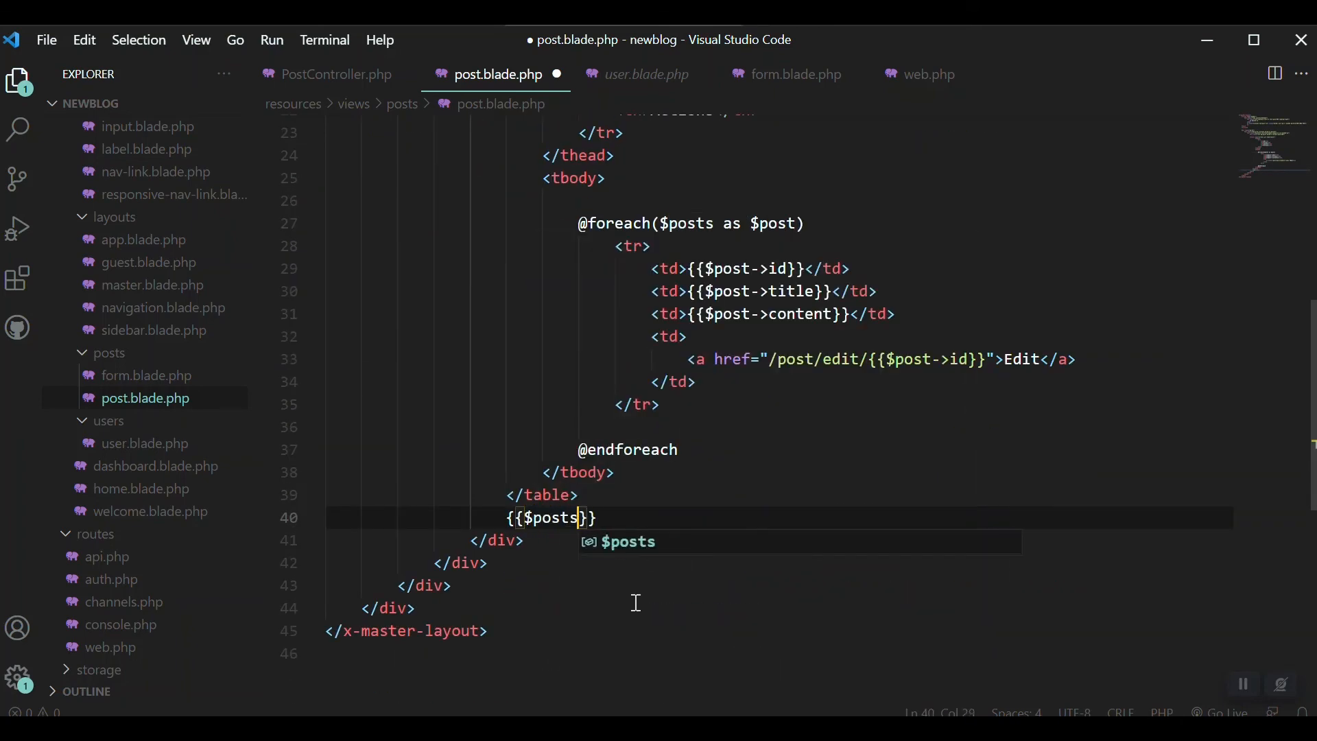
type("->link")
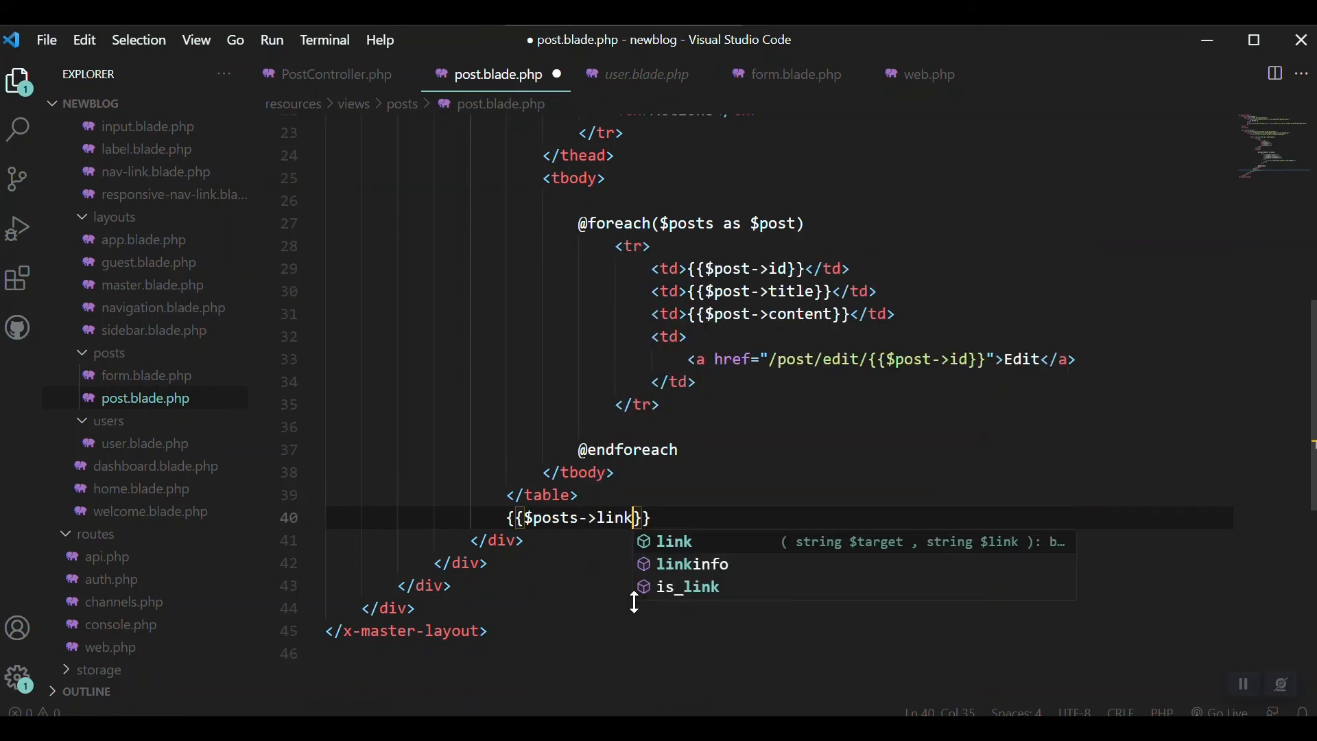
type("()")
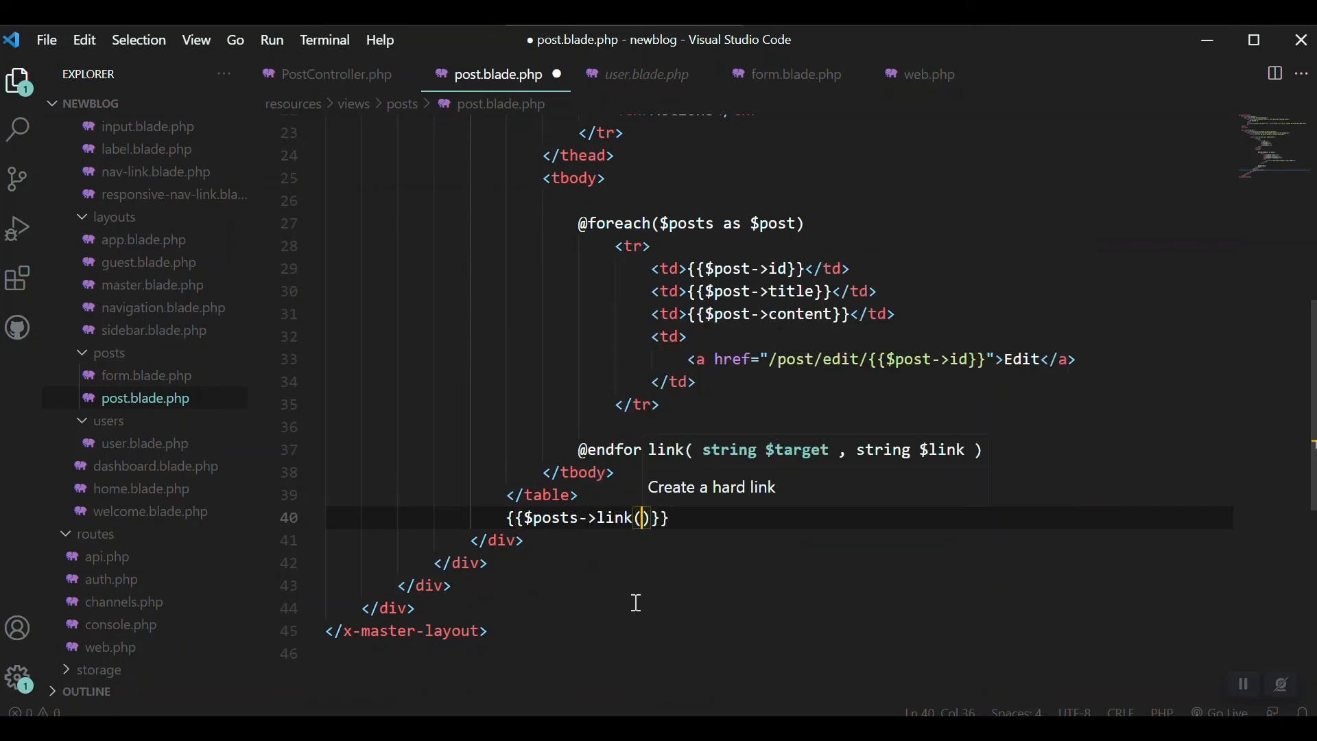
key("ctrl+s")
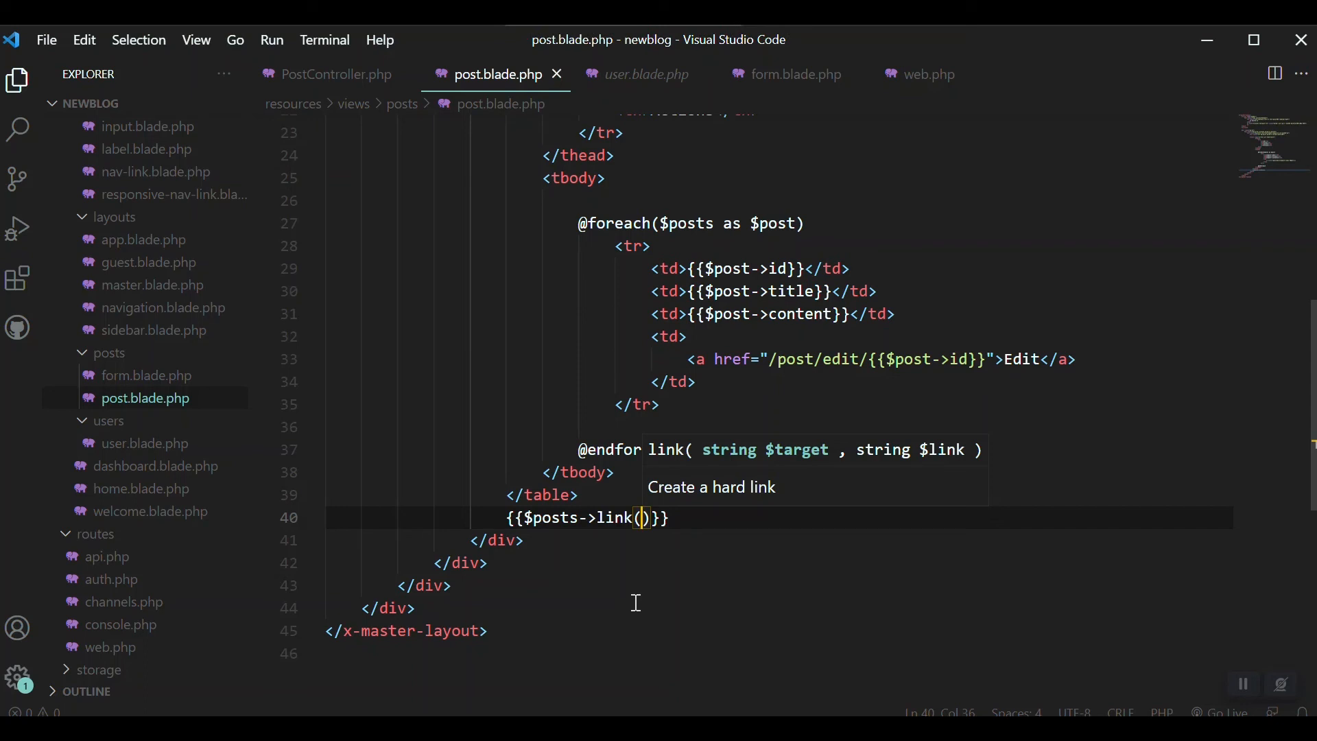
type("s")
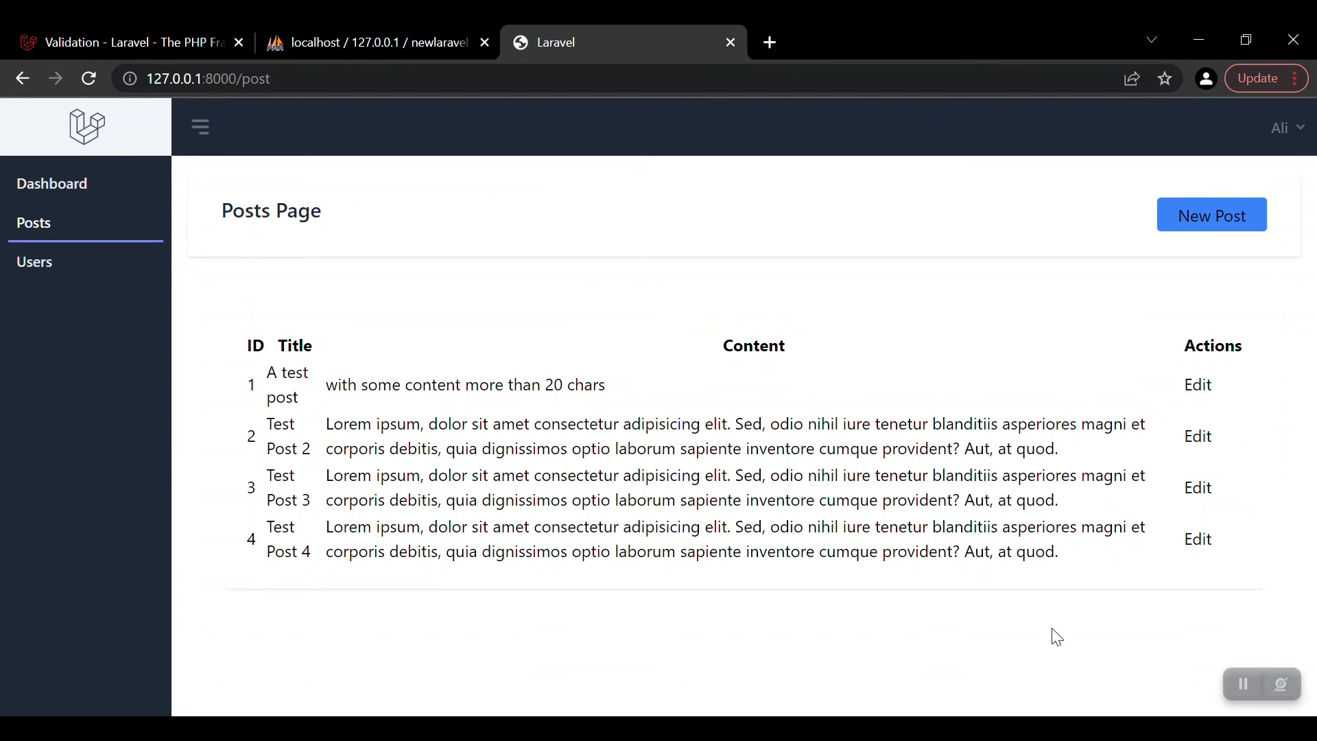
mouse_move(1062, 605)
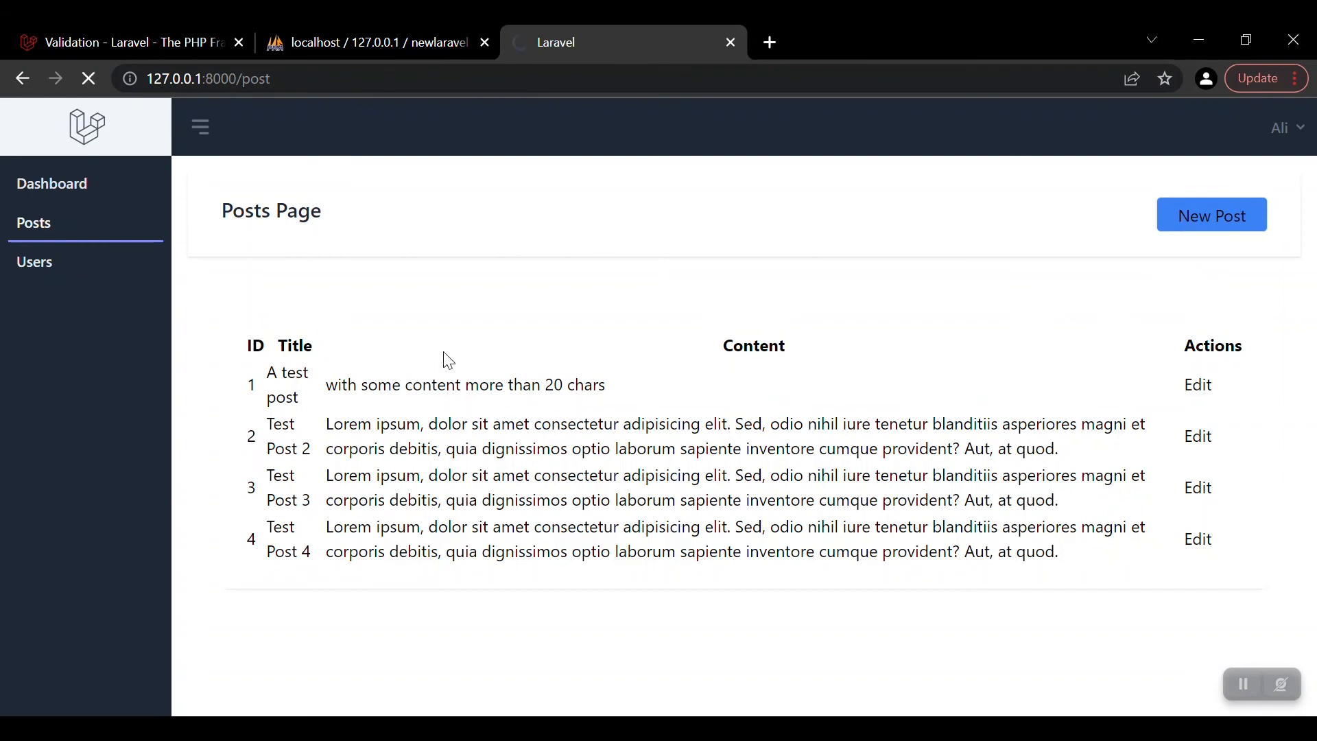
- Start a new post from the reloaded Posts page via New Post
left_click(1212, 214)
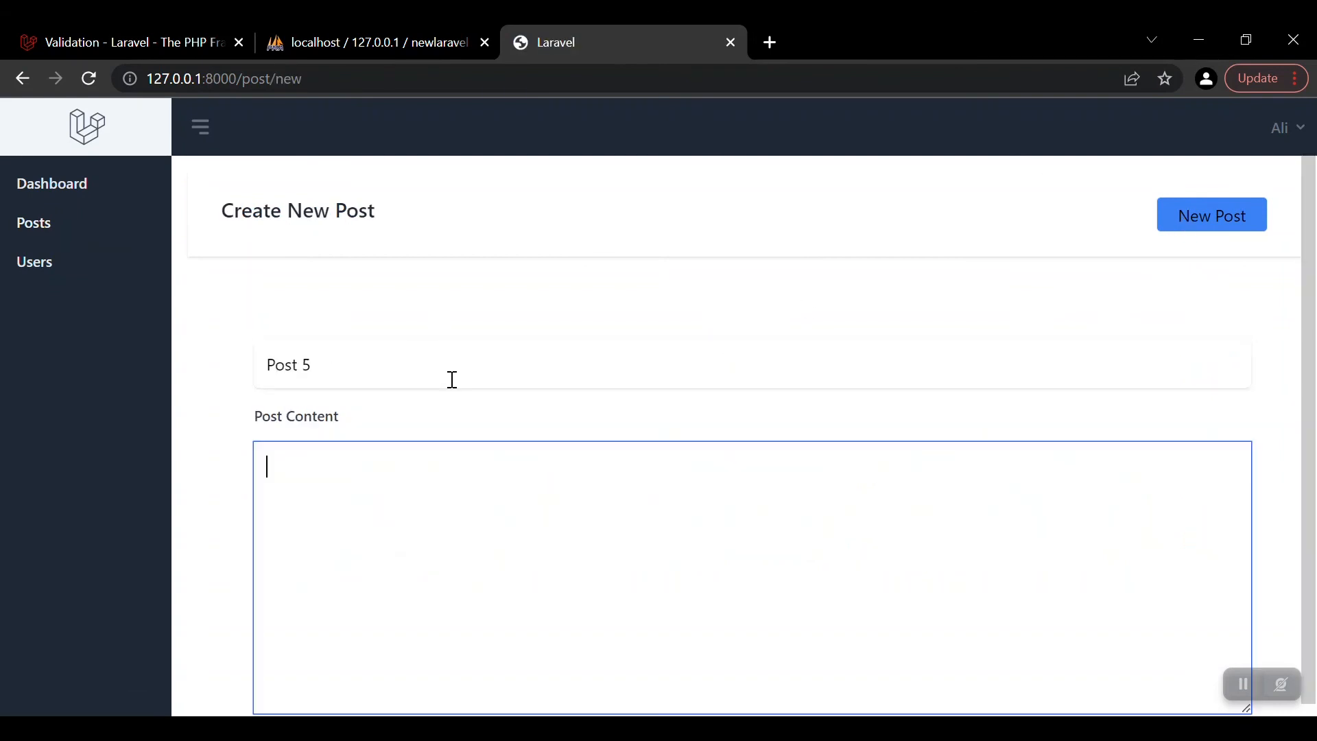
- Fill the Create New Post form with title Post 5 and content starting "Let's say some t"
type("{{$post->id}}")
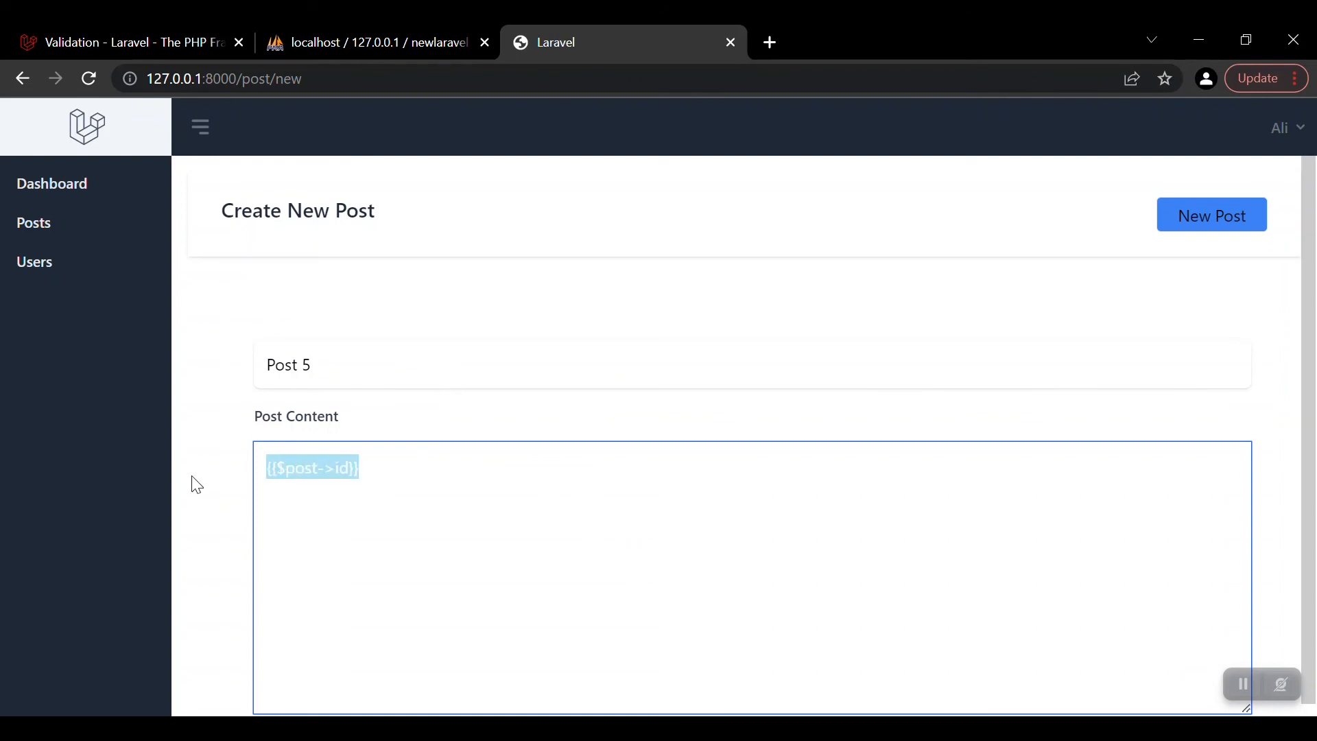
type("Let")
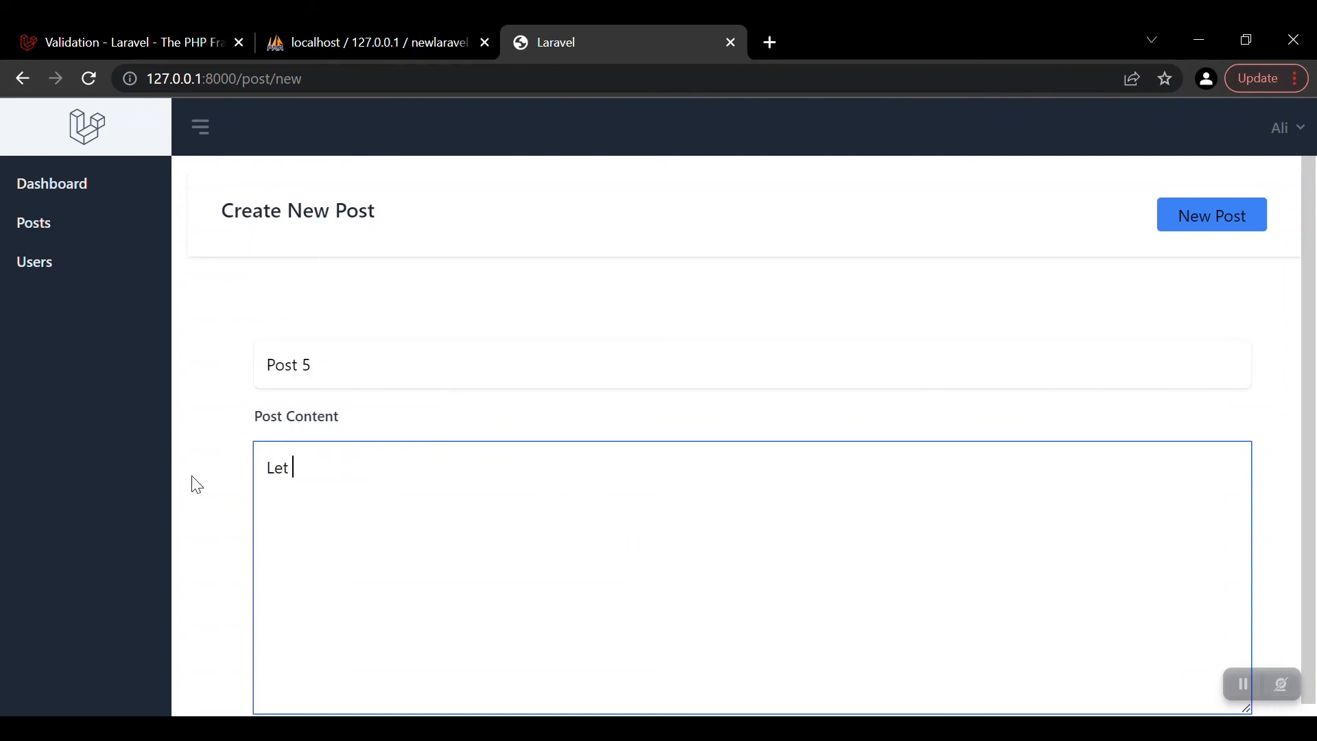
type("'s say some t")
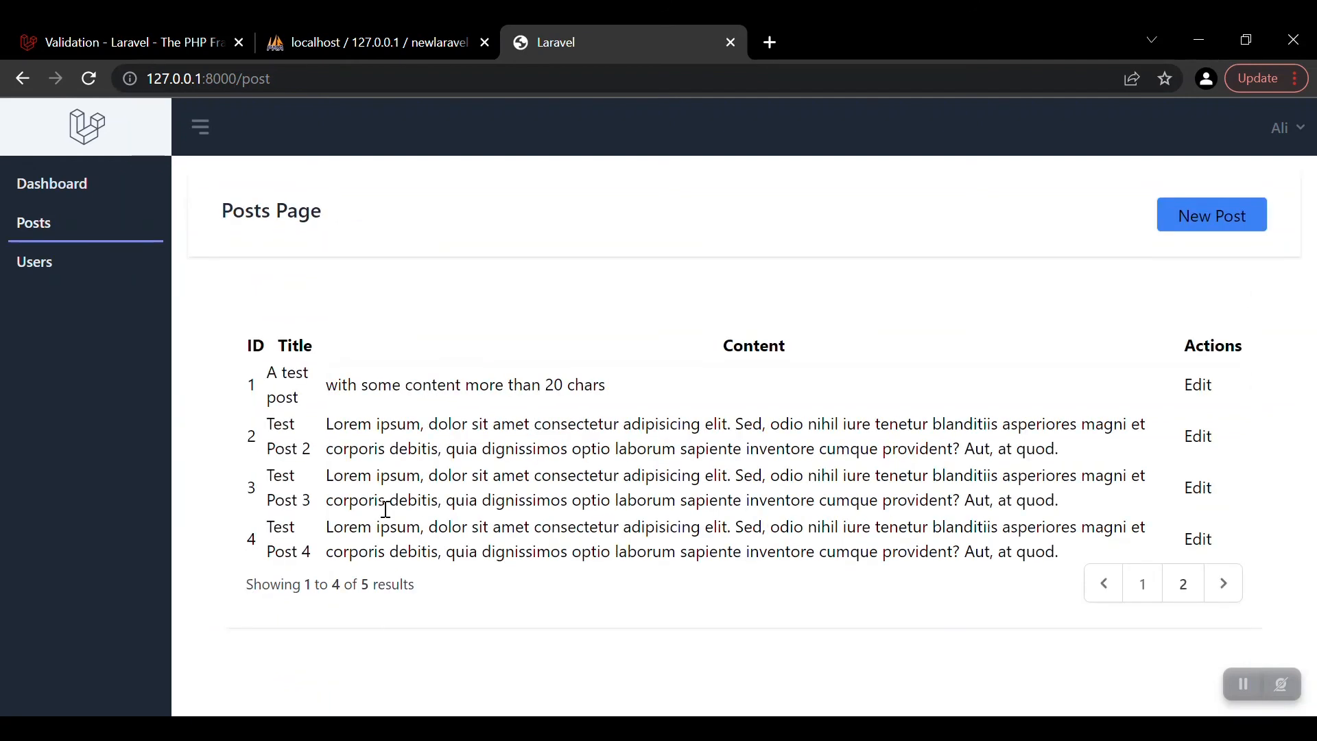
mouse_move(250, 590)
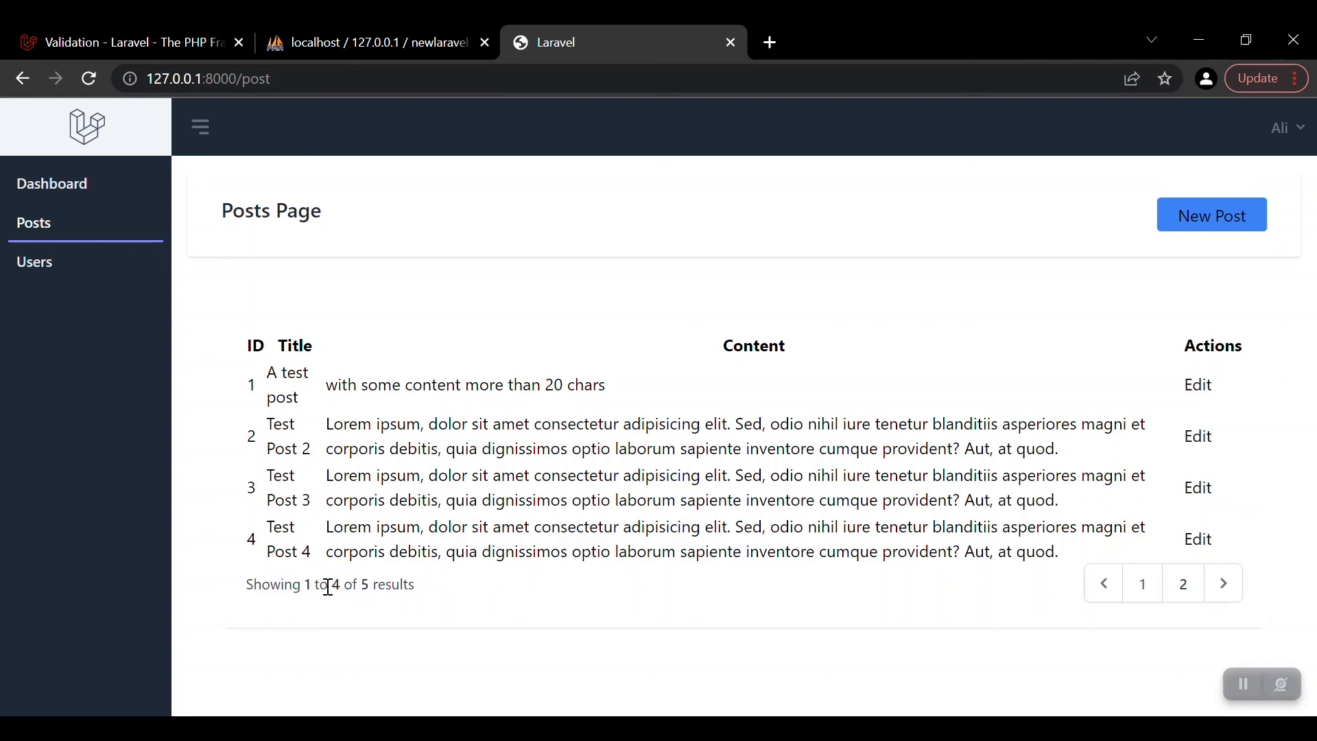
mouse_move(444, 592)
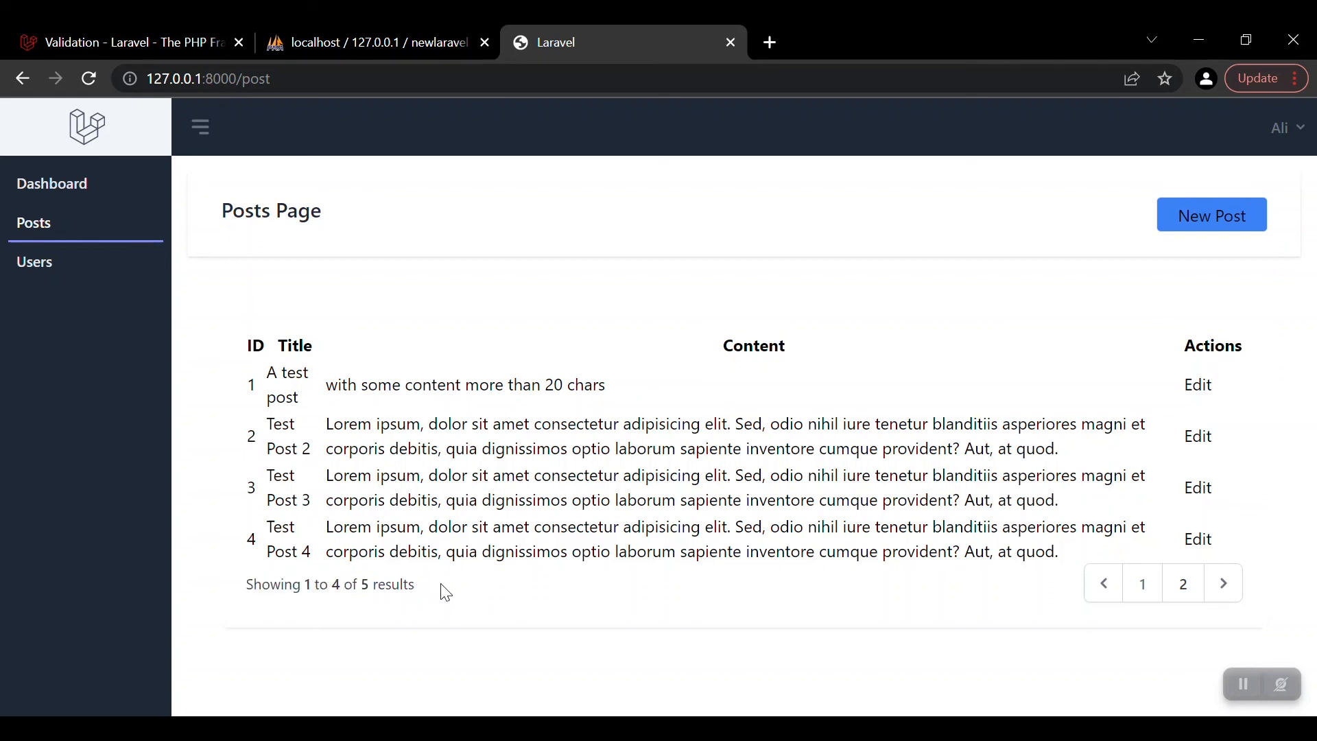
mouse_move(1183, 583)
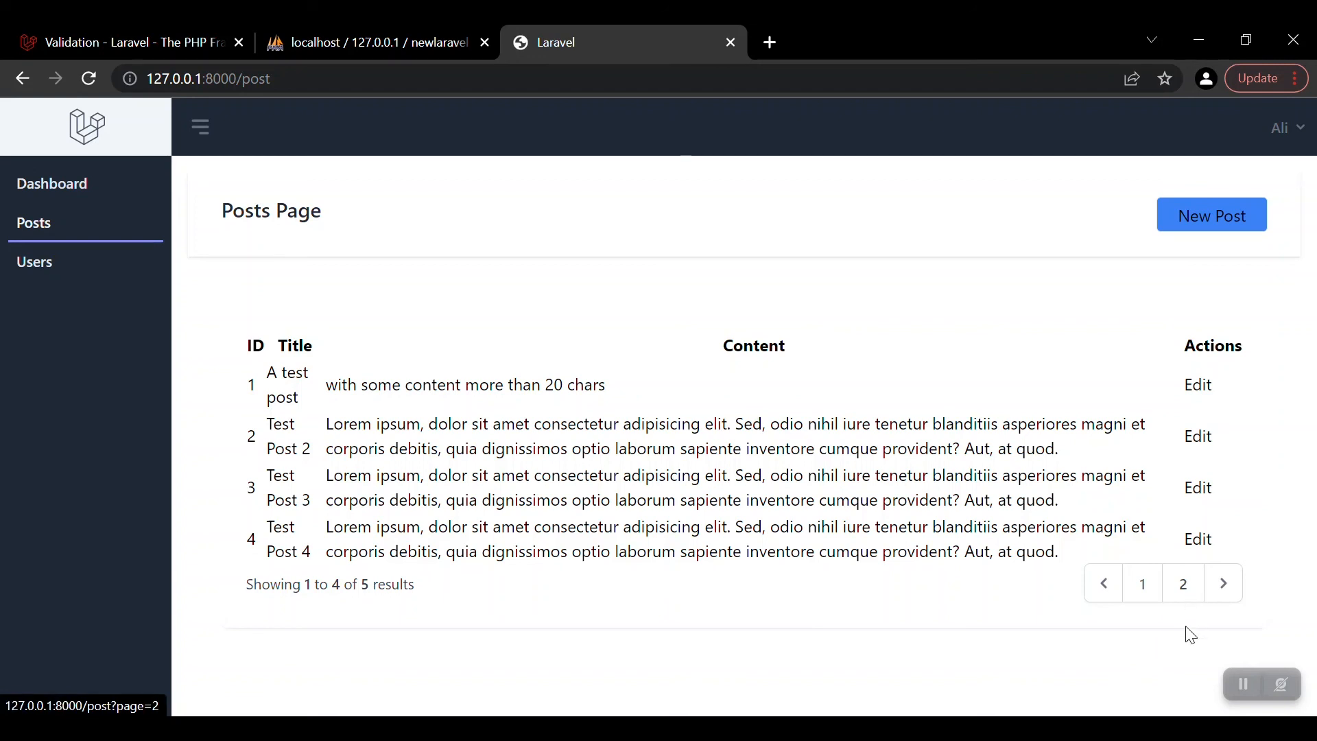
- Go to page 2 of the pagination to see Post 5 listed alone
left_click(1183, 583)
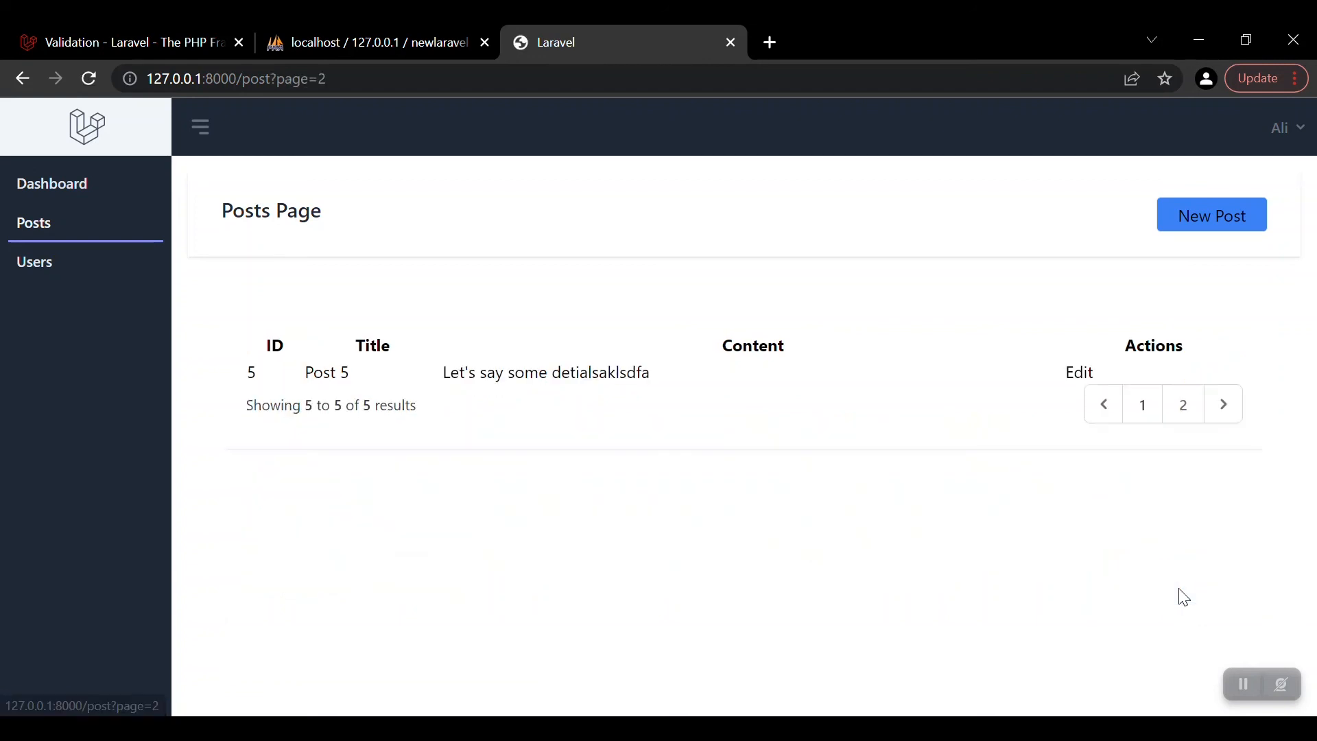
mouse_move(383, 387)
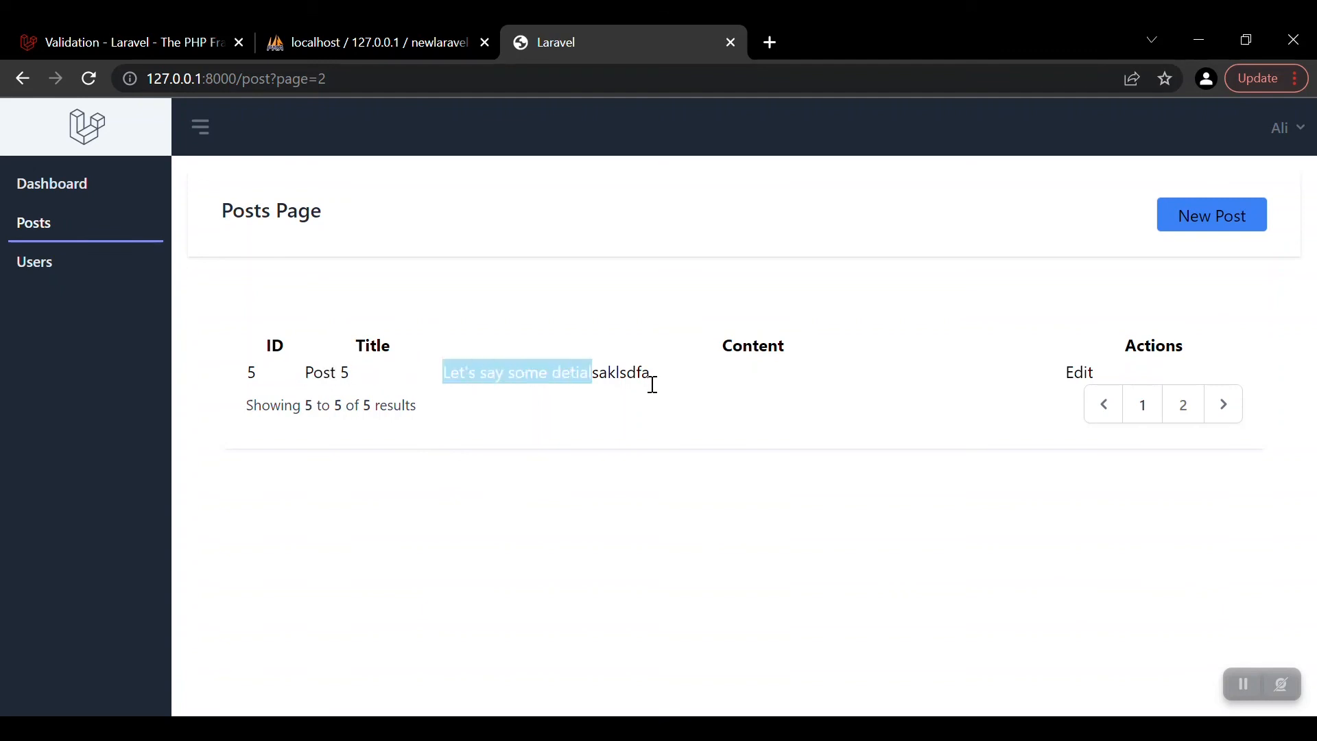
left_click(1143, 403)
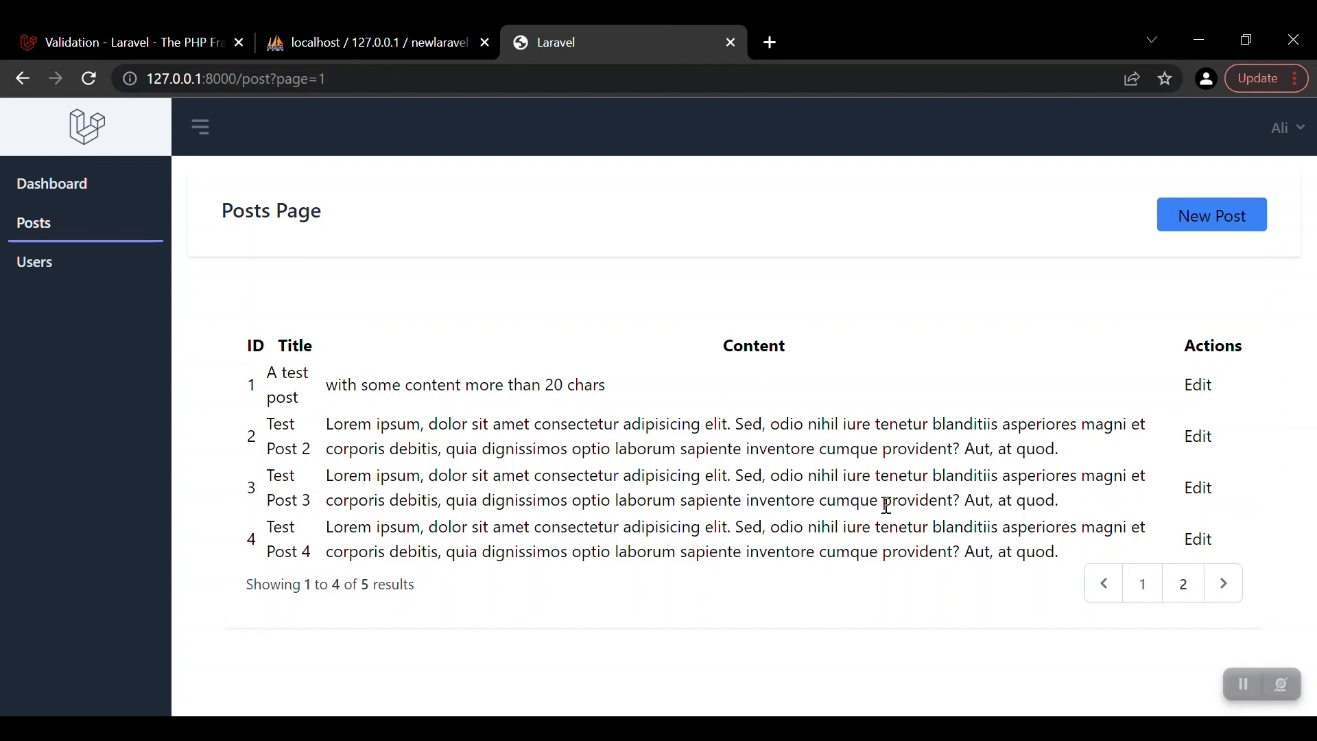
mouse_move(889, 502)
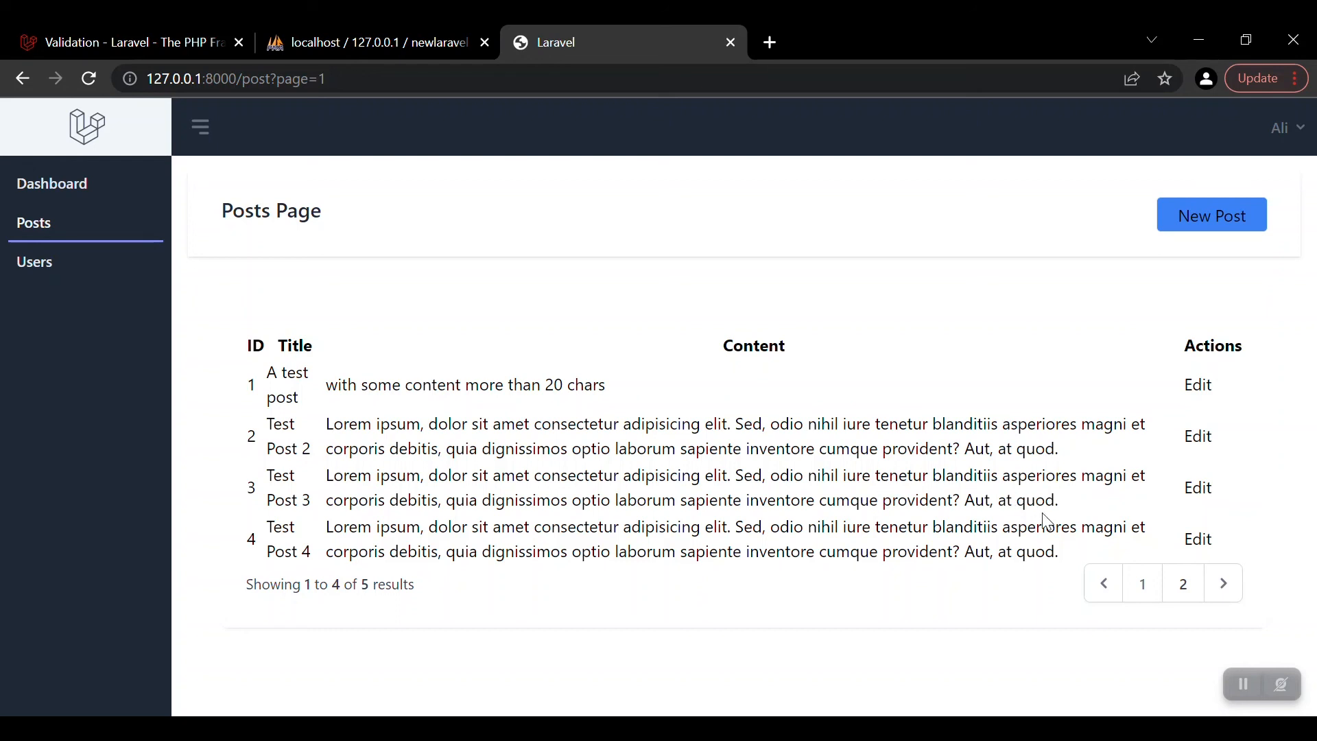
mouse_move(1235, 375)
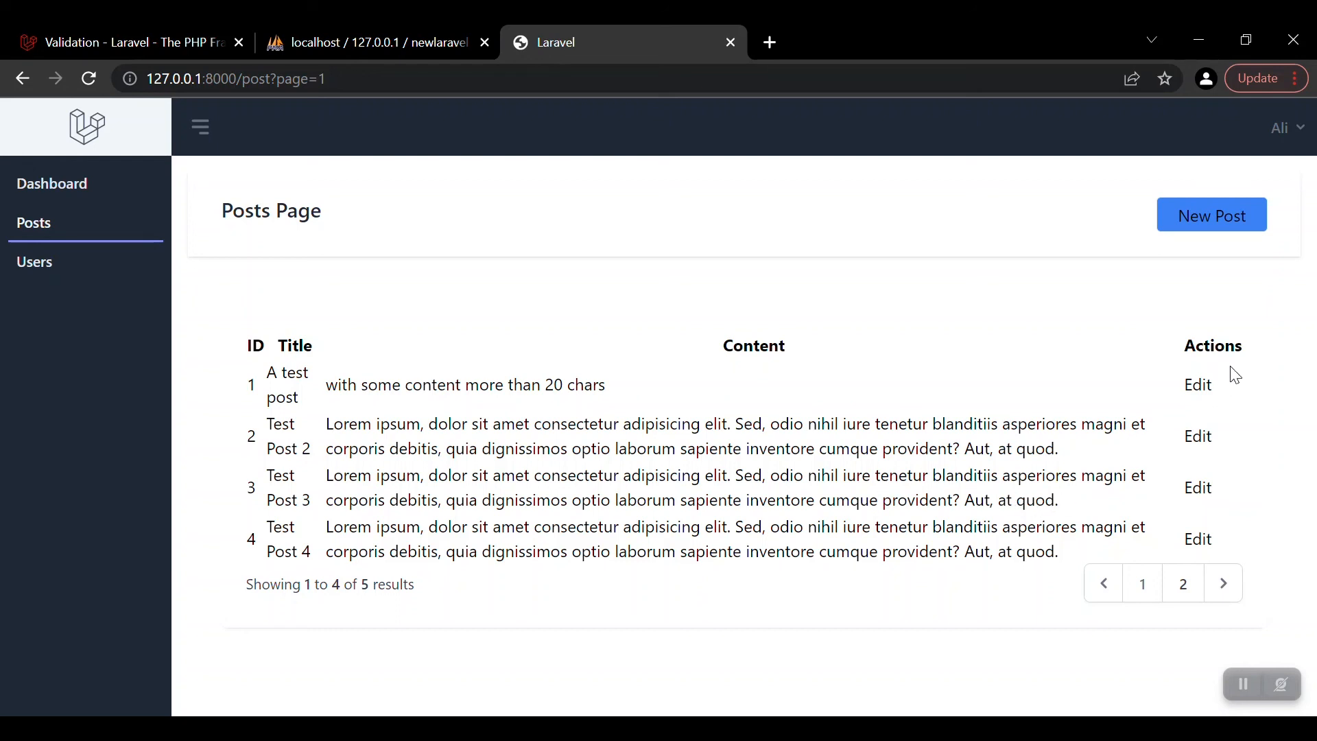